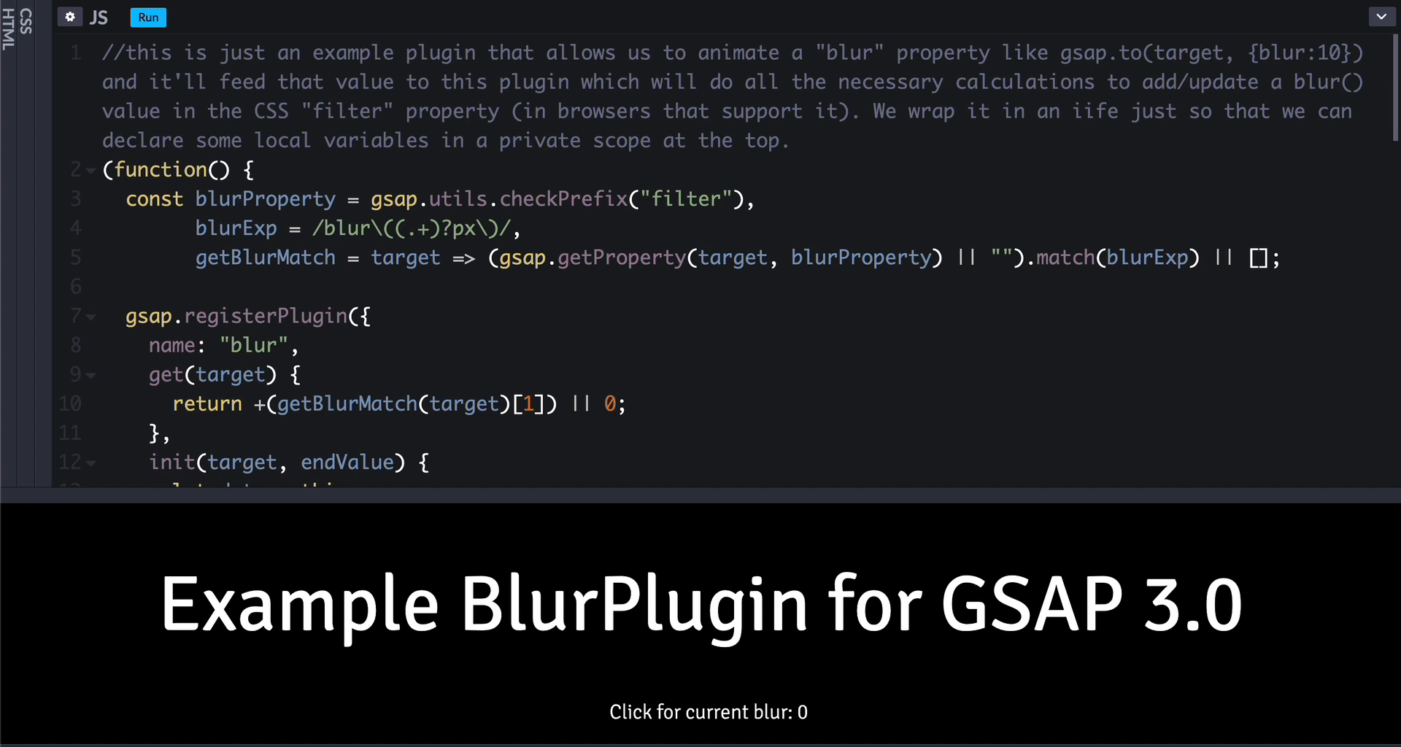
pyautogui.moveTo(684, 357)
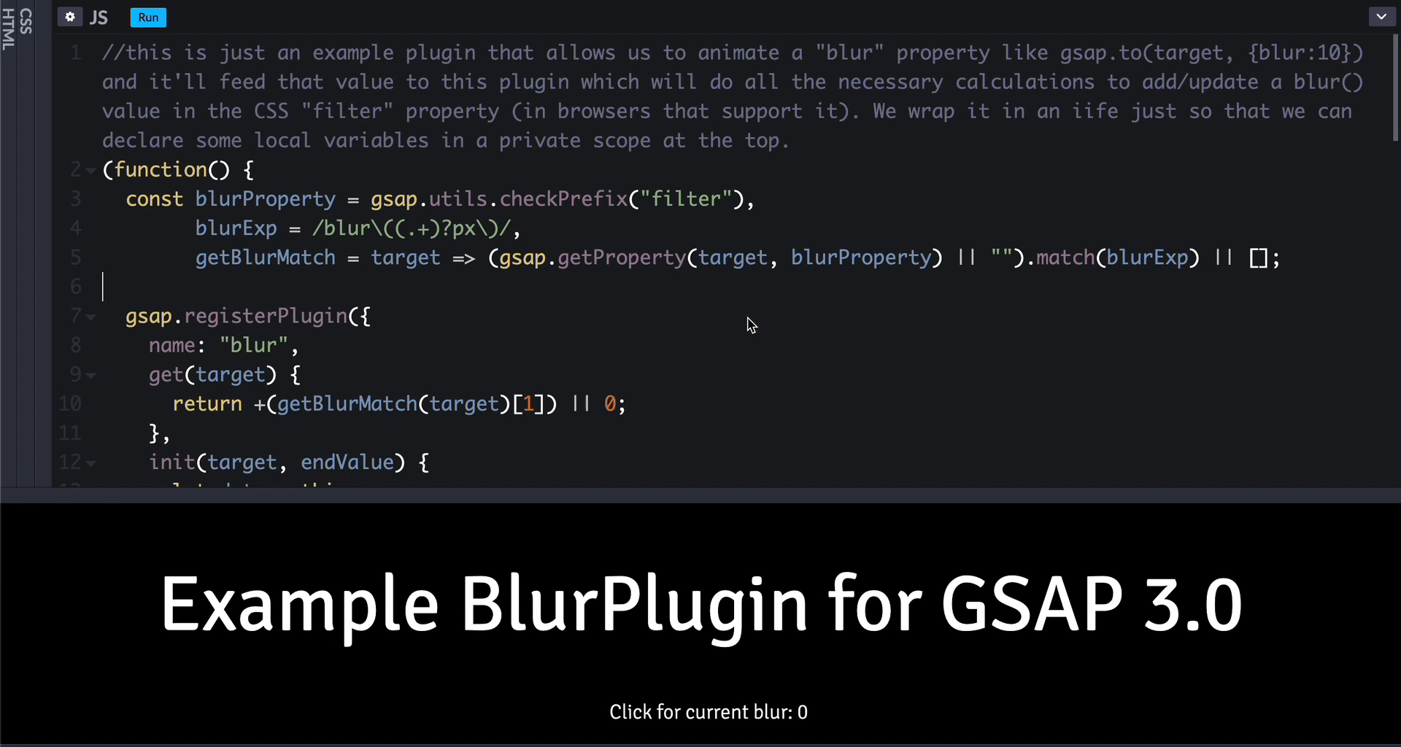
pyautogui.moveTo(865, 203)
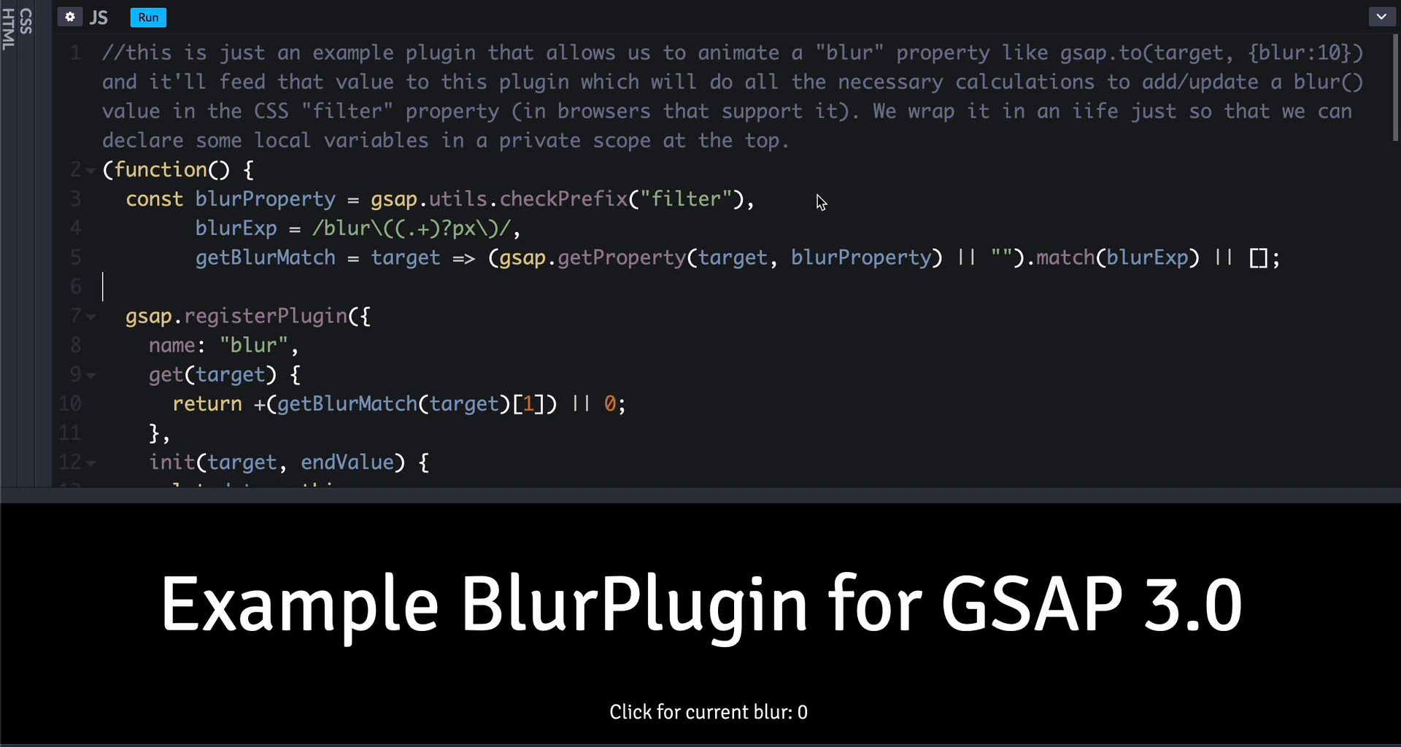
pyautogui.moveTo(358, 172)
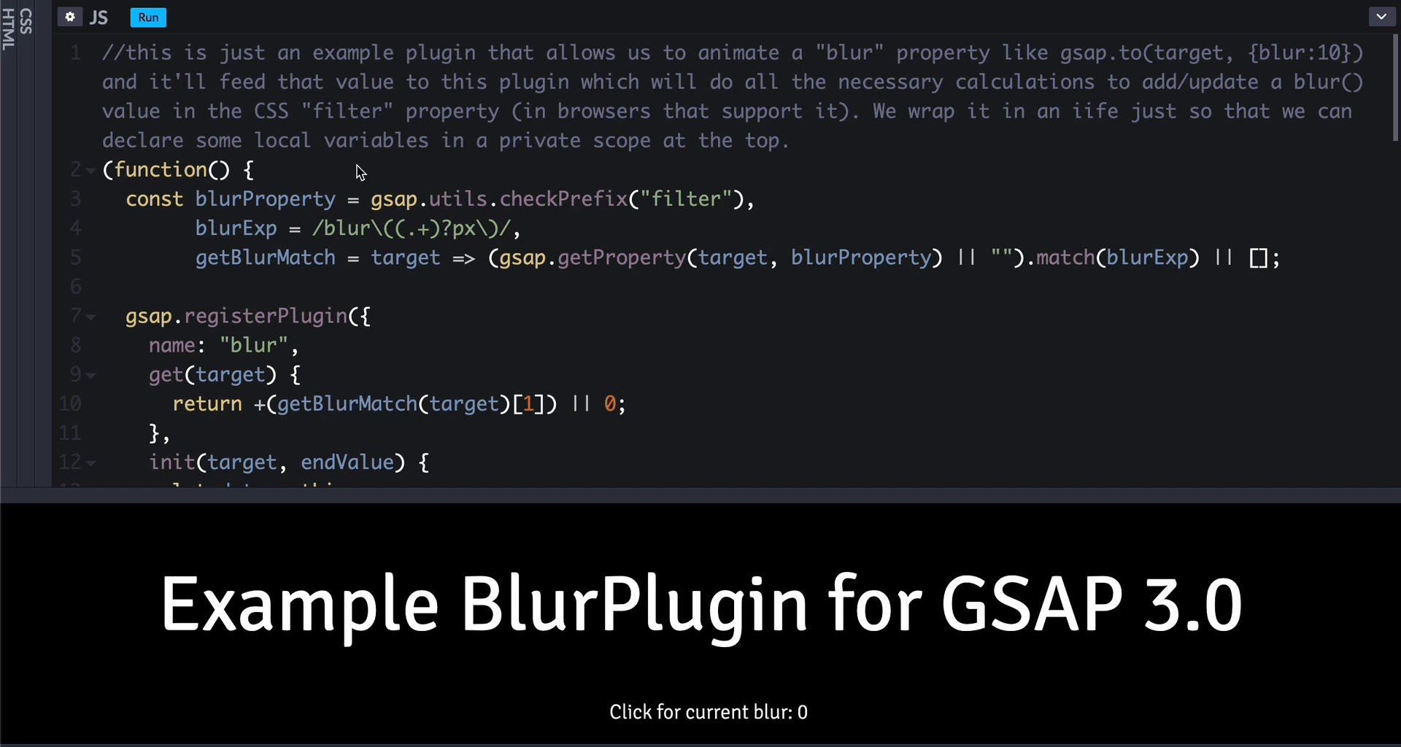
pyautogui.moveTo(791, 279)
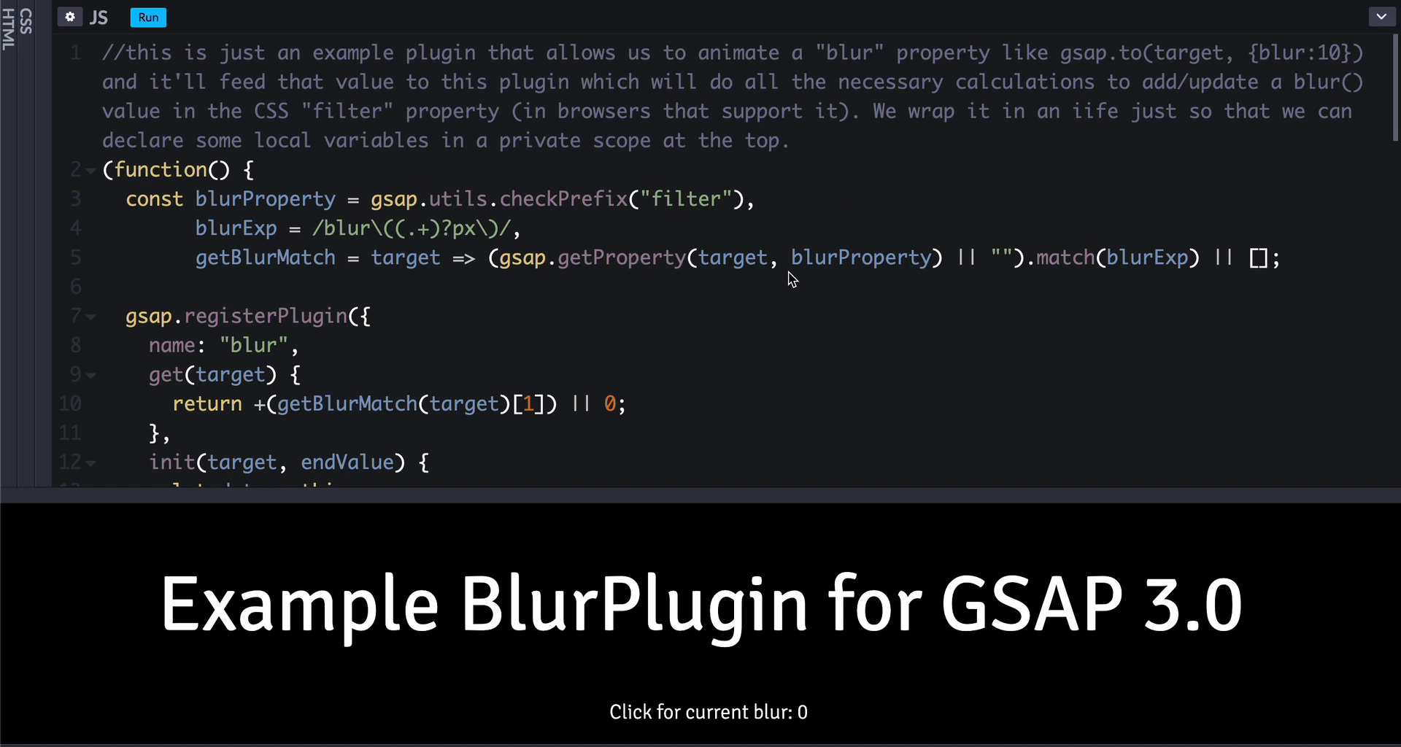
pyautogui.moveTo(807, 314)
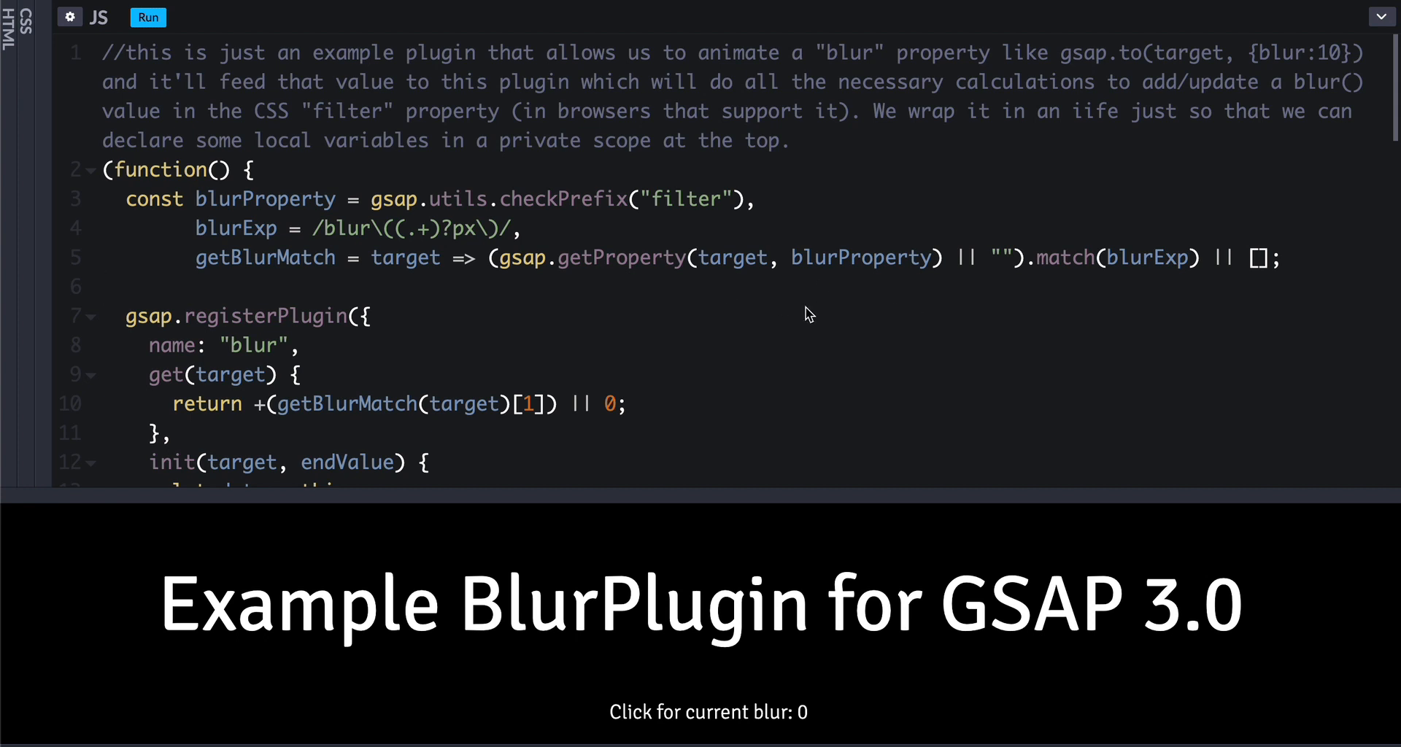
pyautogui.moveTo(779, 286)
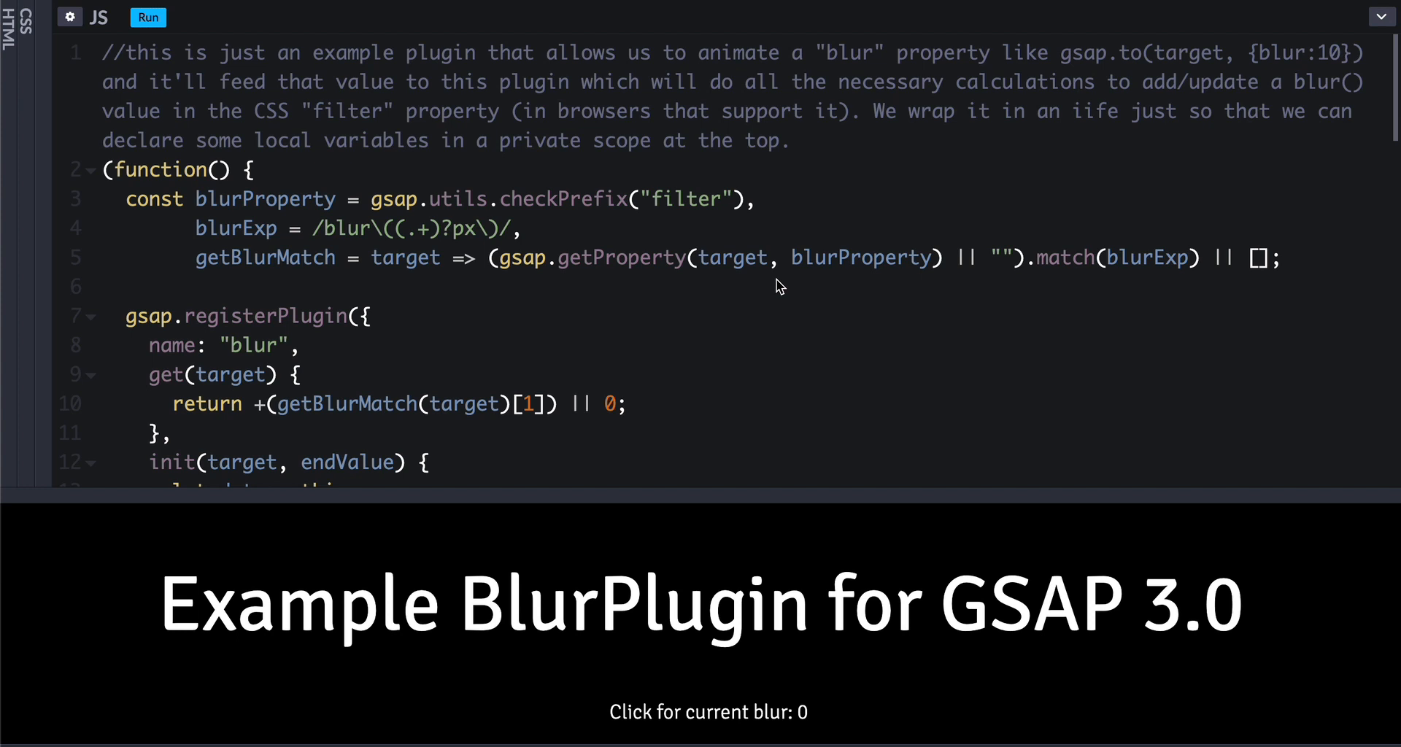
# - Scroll the JS editor to the registerPlugin block and select the plugin's name property
pyautogui.click(102, 287)
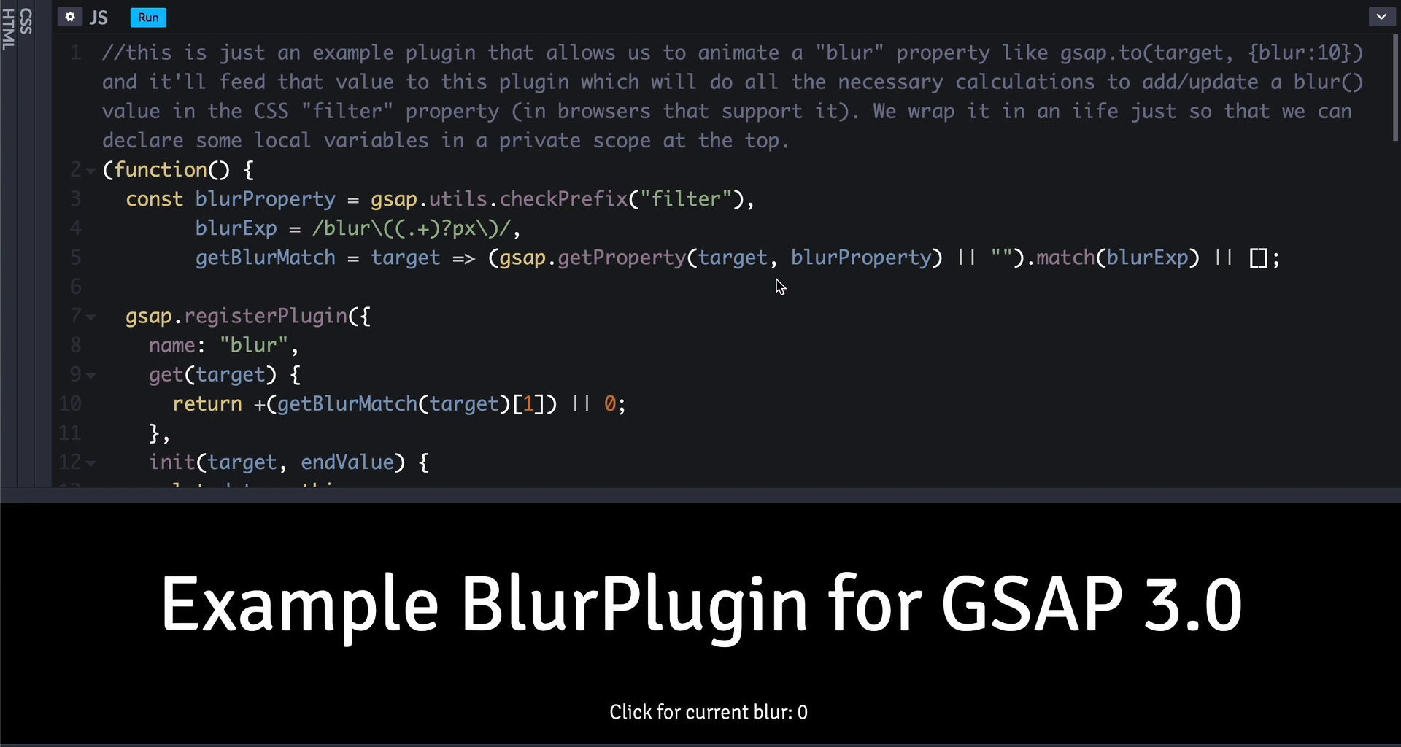
pyautogui.click(103, 286)
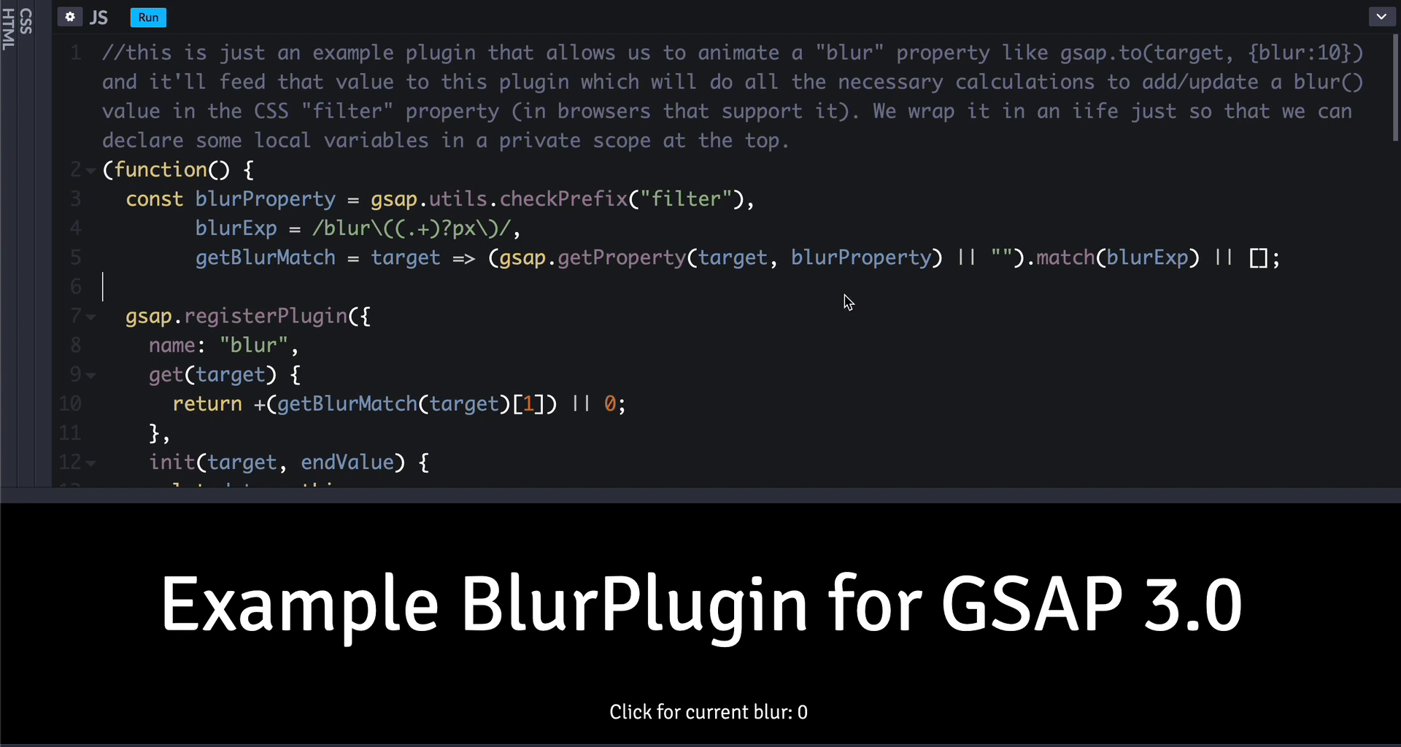
pyautogui.moveTo(1035, 382)
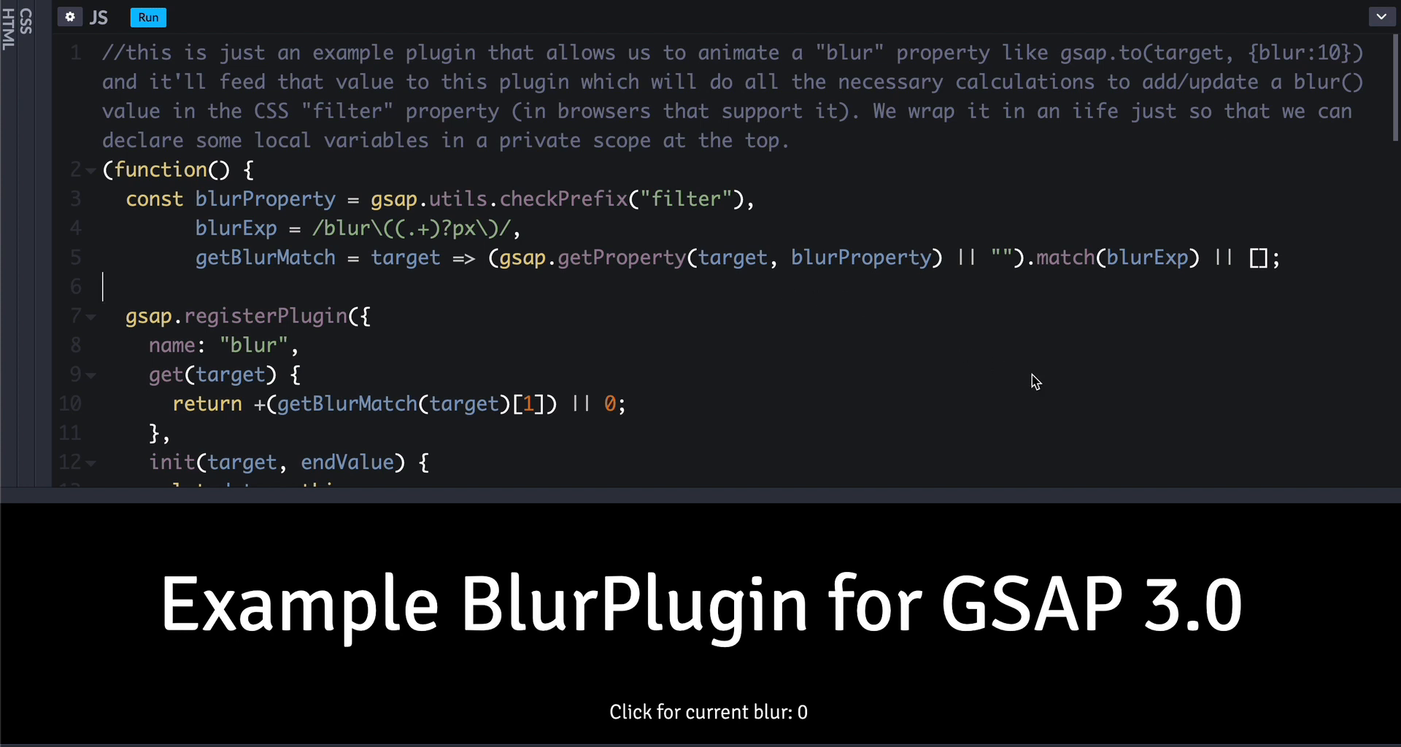
pyautogui.moveTo(756, 310)
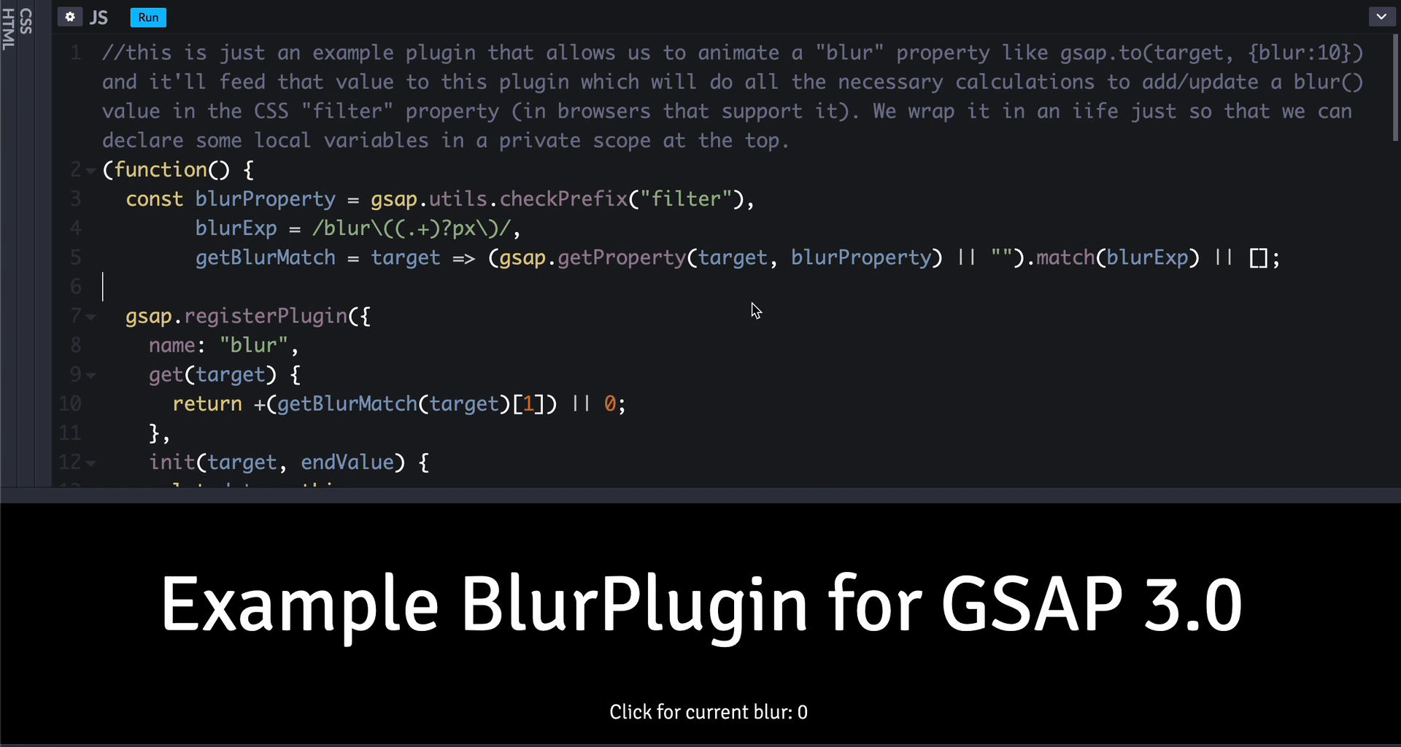
pyautogui.scroll(-3)
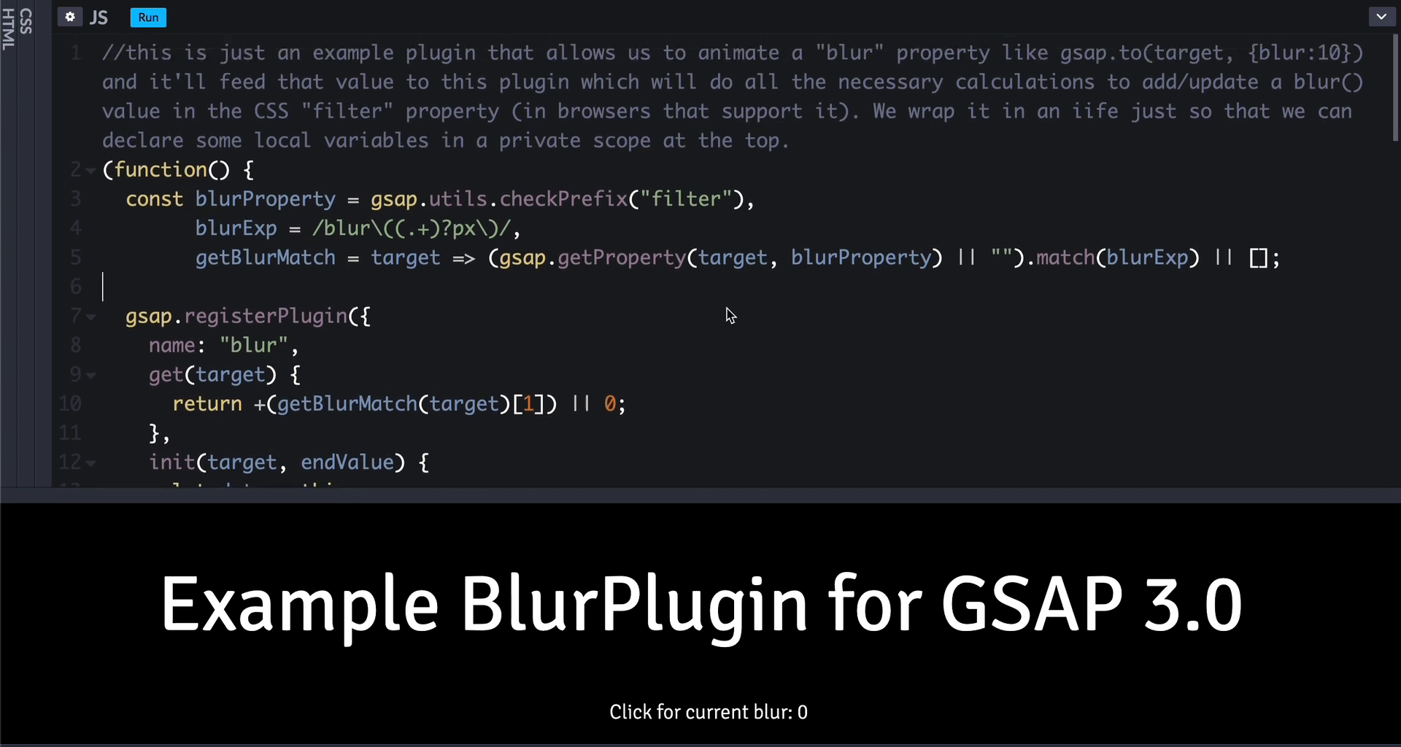
pyautogui.moveTo(539, 295)
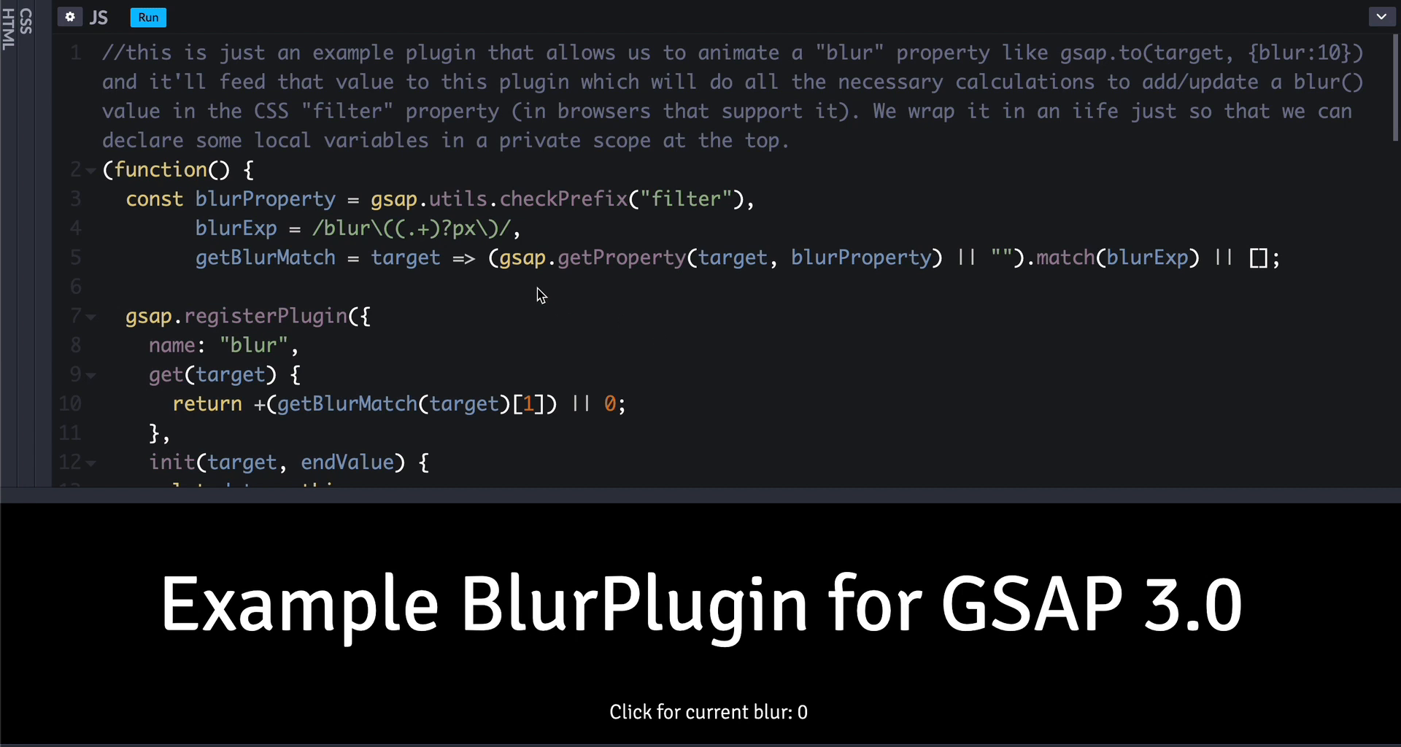
pyautogui.moveTo(532, 293)
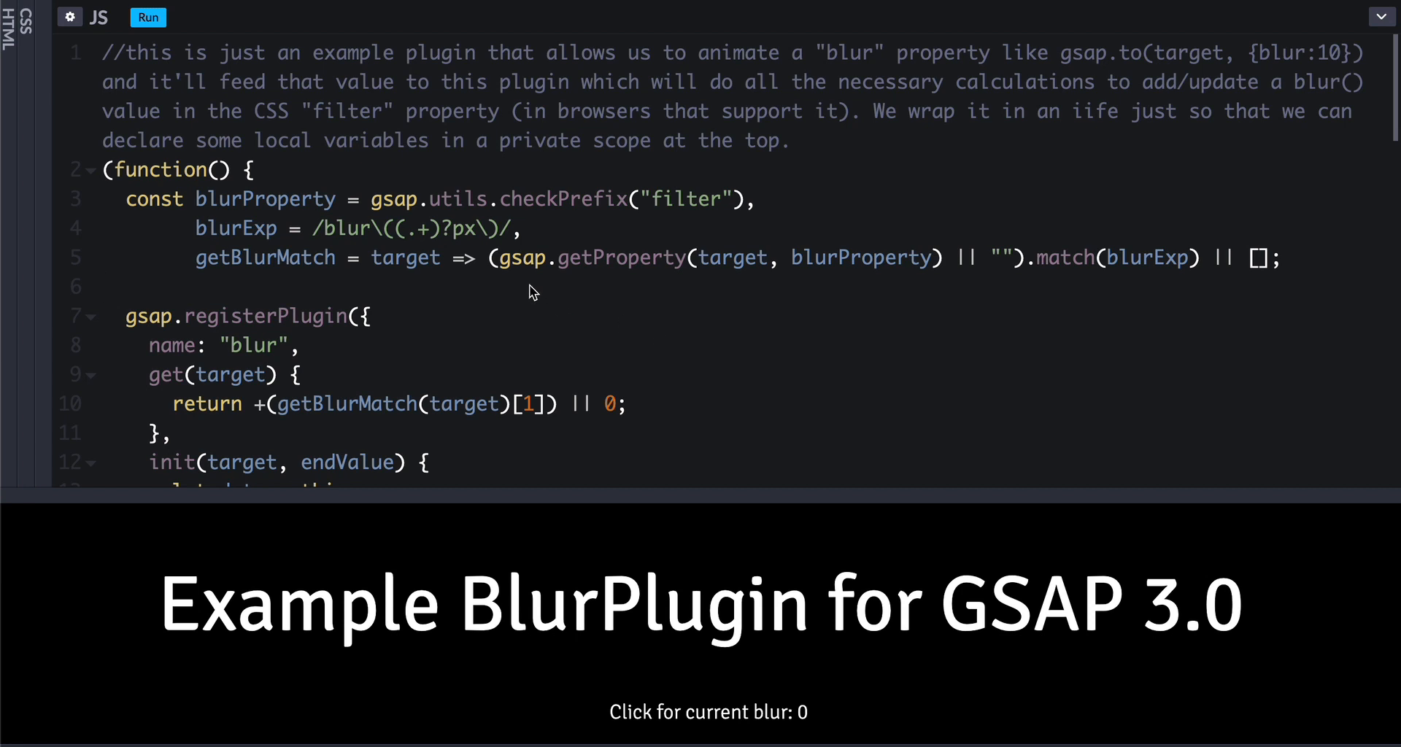
pyautogui.moveTo(434, 270)
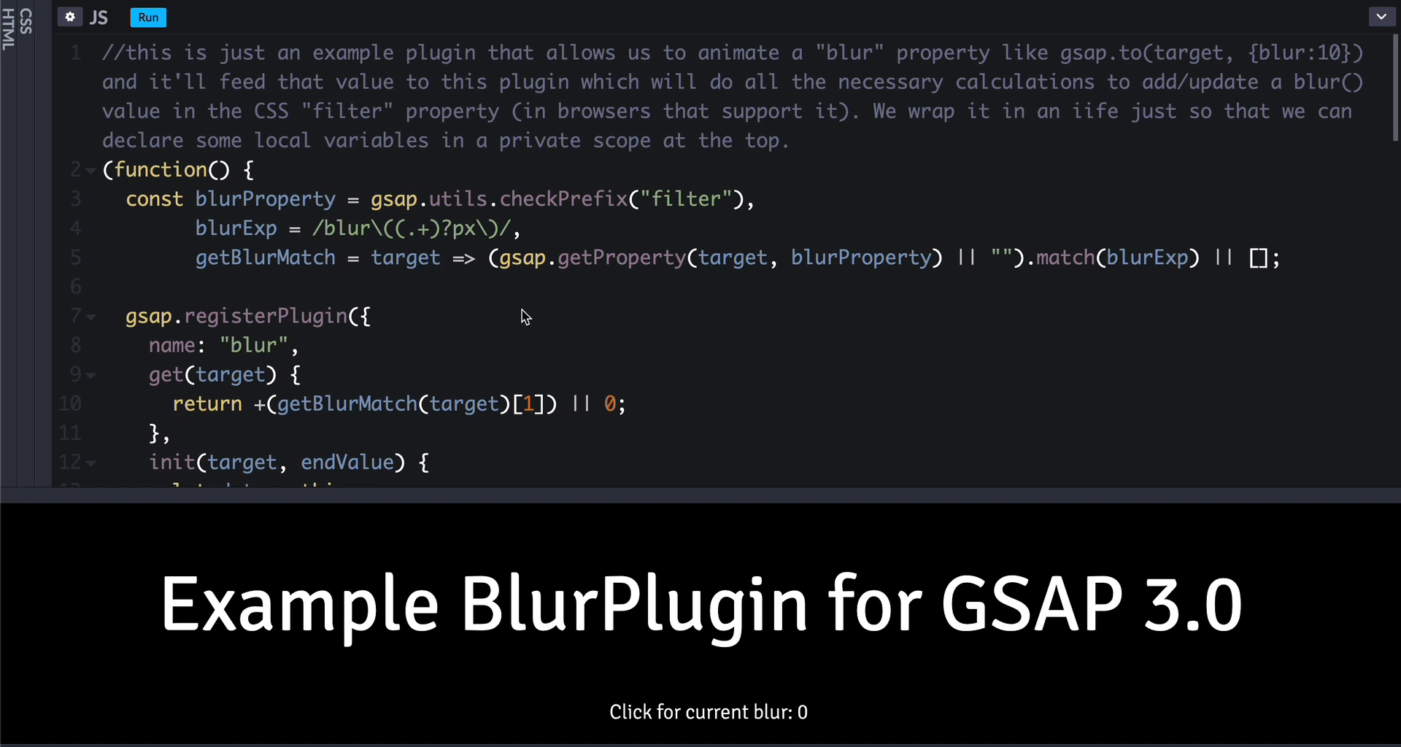
pyautogui.scroll(-3)
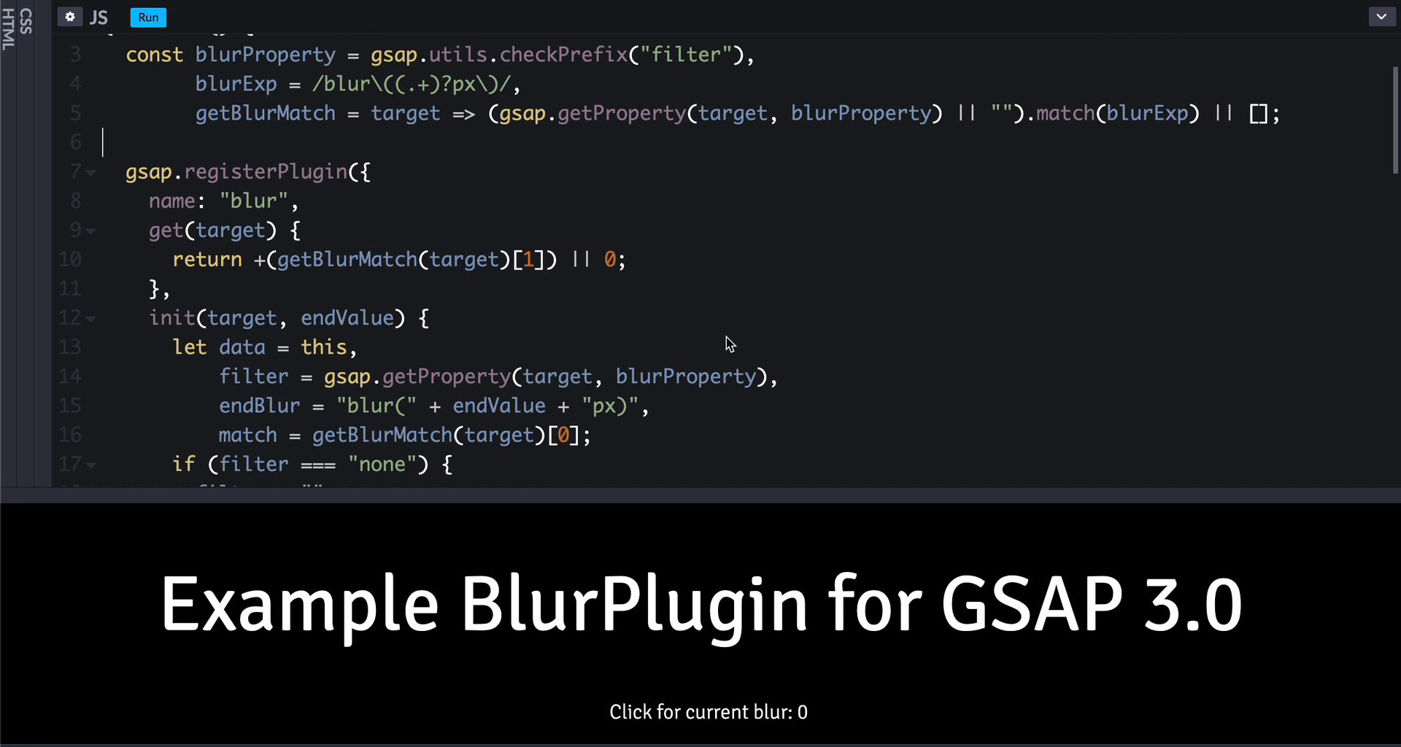
pyautogui.moveTo(455, 210)
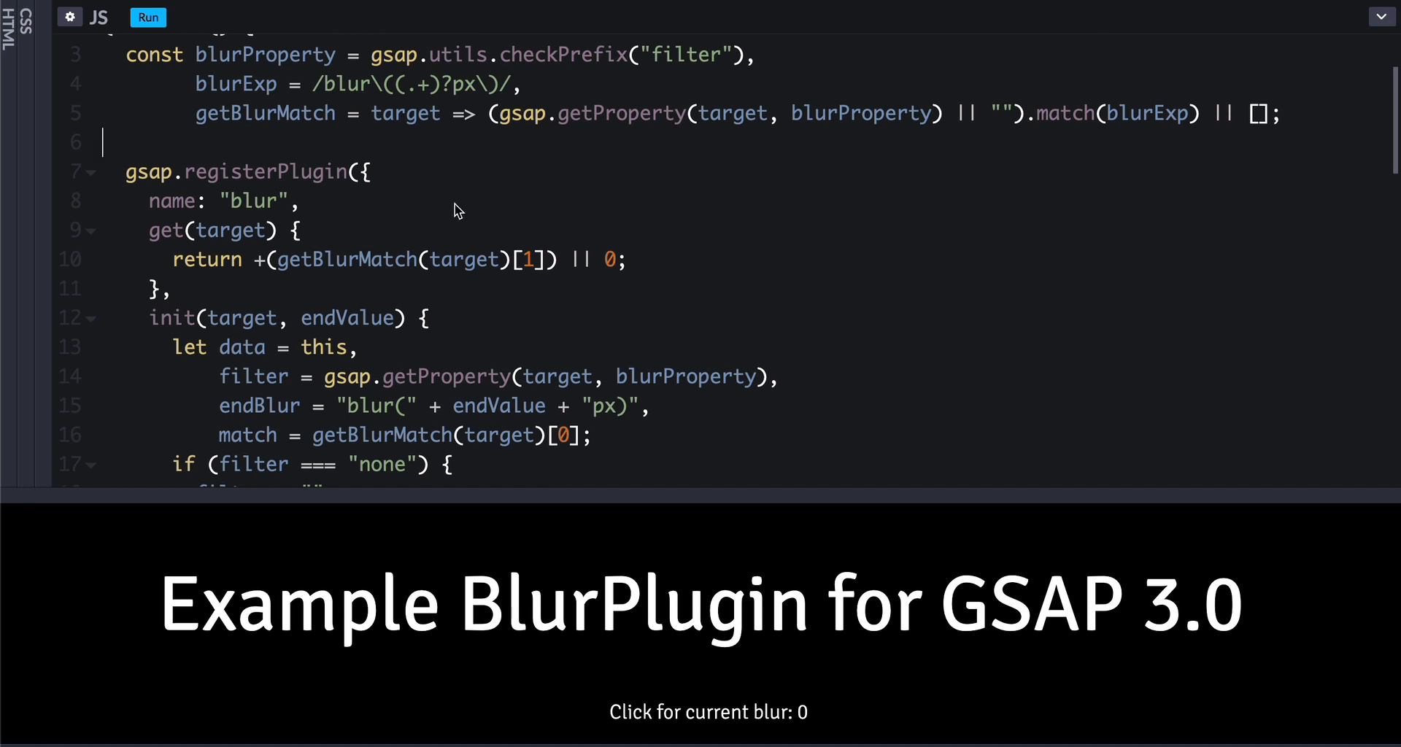
pyautogui.moveTo(581, 251)
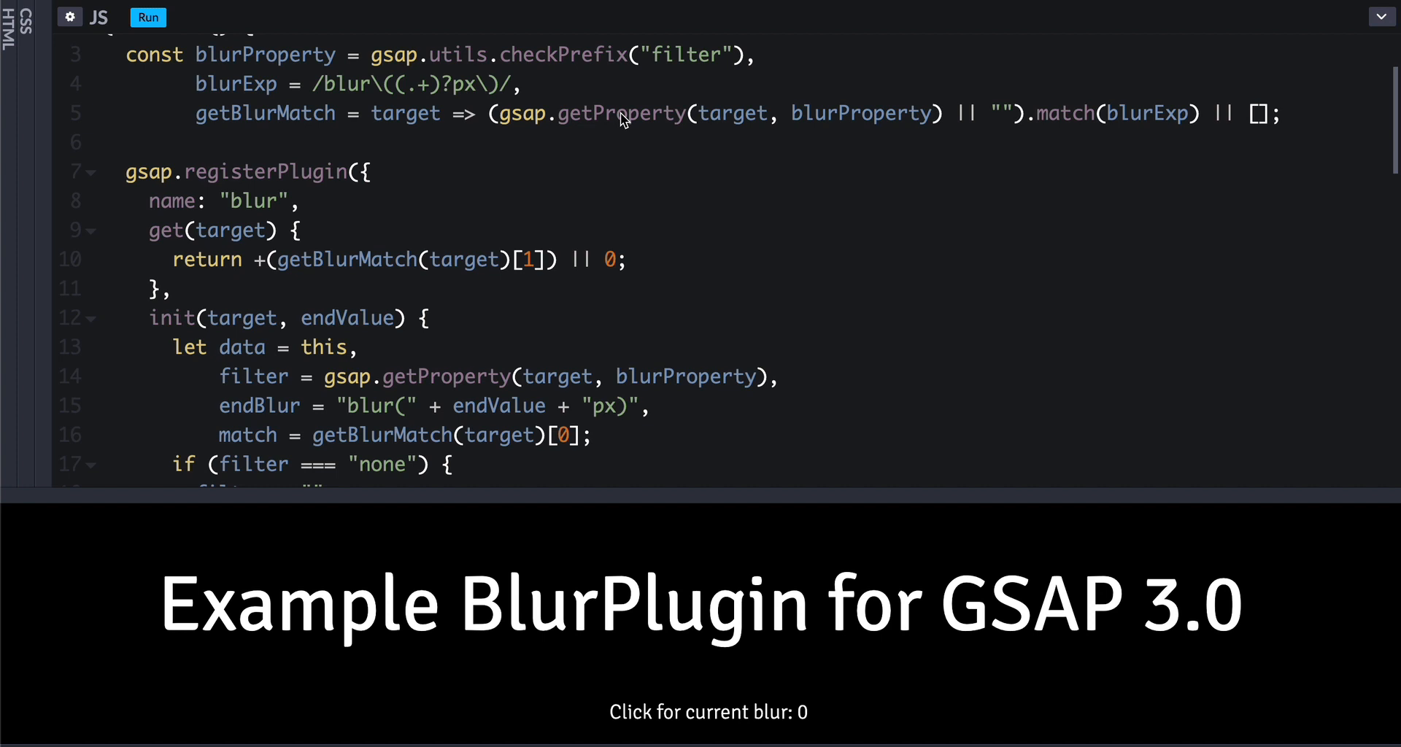
pyautogui.moveTo(399, 83)
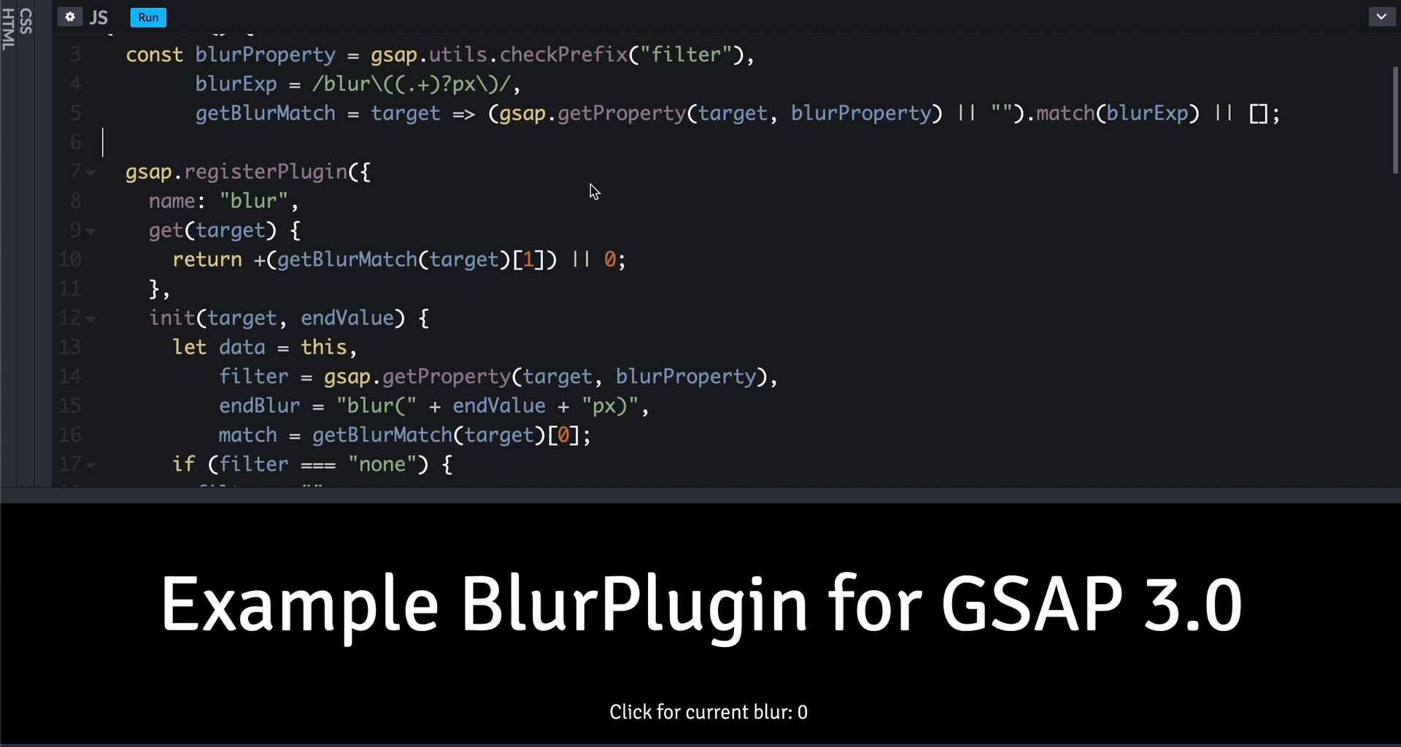
pyautogui.moveTo(475, 144)
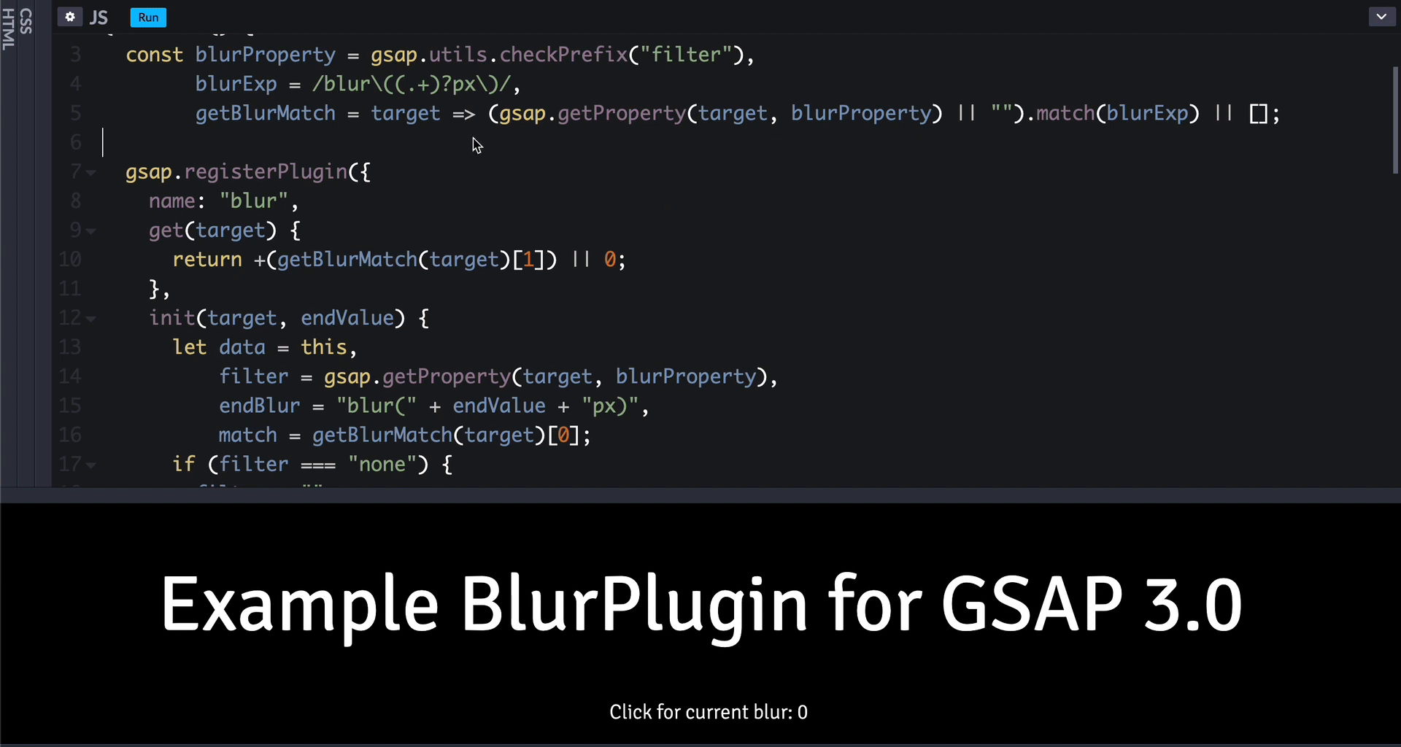
pyautogui.moveTo(397, 147)
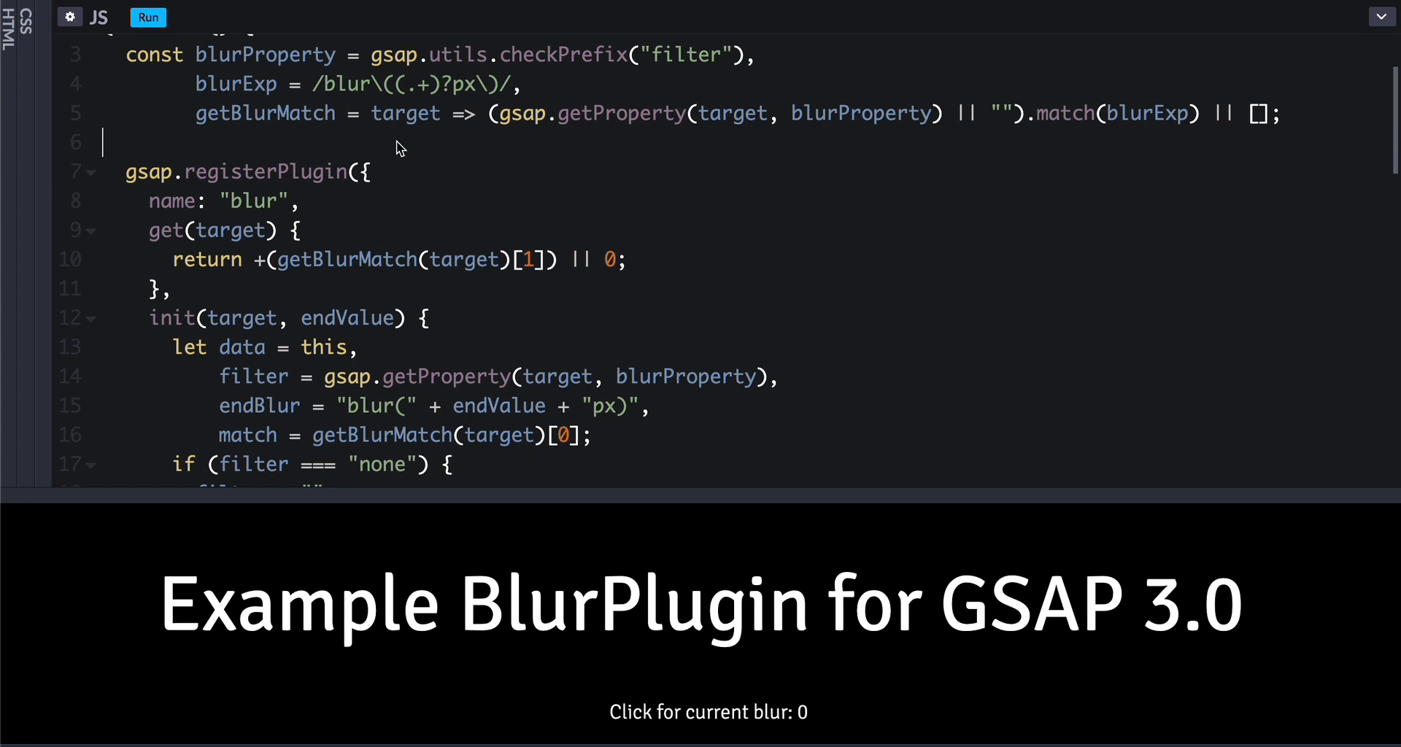
pyautogui.moveTo(439, 153)
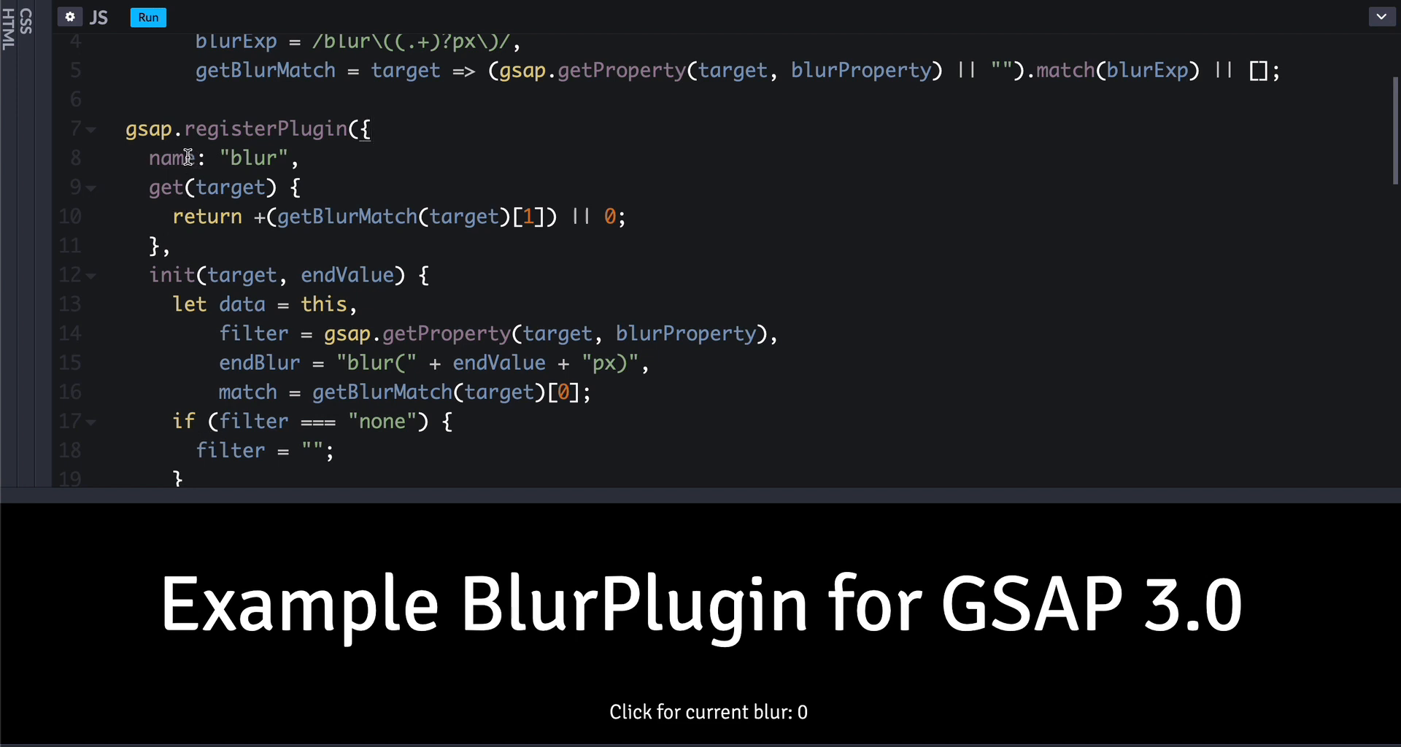
pyautogui.doubleClick(172, 158)
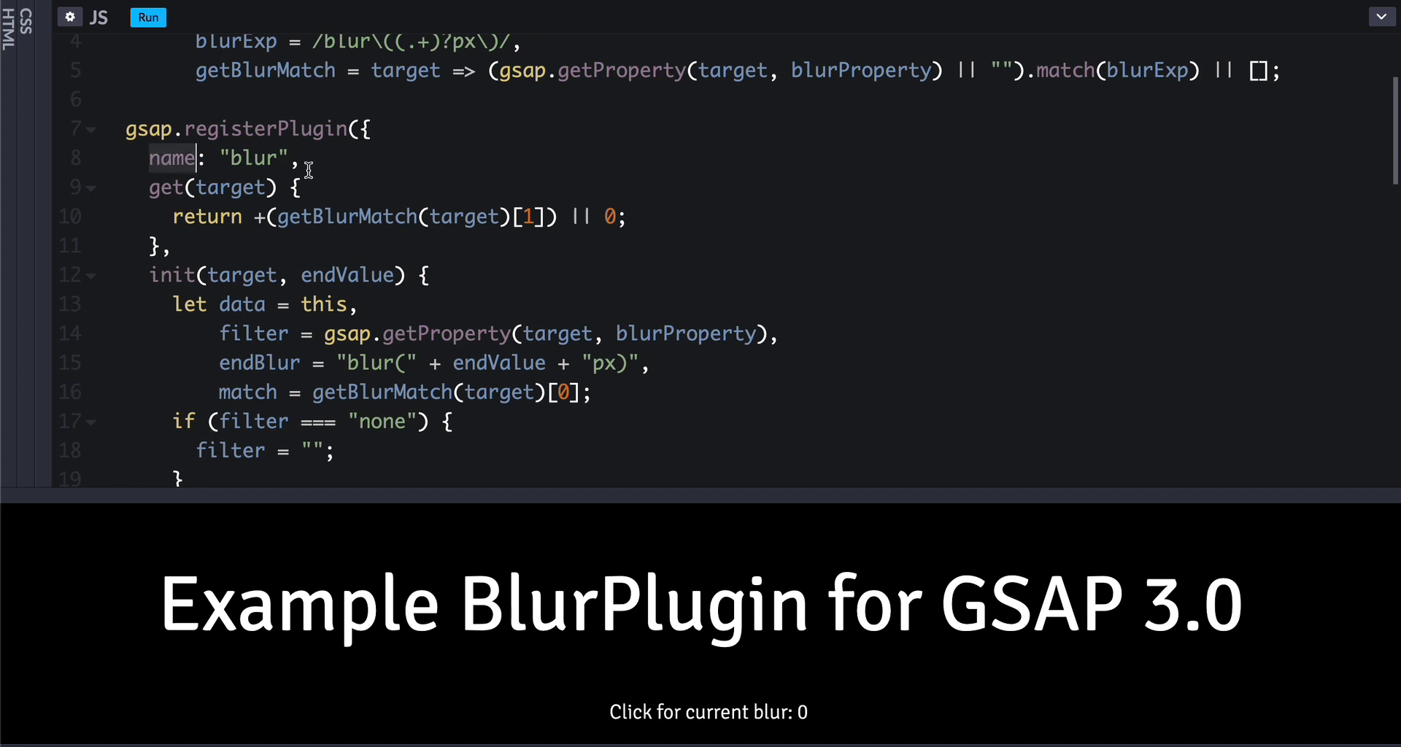
pyautogui.moveTo(268, 161)
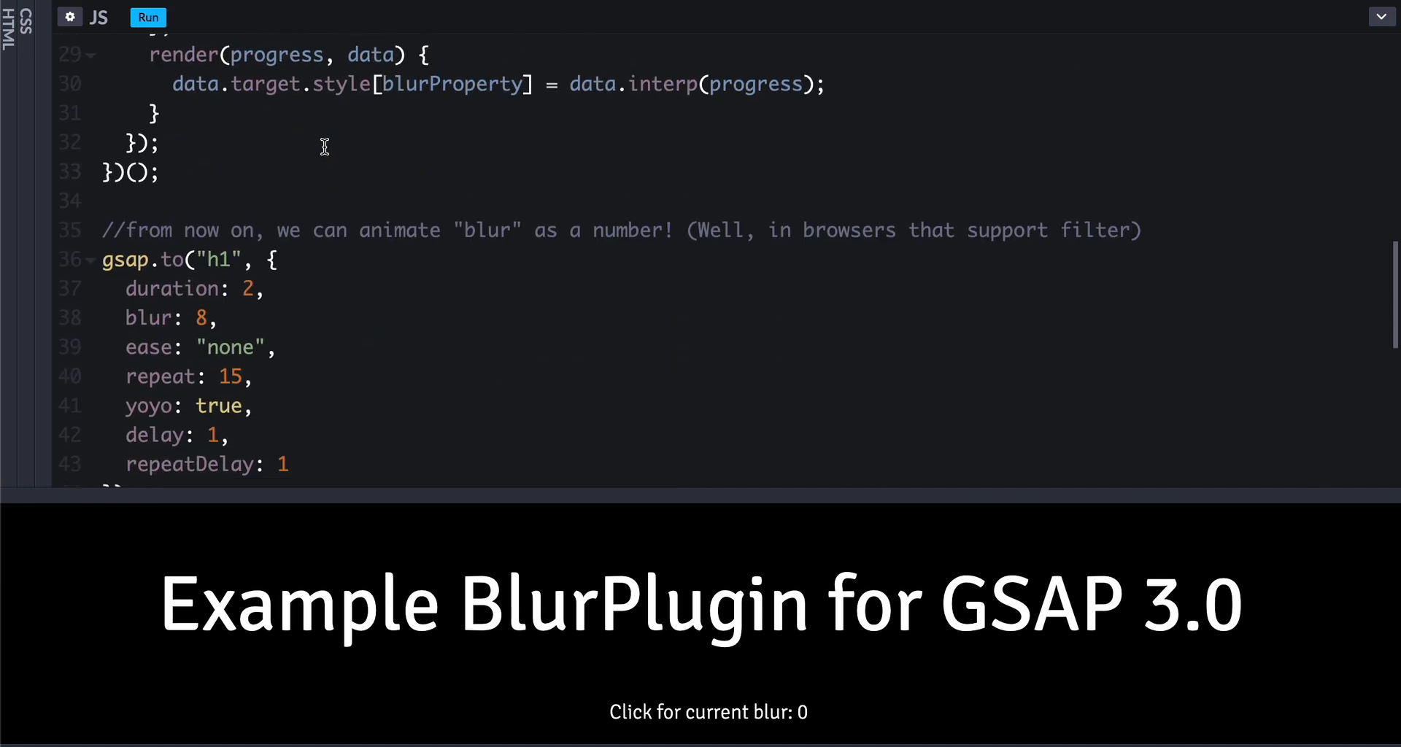
pyautogui.scroll(-3)
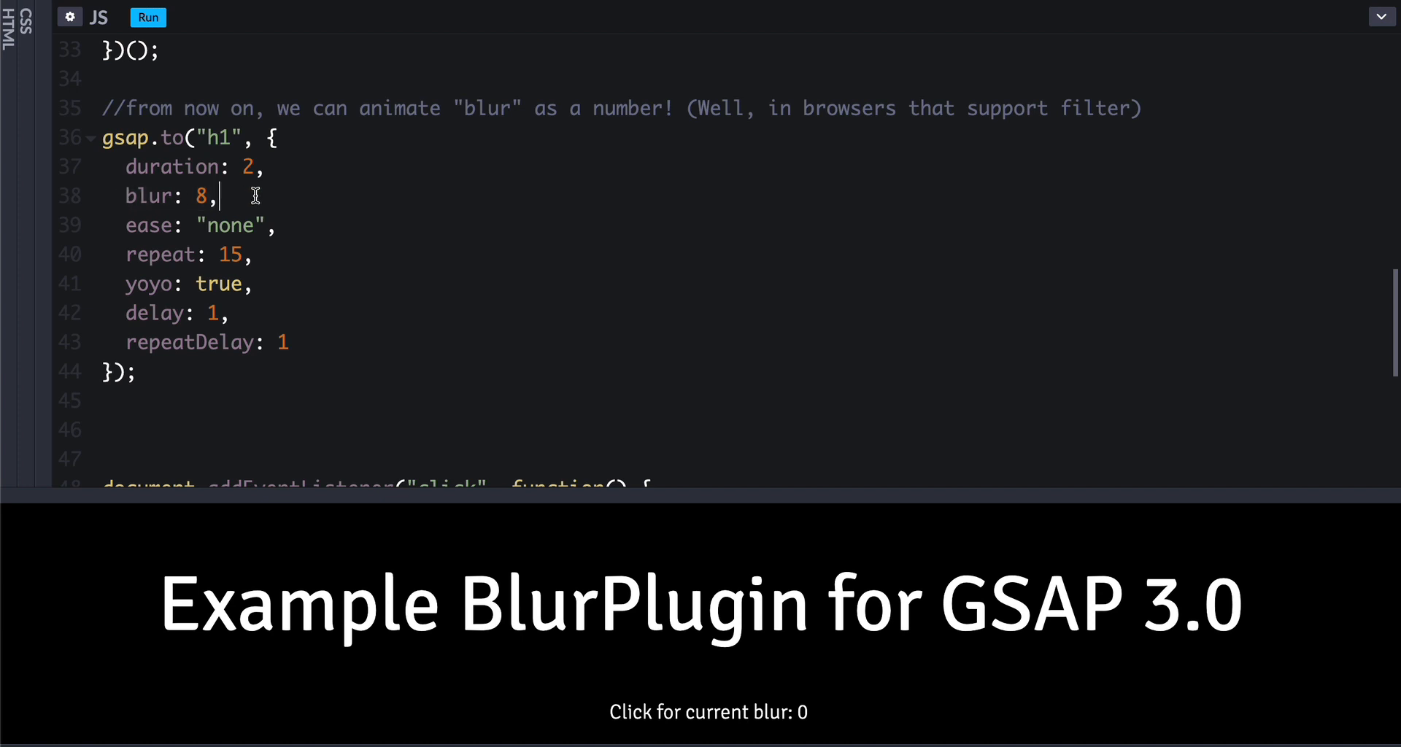
pyautogui.moveTo(206, 195)
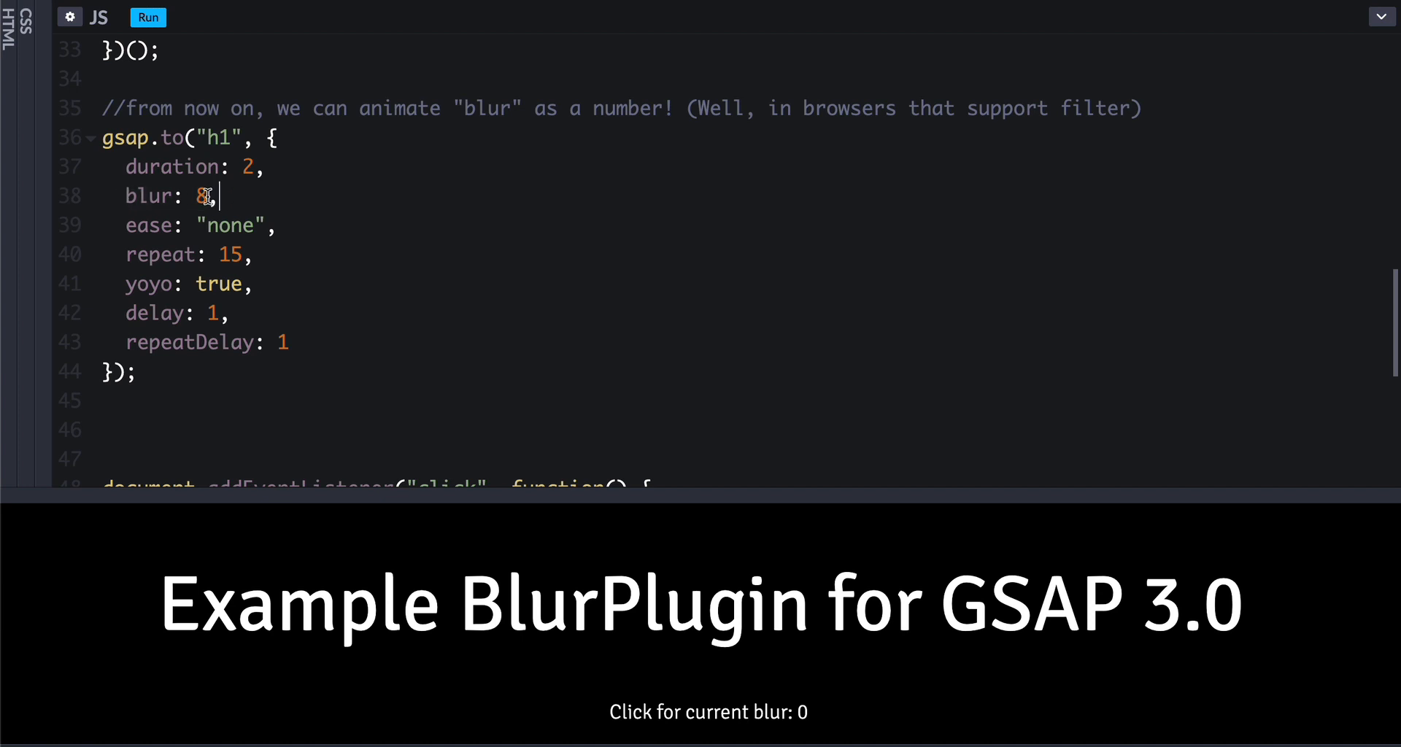
pyautogui.moveTo(318, 201)
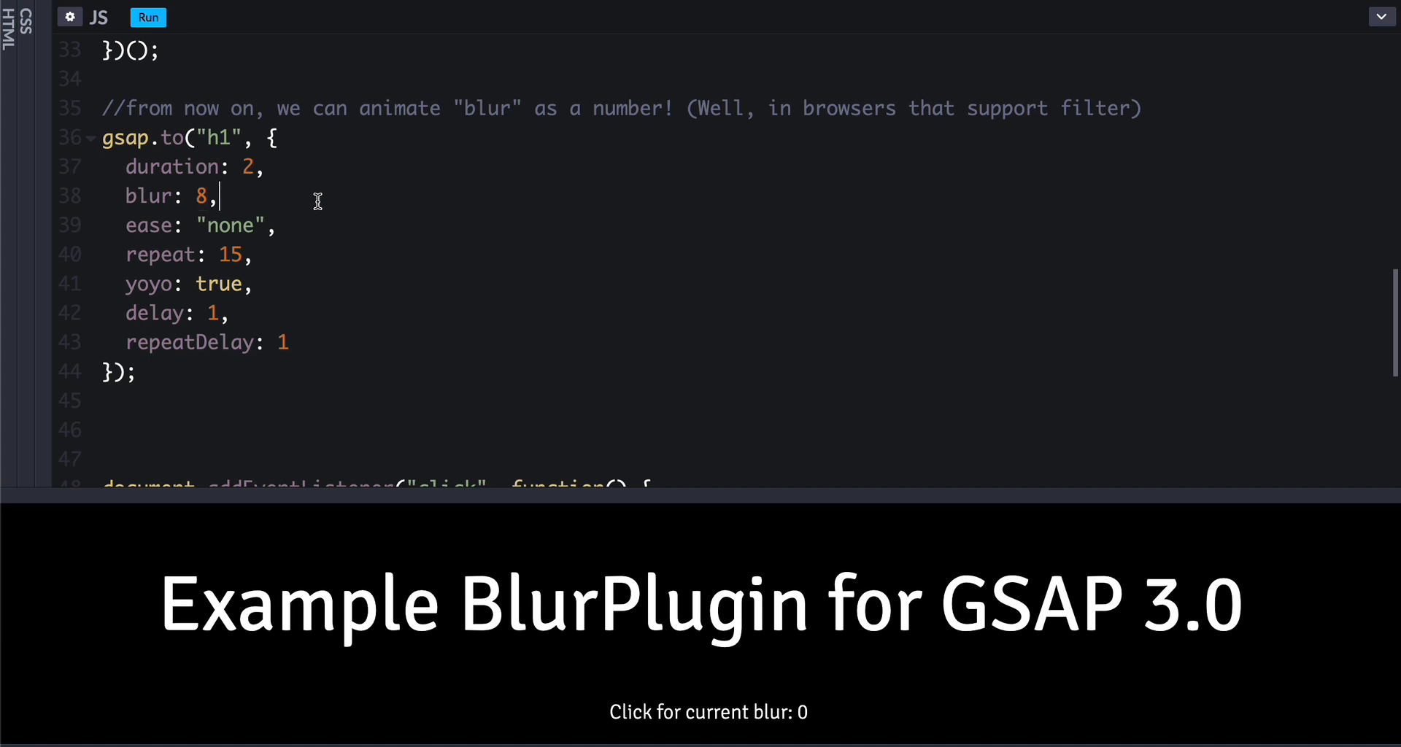
pyautogui.doubleClick(149, 195)
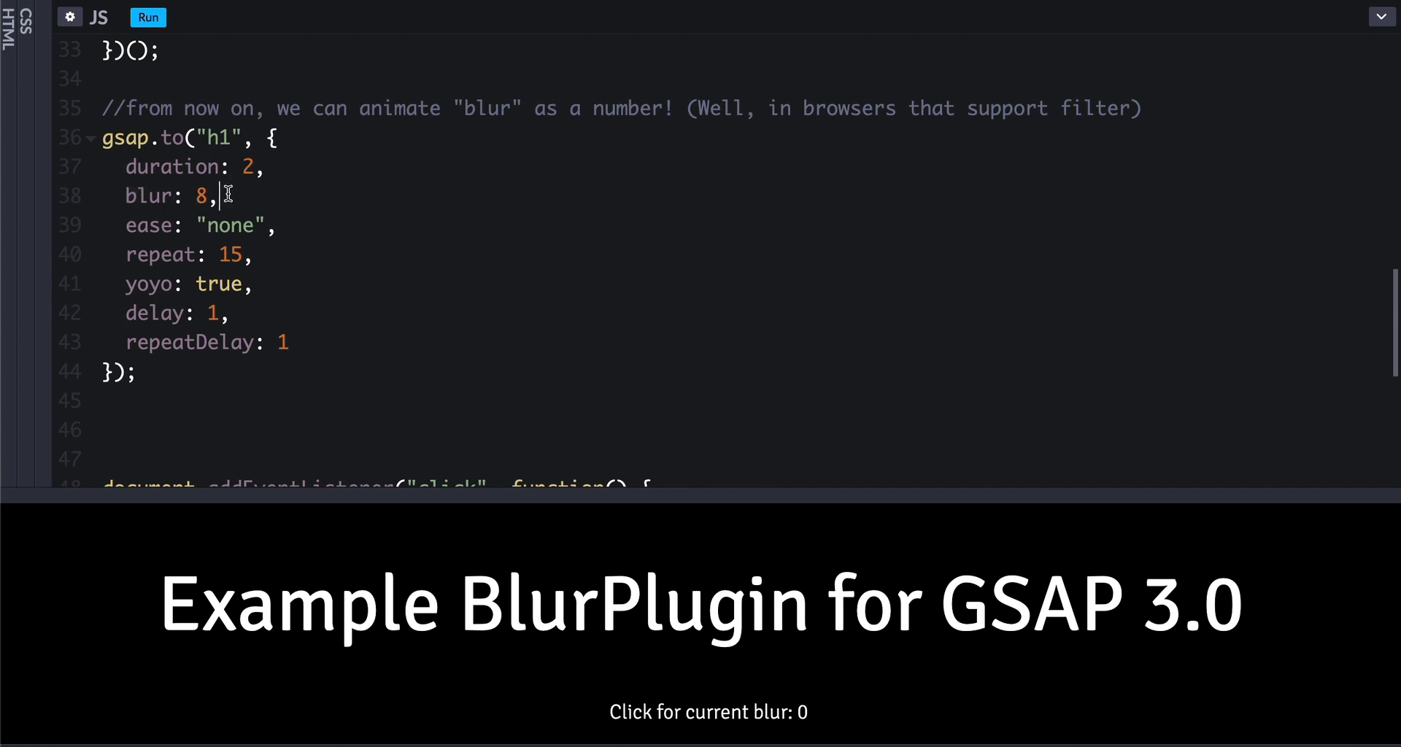
pyautogui.doubleClick(150, 194)
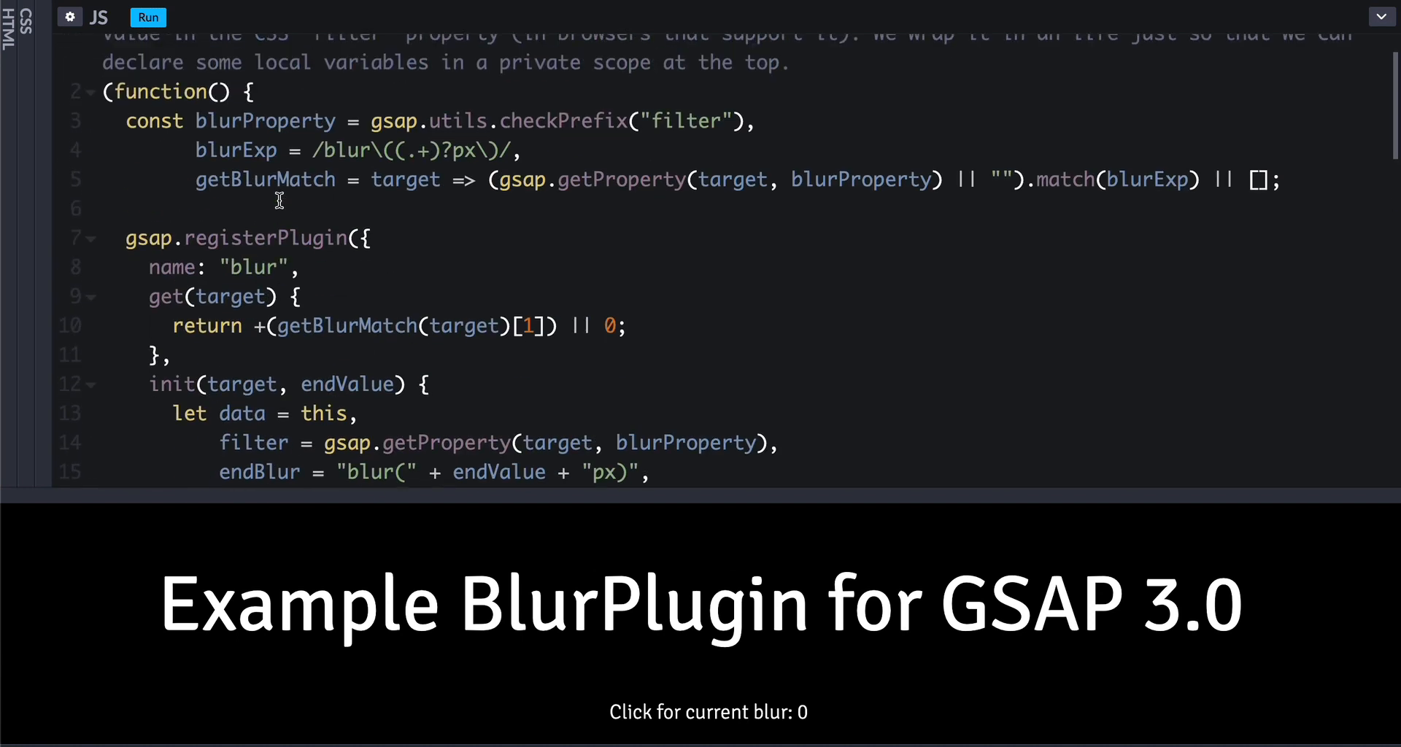
pyautogui.scroll(-3)
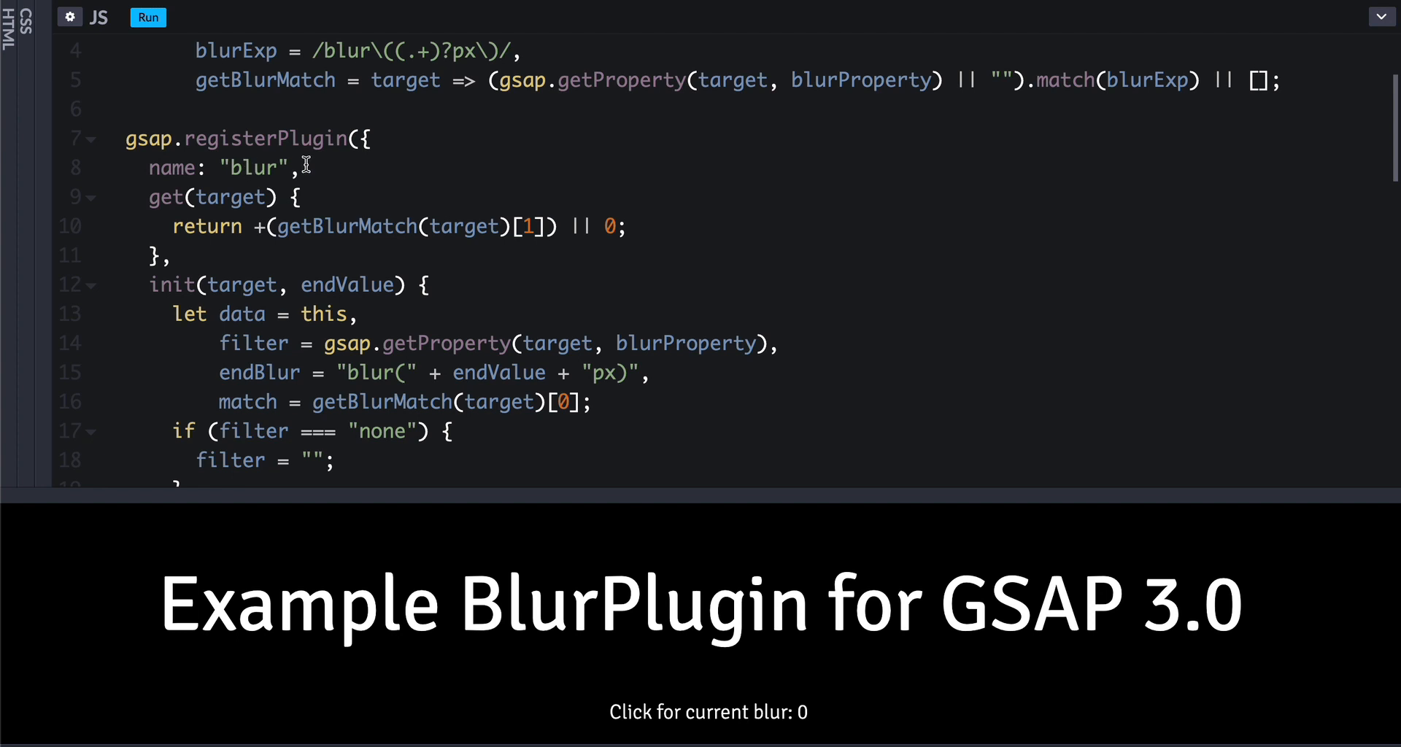
pyautogui.scroll(-3)
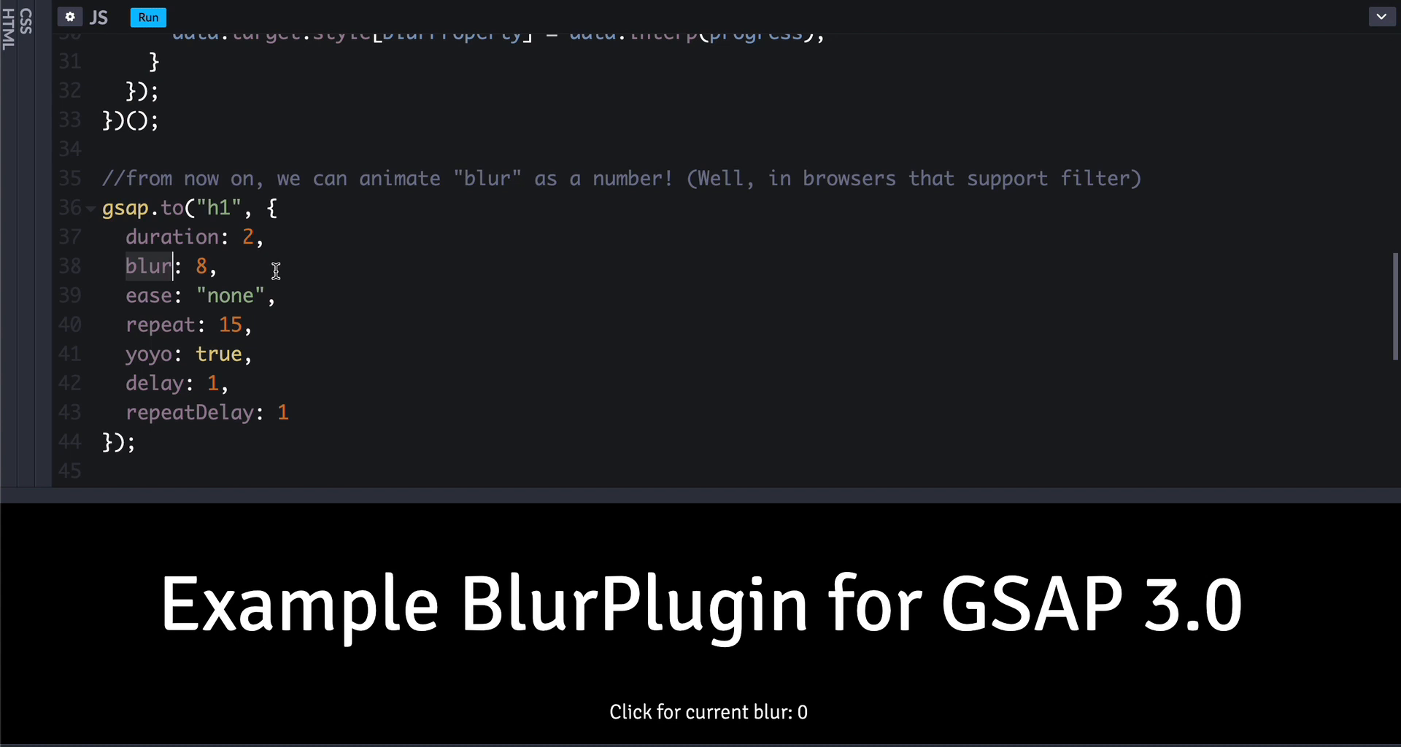
pyautogui.scroll(-3)
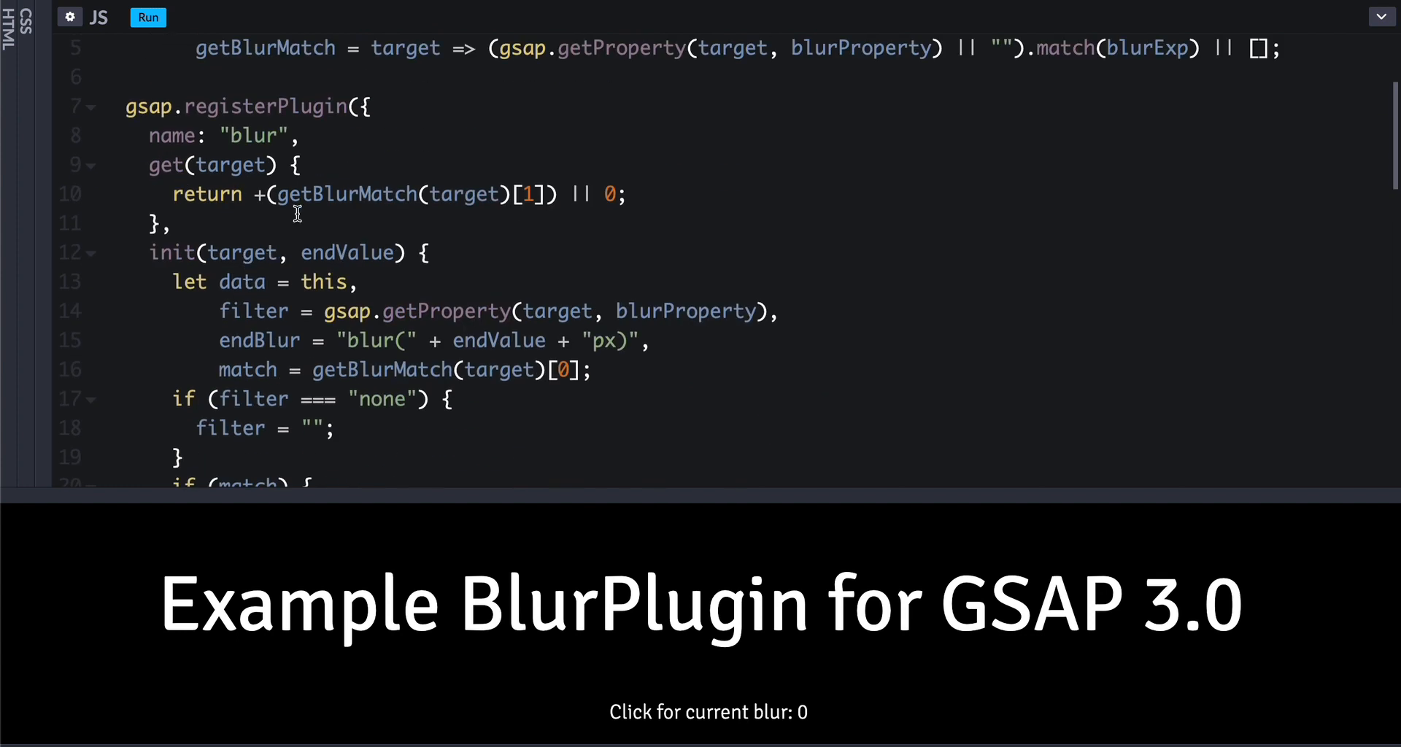
pyautogui.scroll(-3)
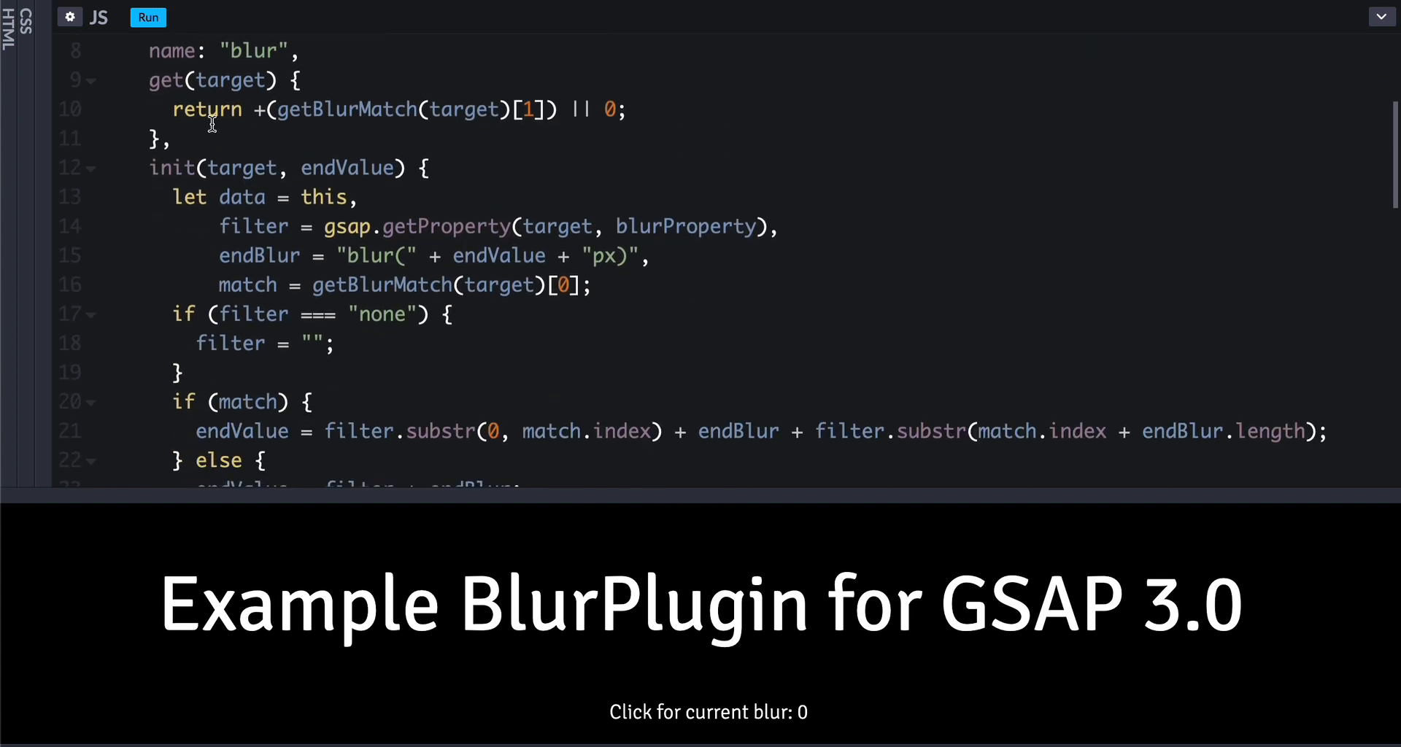
pyautogui.moveTo(158, 168)
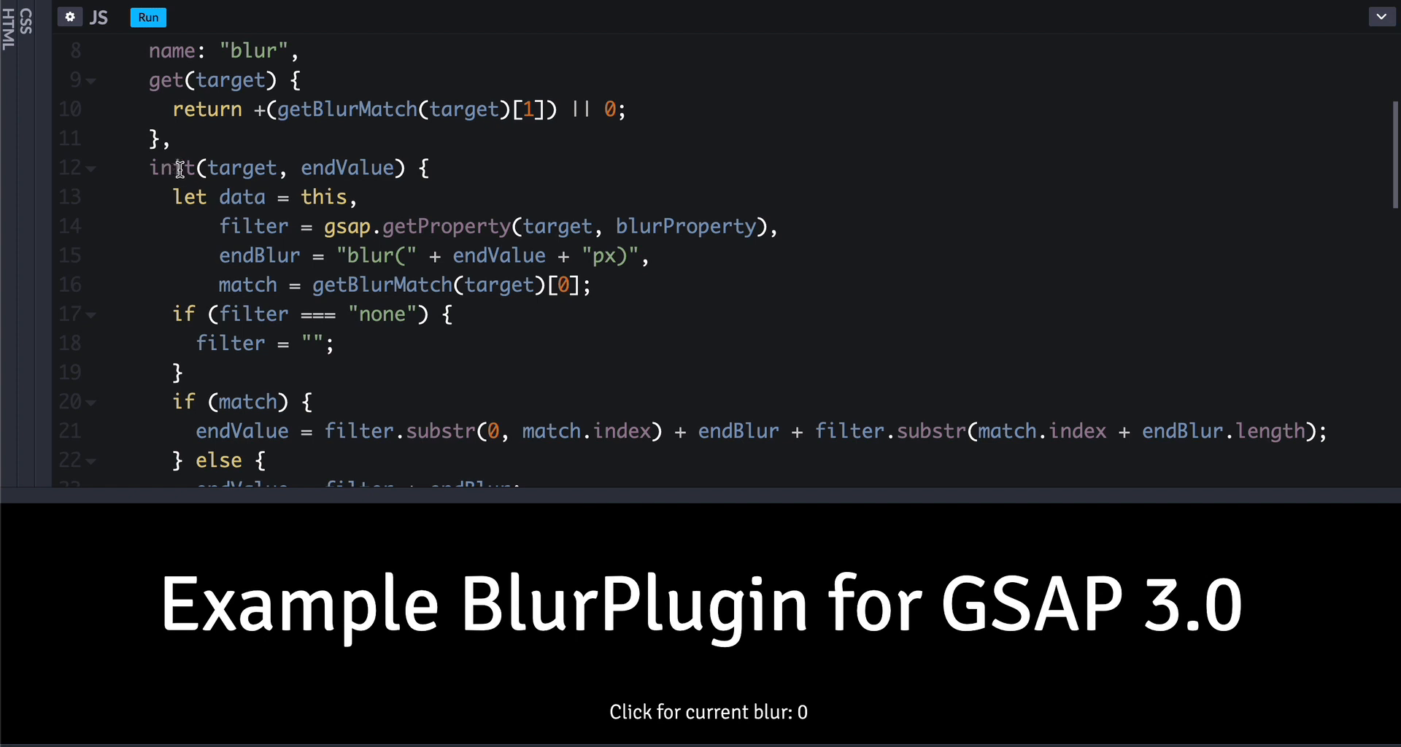
pyautogui.doubleClick(172, 168)
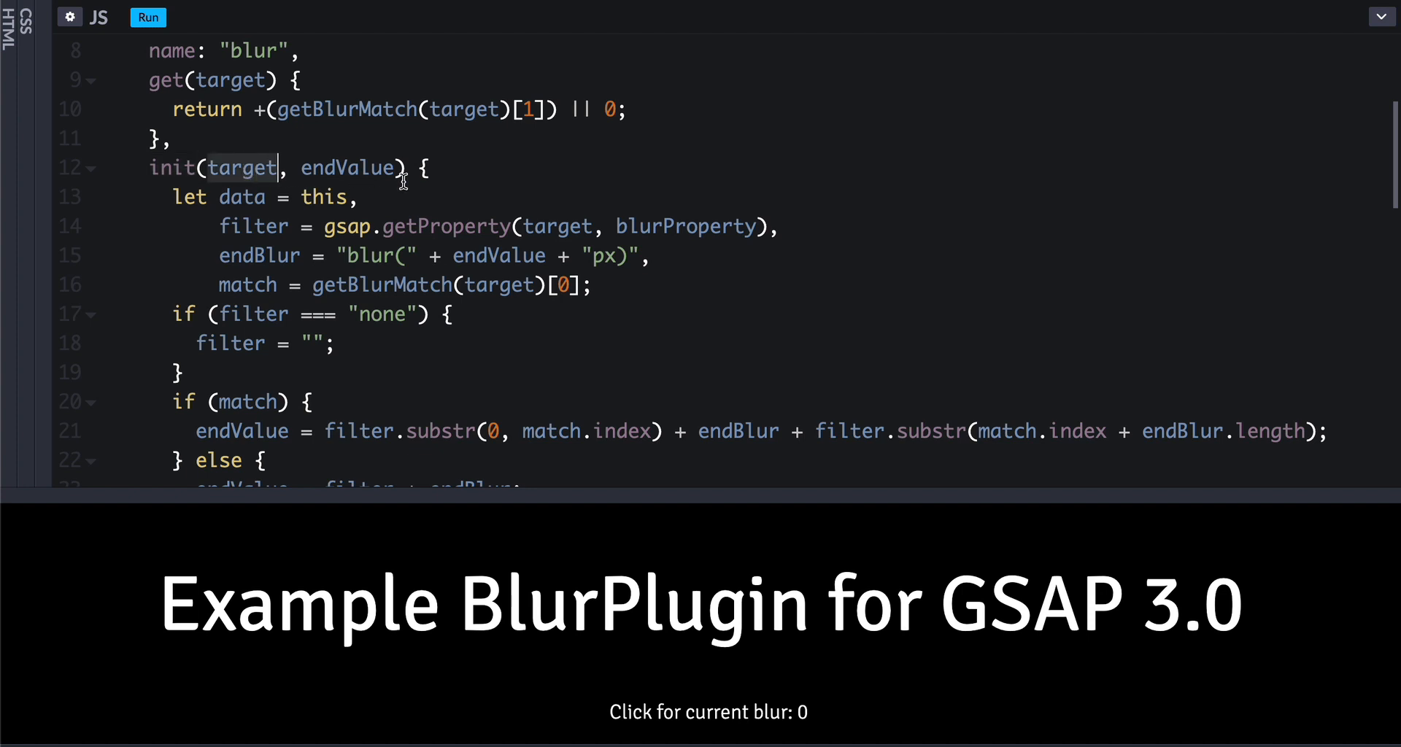
pyautogui.scroll(-3)
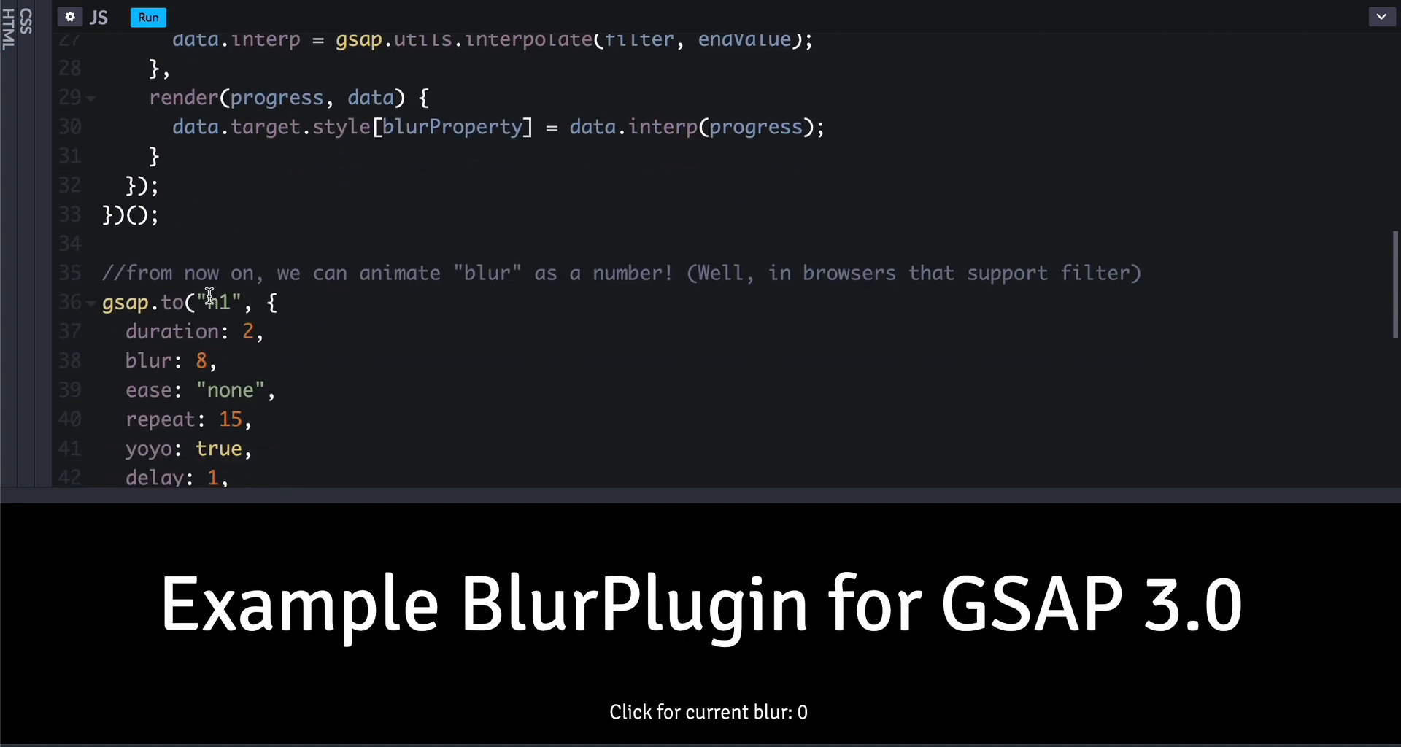
pyautogui.doubleClick(217, 303)
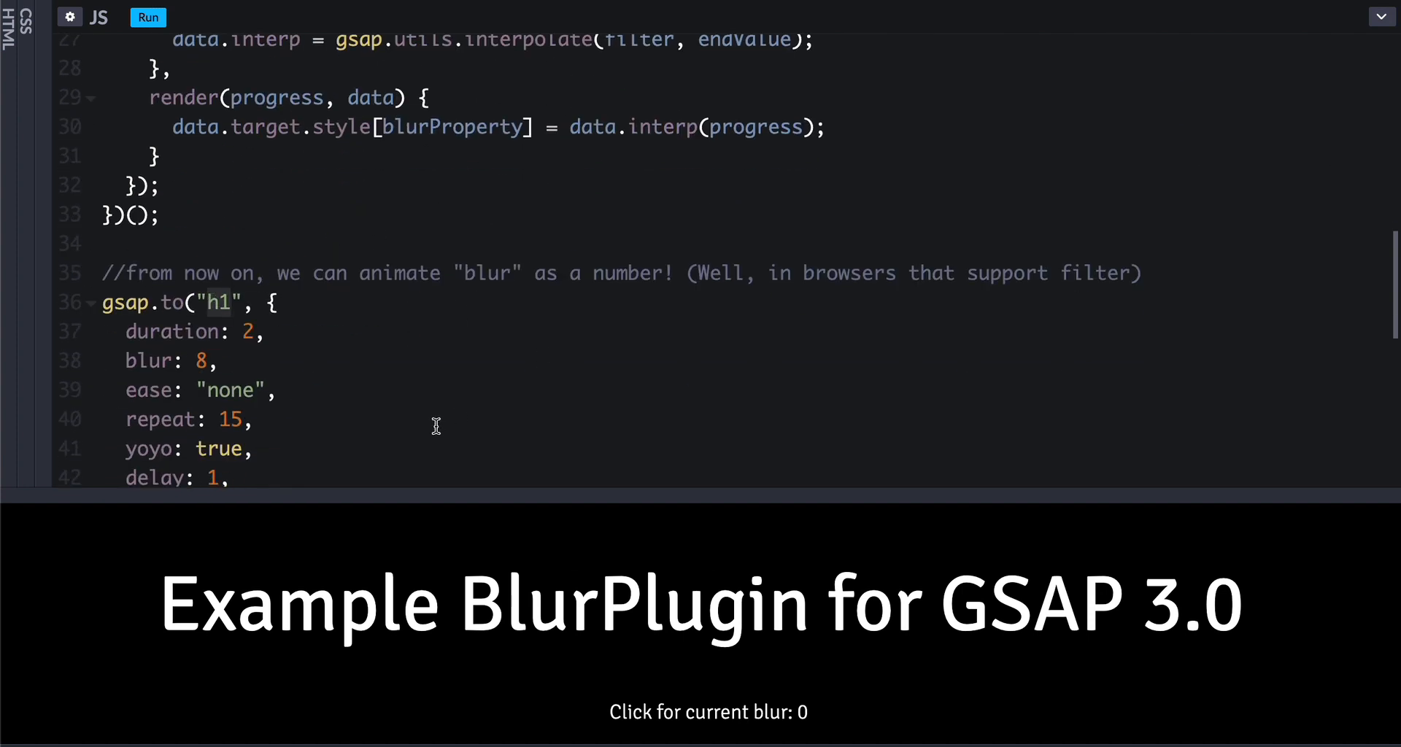
pyautogui.moveTo(430, 413)
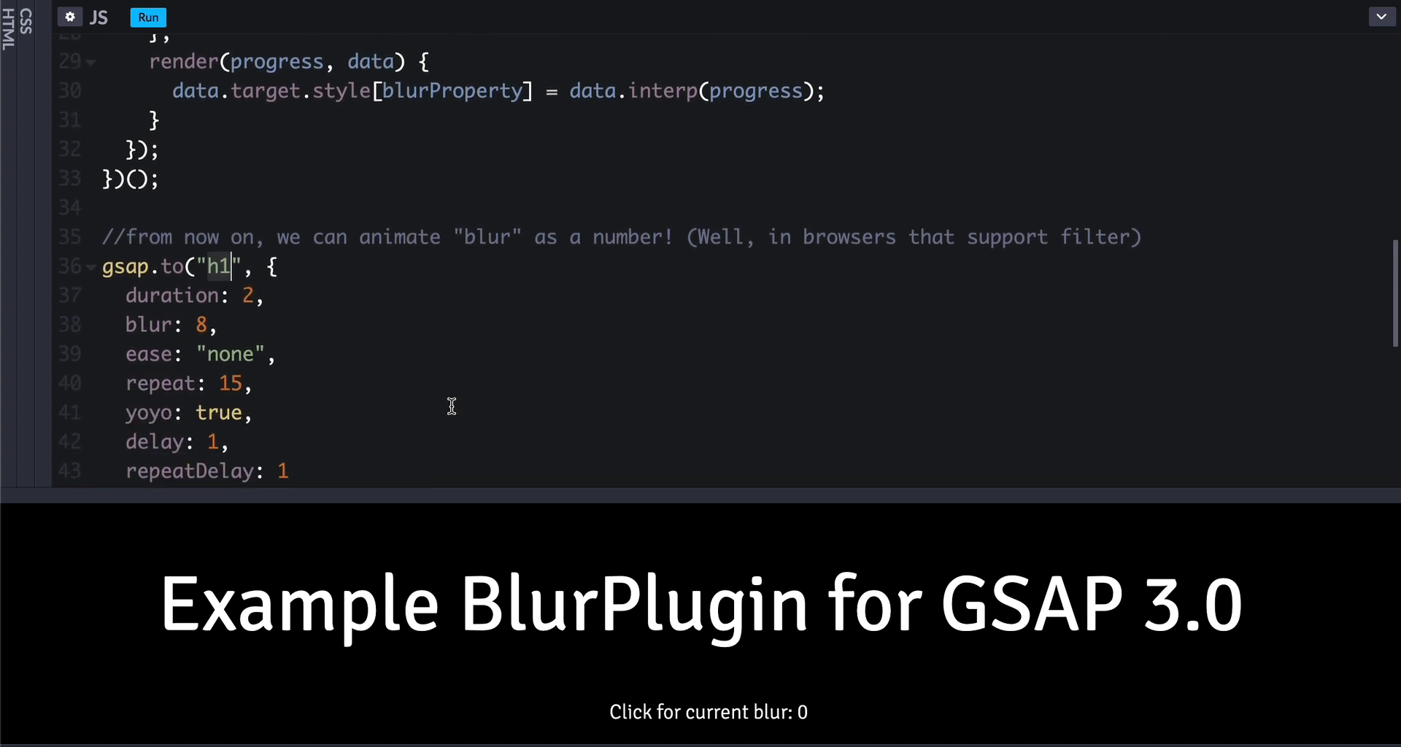
pyautogui.scroll(-3)
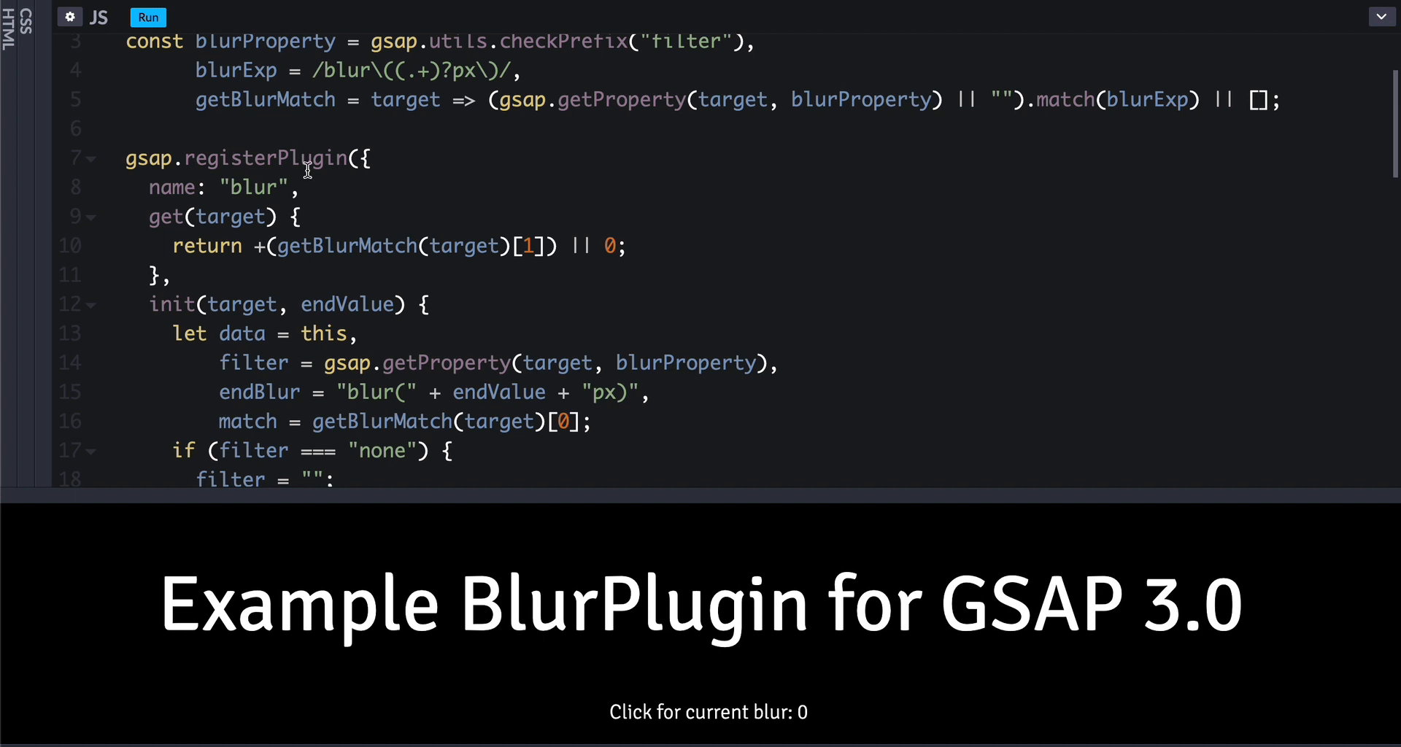
pyautogui.moveTo(303, 201)
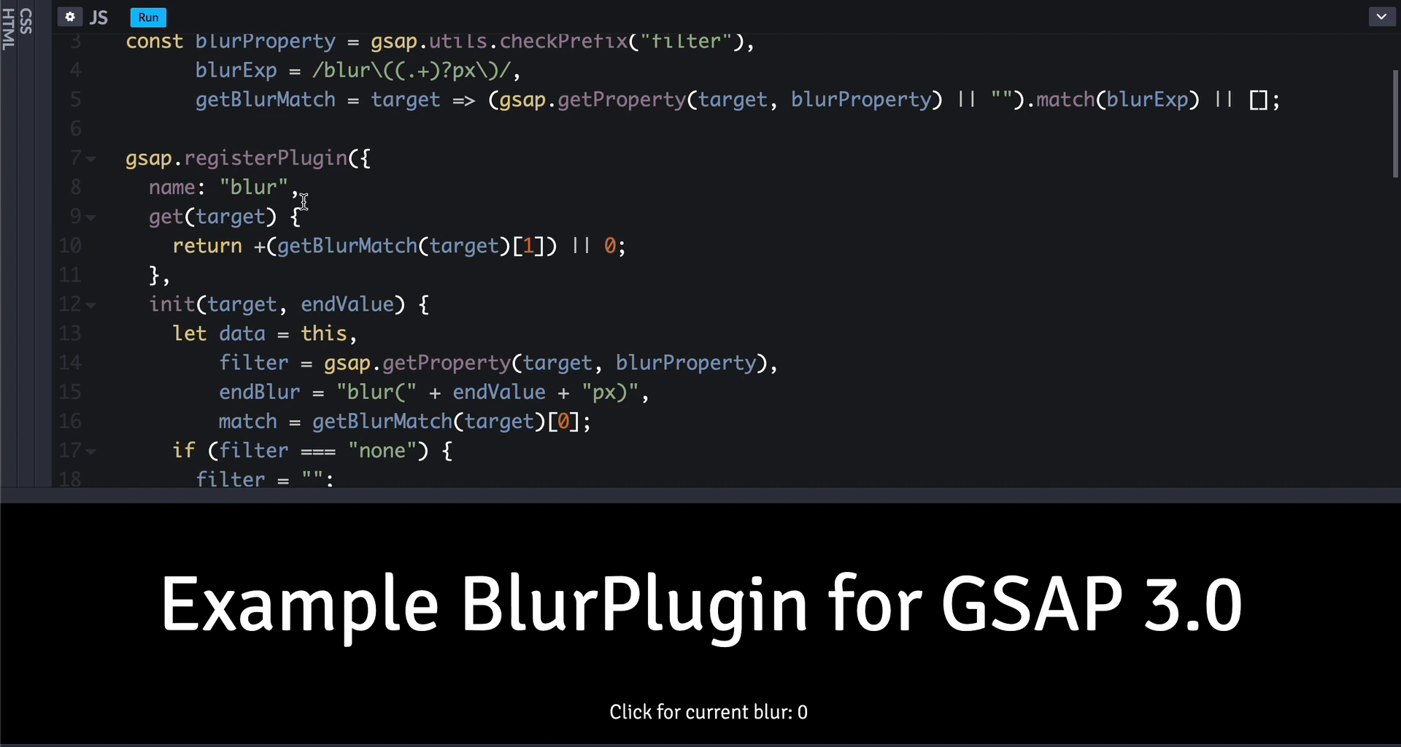
pyautogui.scroll(-3)
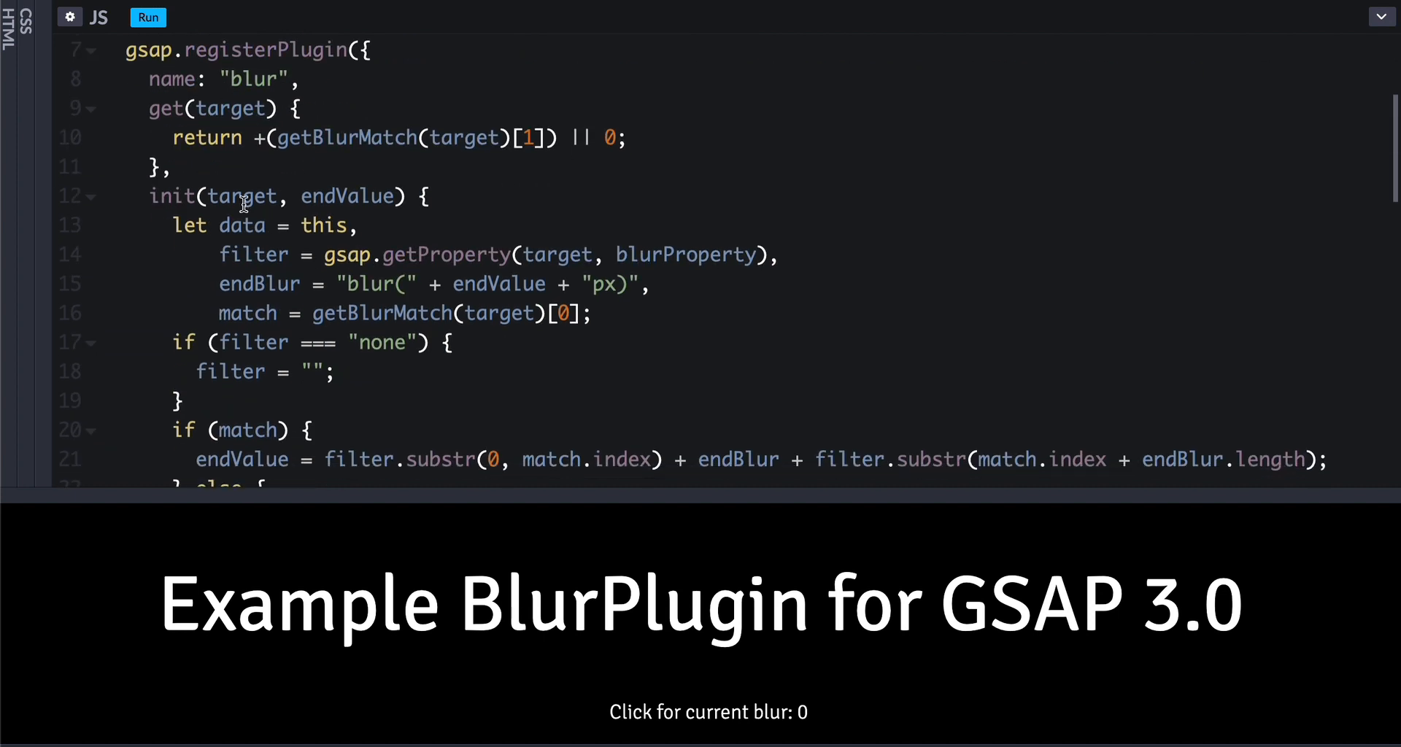
pyautogui.doubleClick(243, 196)
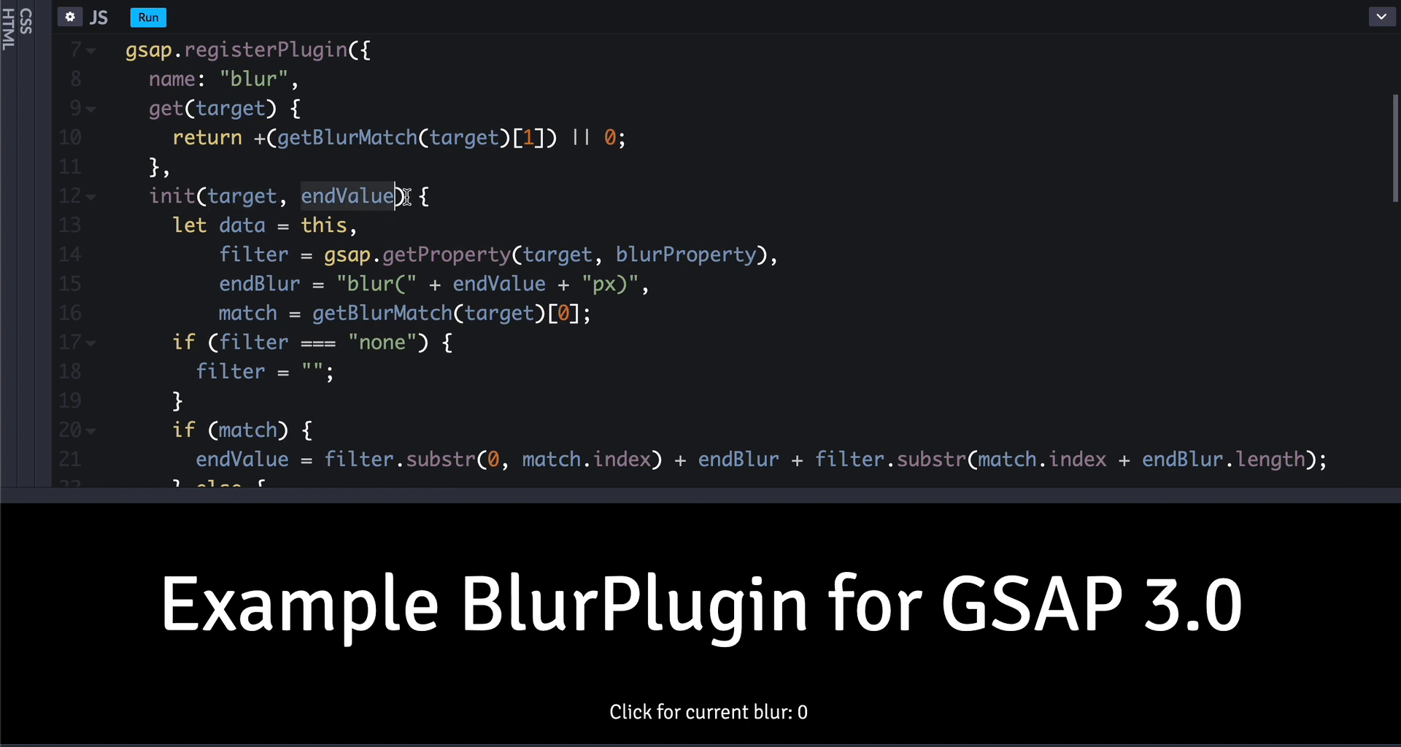
pyautogui.scroll(-3)
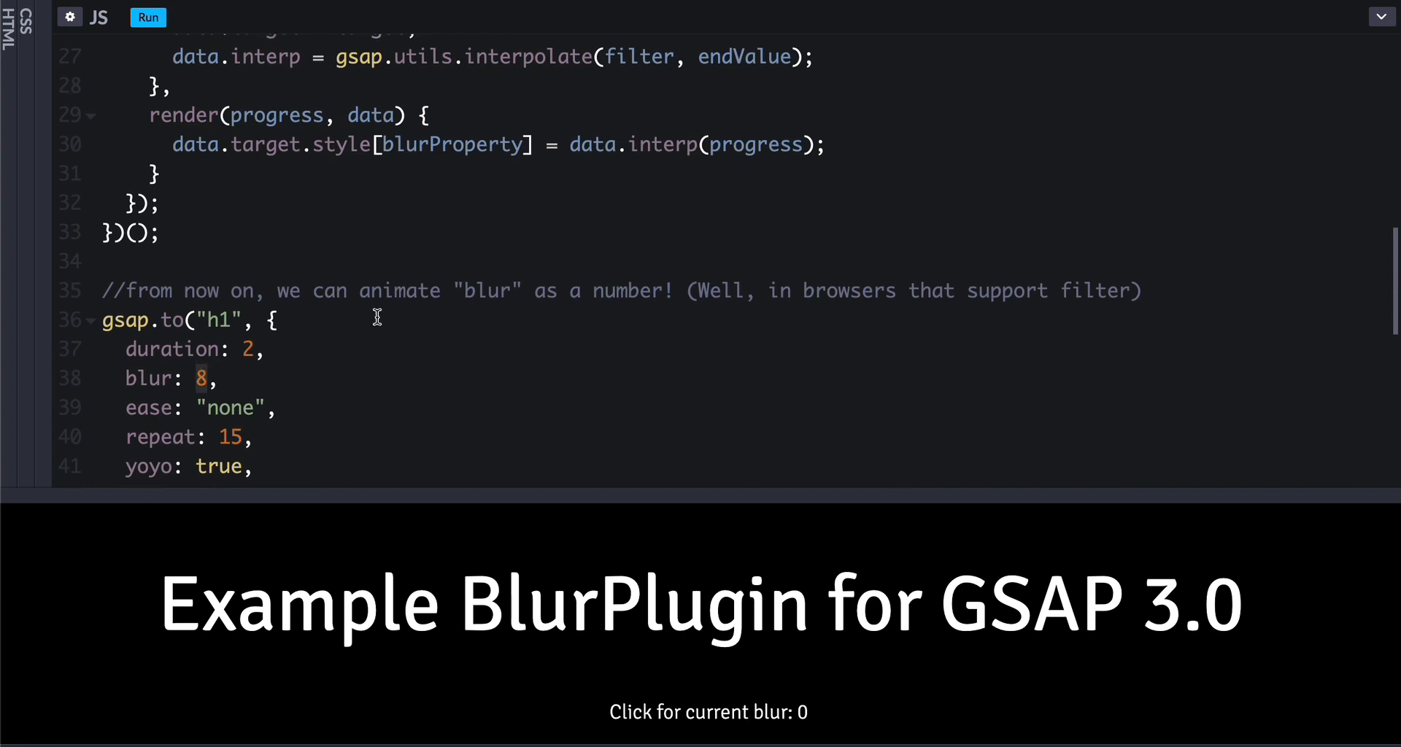
pyautogui.moveTo(351, 322)
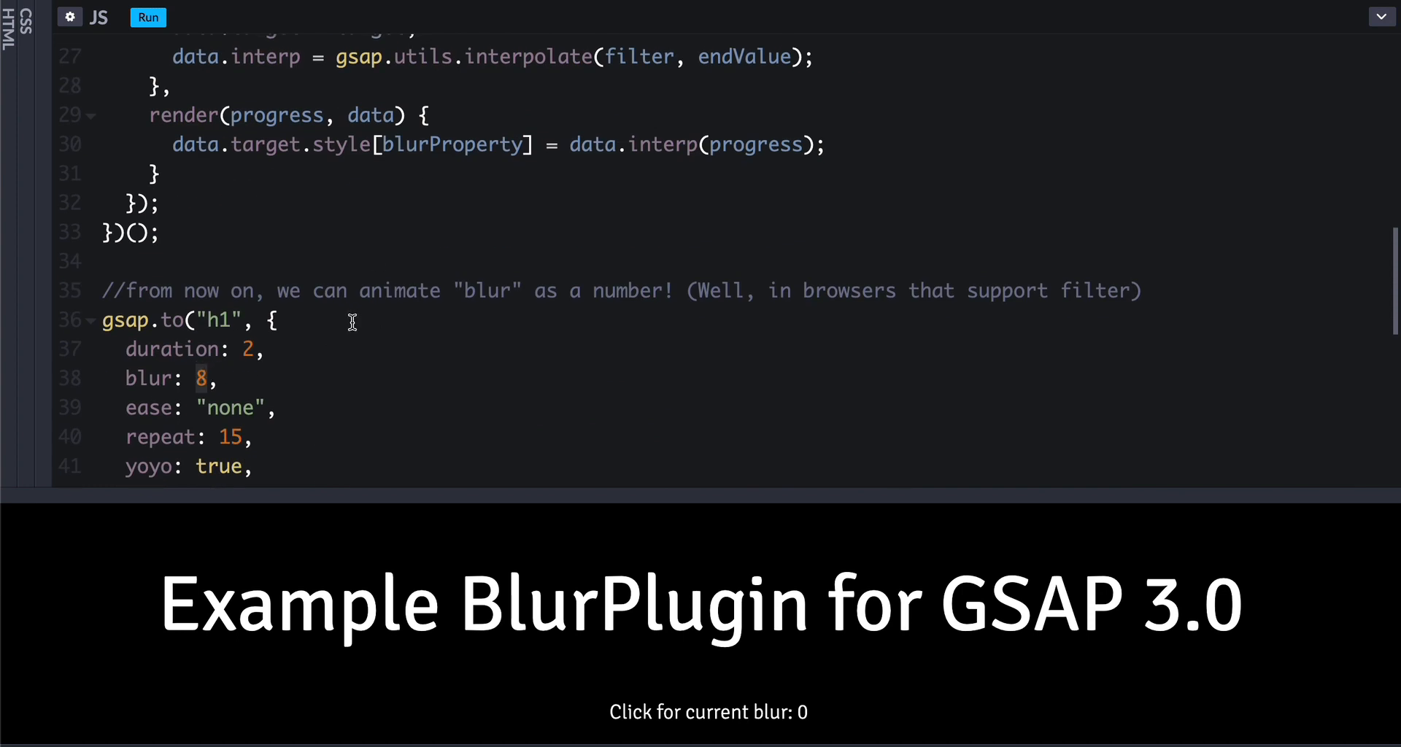
pyautogui.moveTo(548, 260)
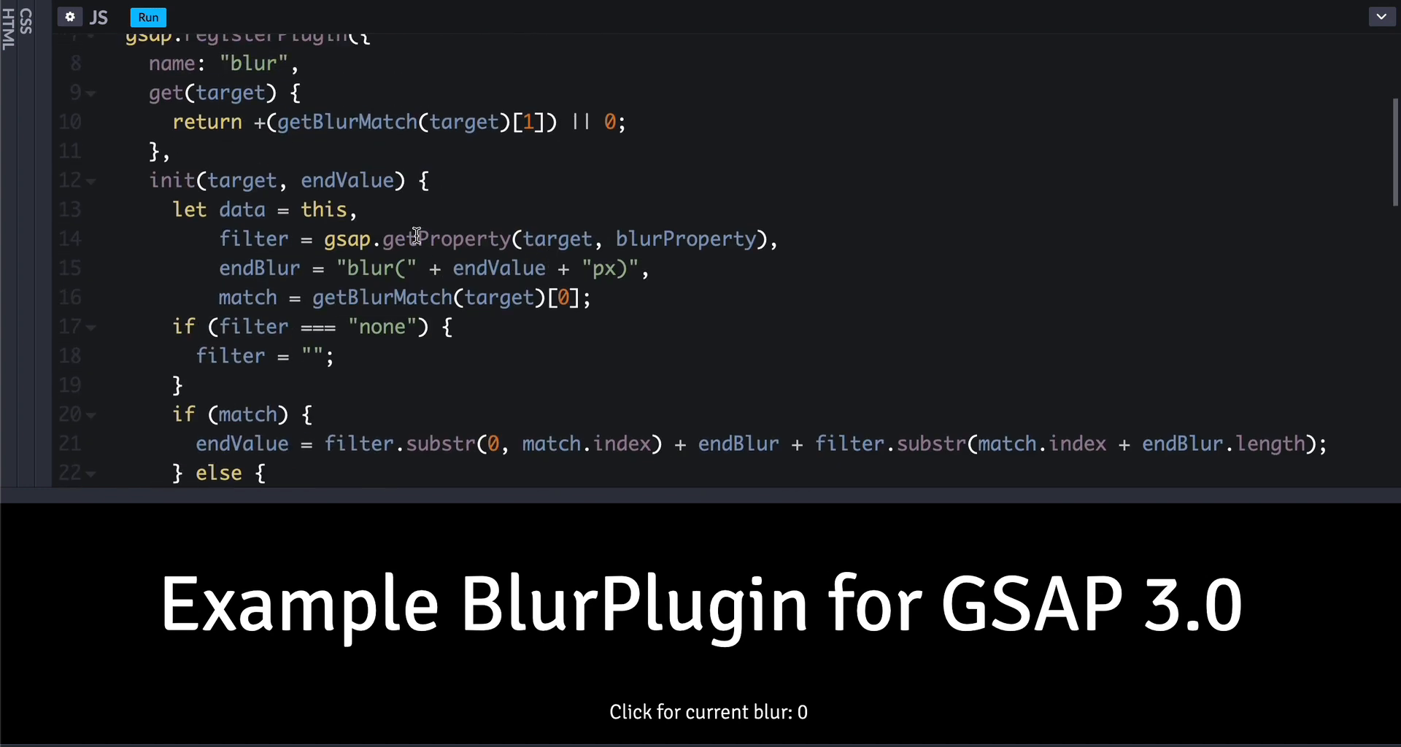
pyautogui.doubleClick(347, 180)
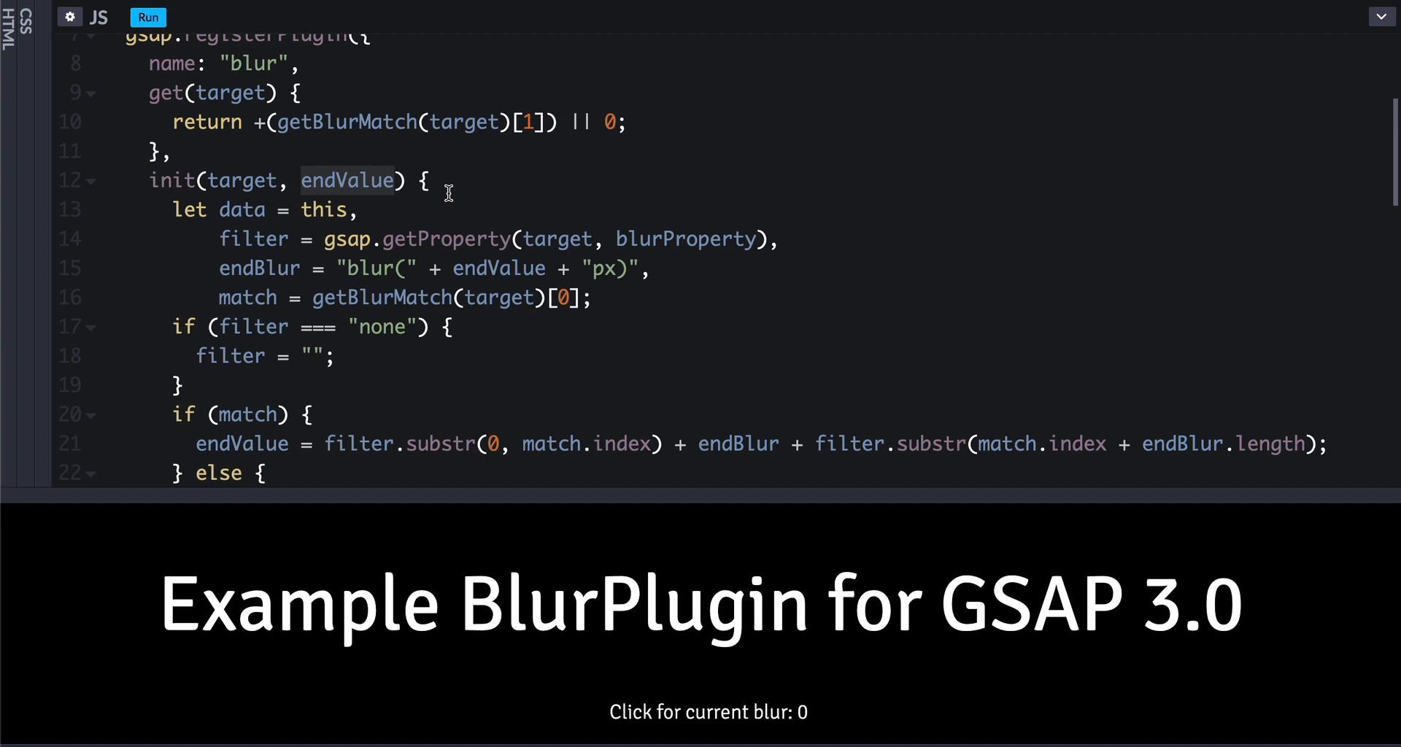
pyautogui.moveTo(422, 224)
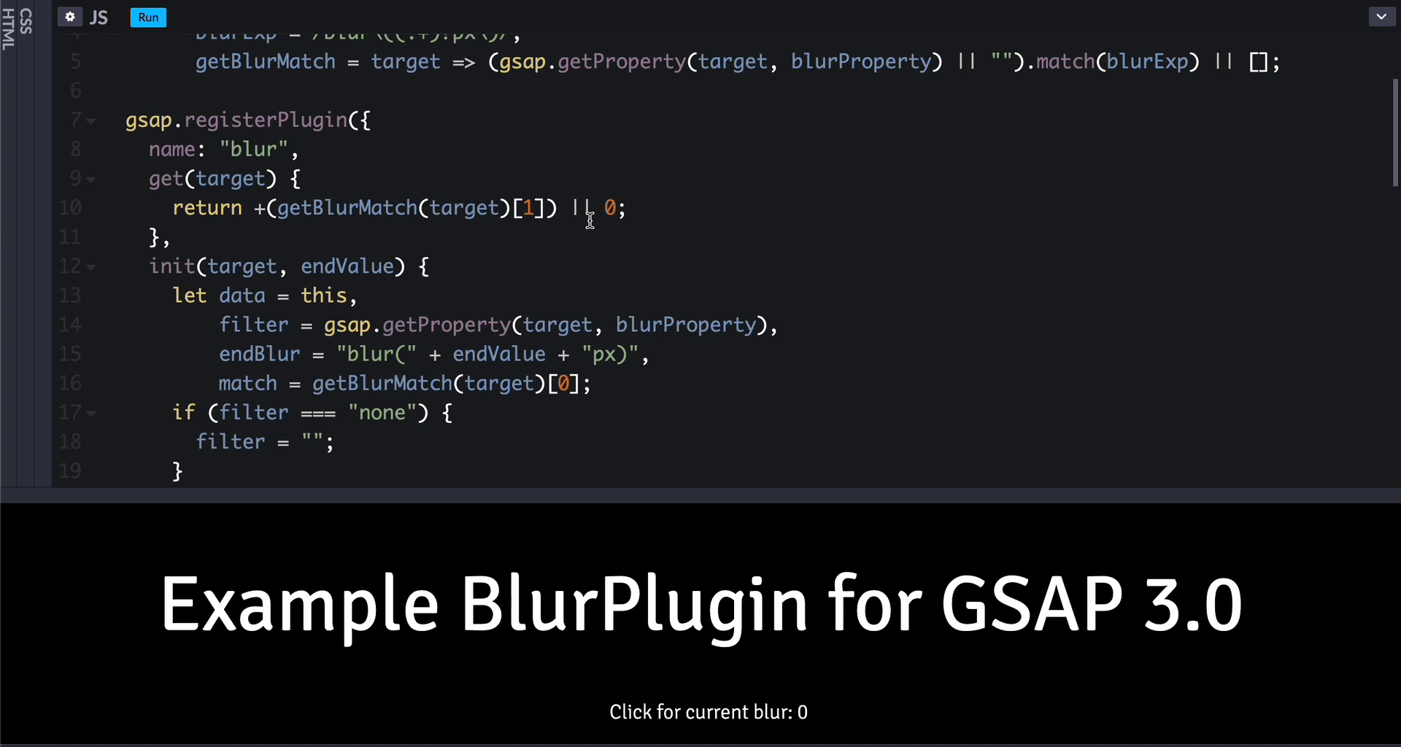
pyautogui.scroll(-3)
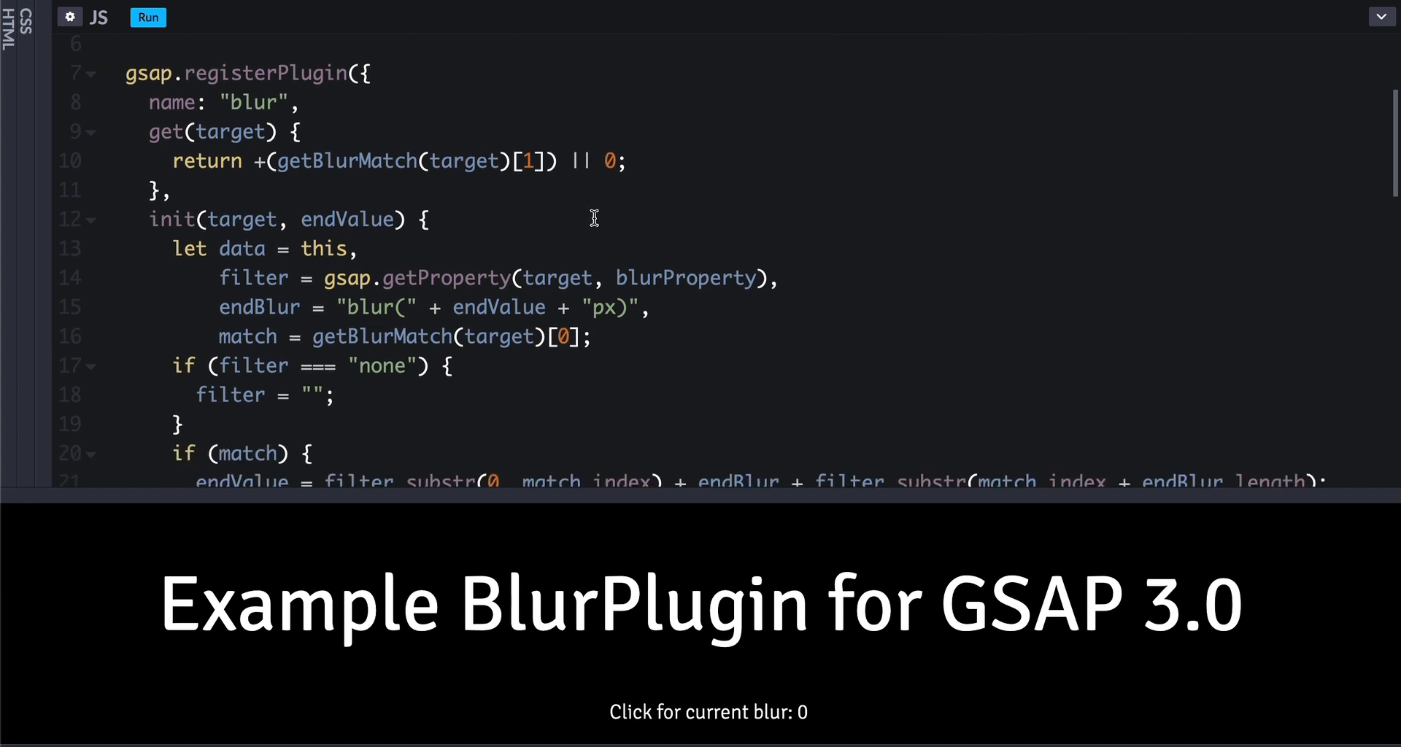
pyautogui.scroll(-3)
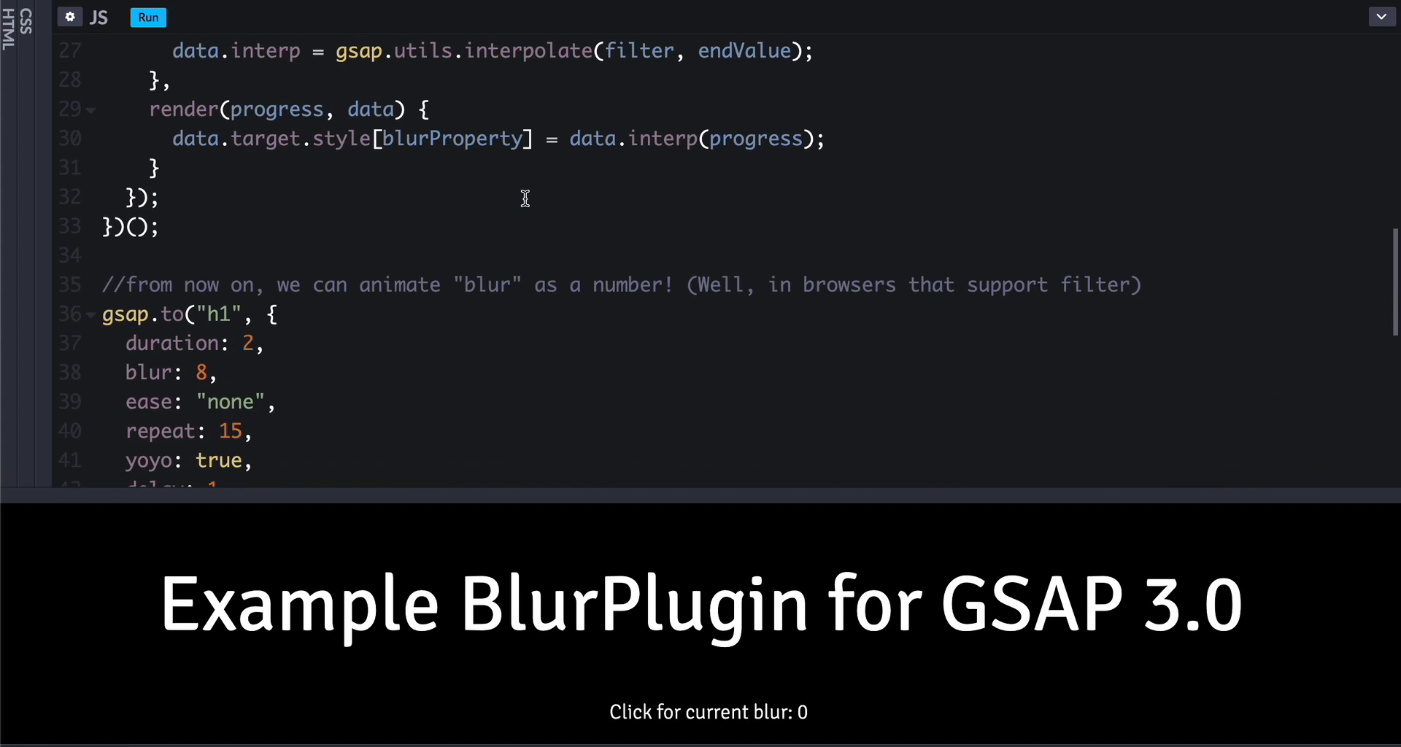
pyautogui.scroll(-3)
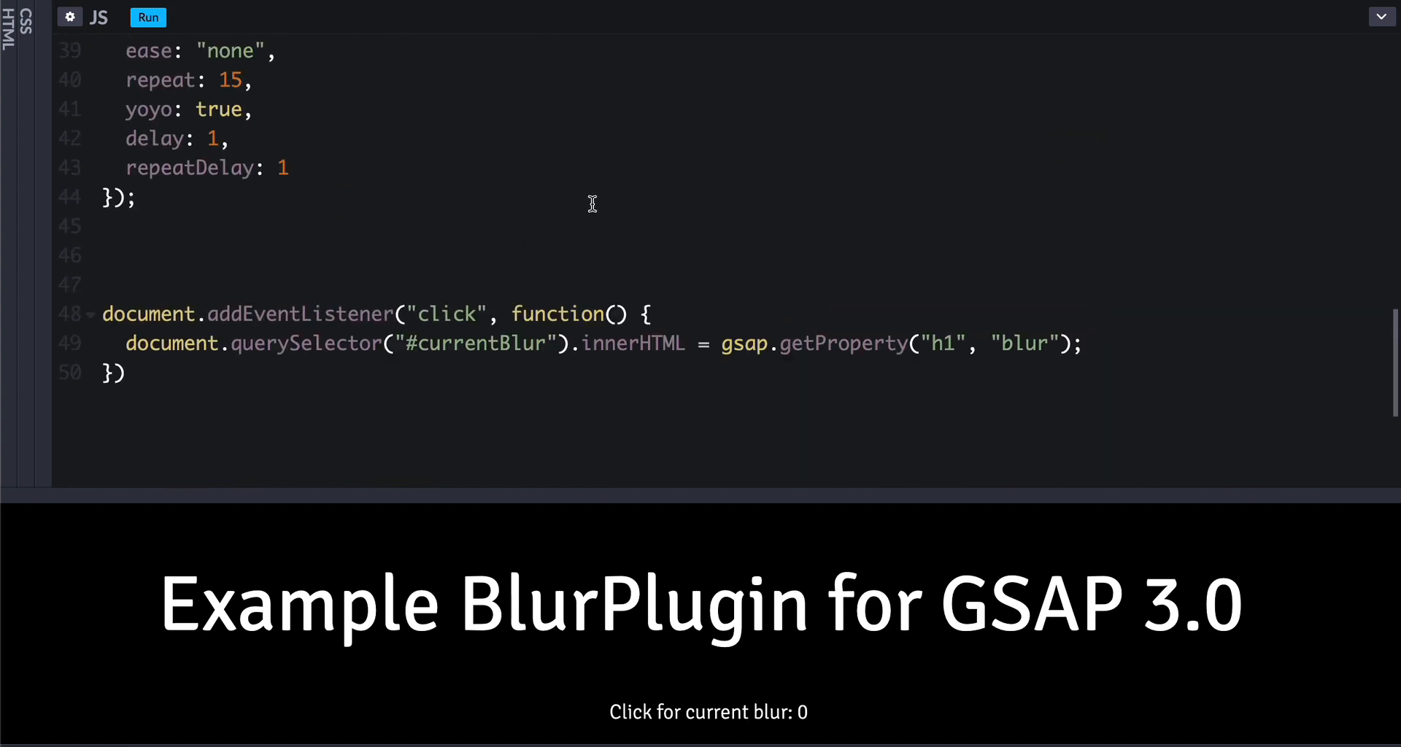
pyautogui.scroll(-3)
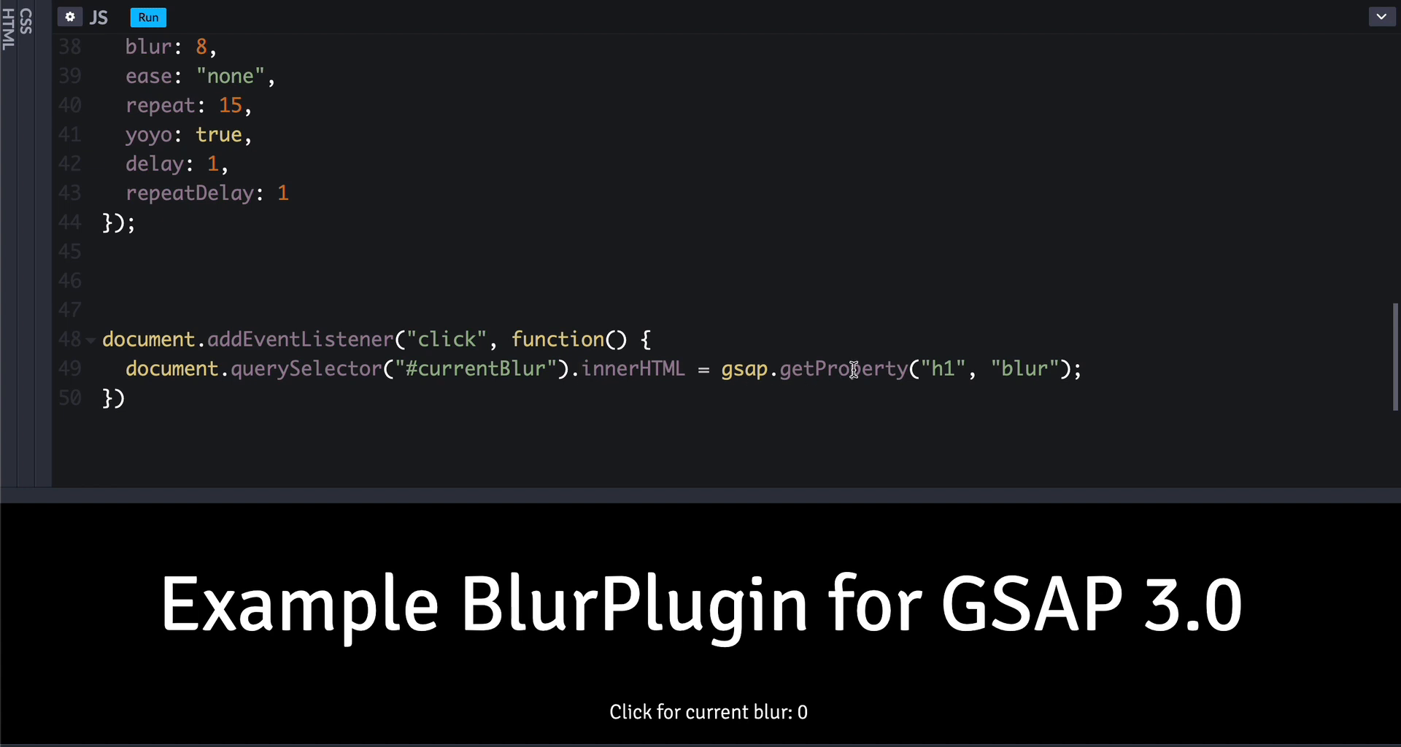
pyautogui.doubleClick(838, 368)
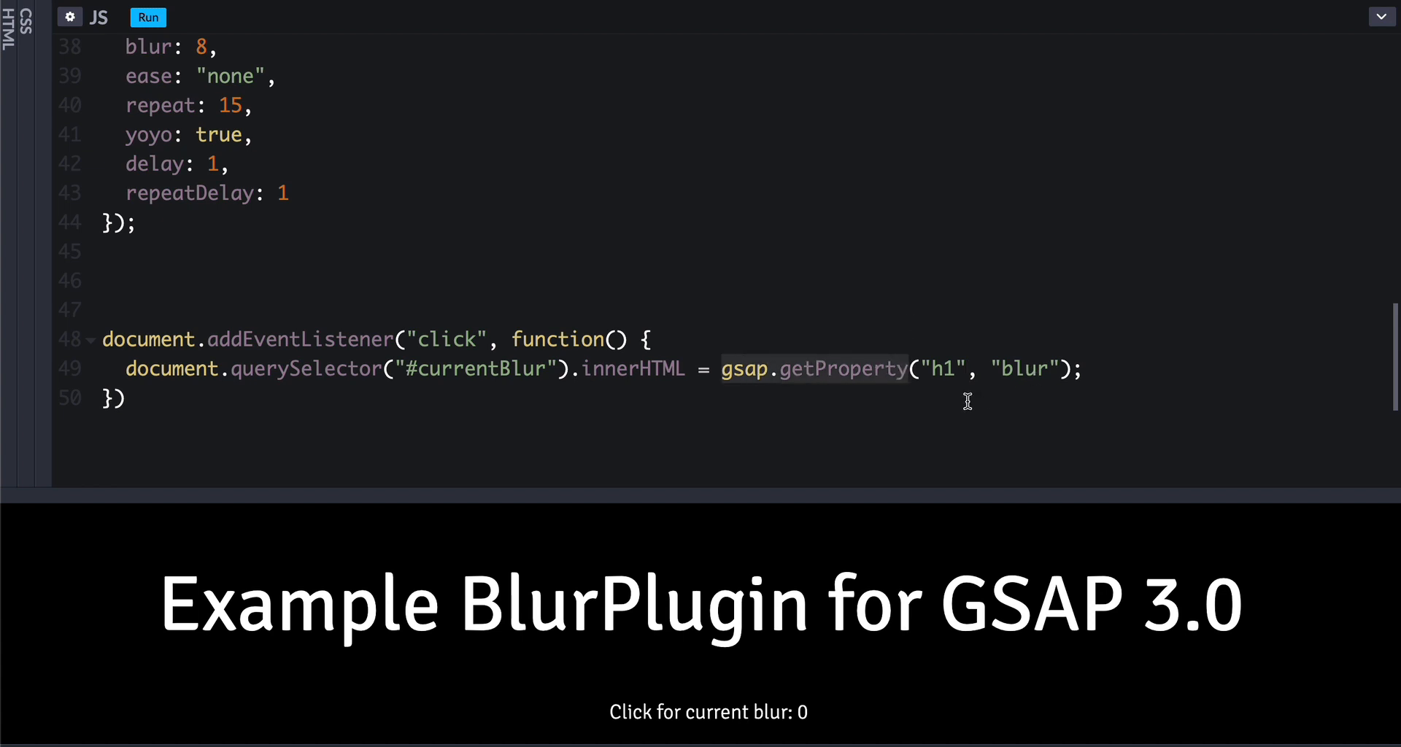
pyautogui.moveTo(1062, 369)
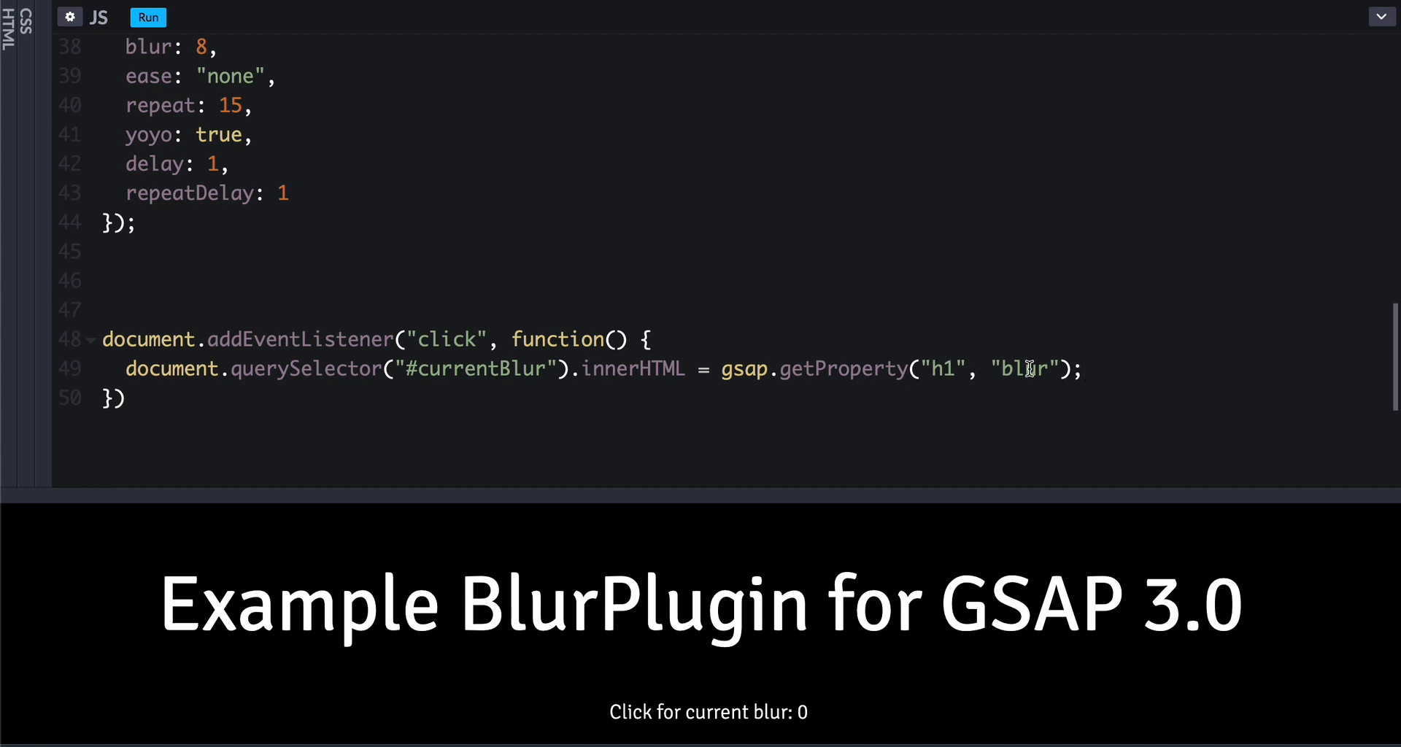
pyautogui.doubleClick(1026, 368)
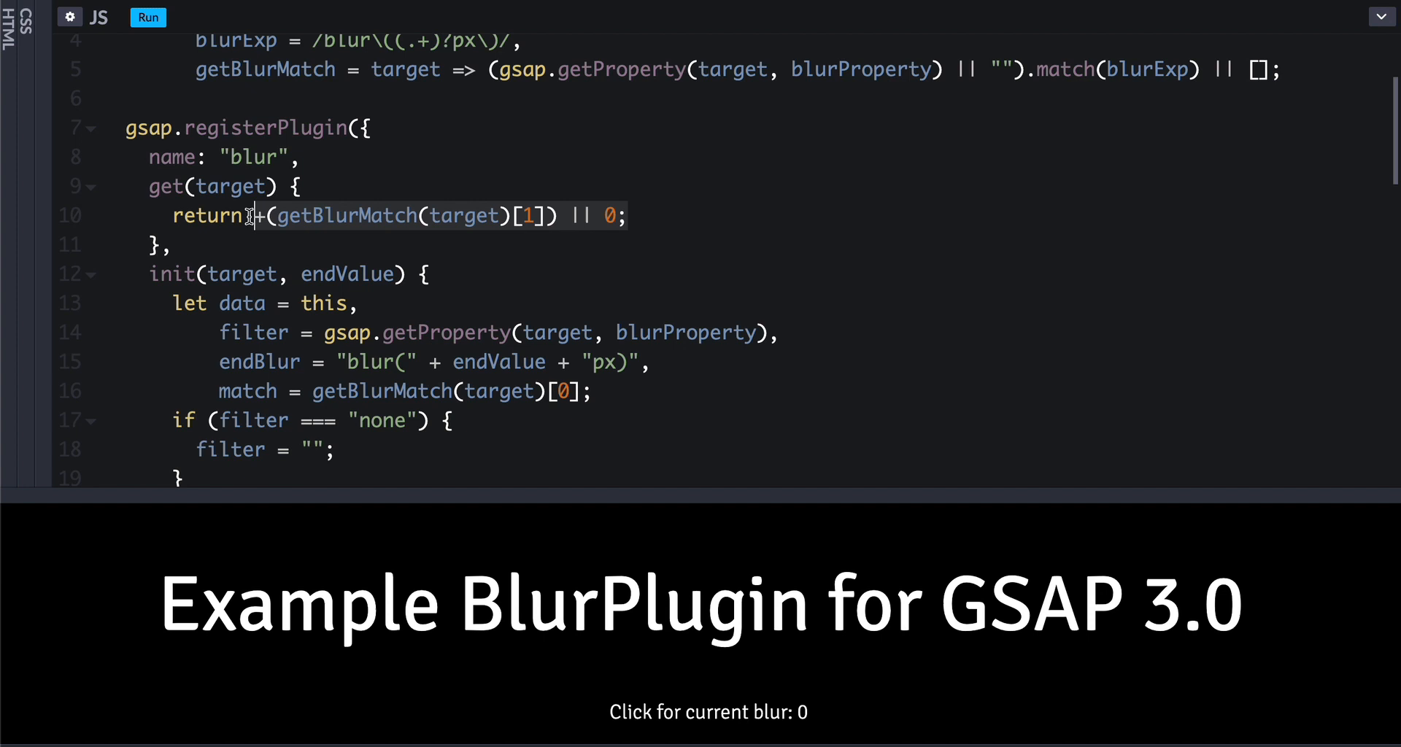
pyautogui.scroll(-3)
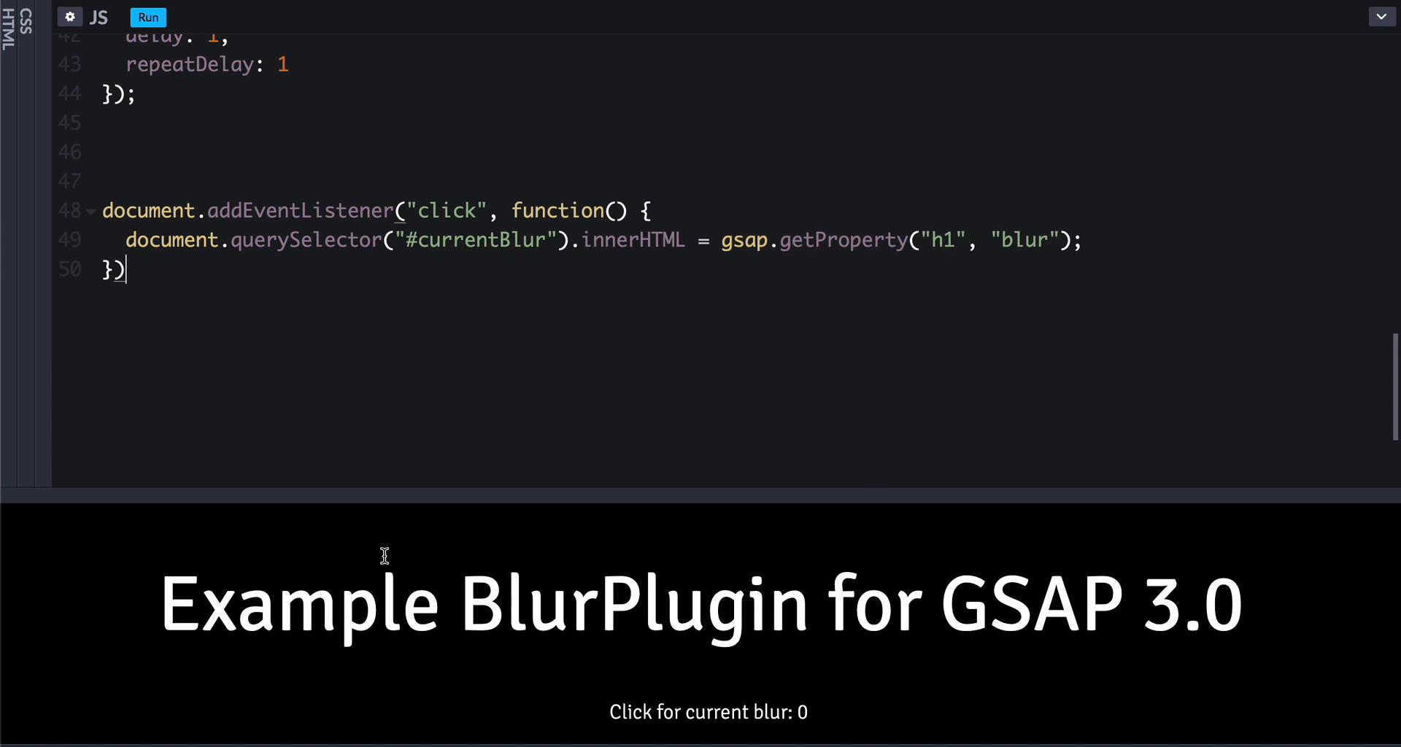
pyautogui.moveTo(820, 604)
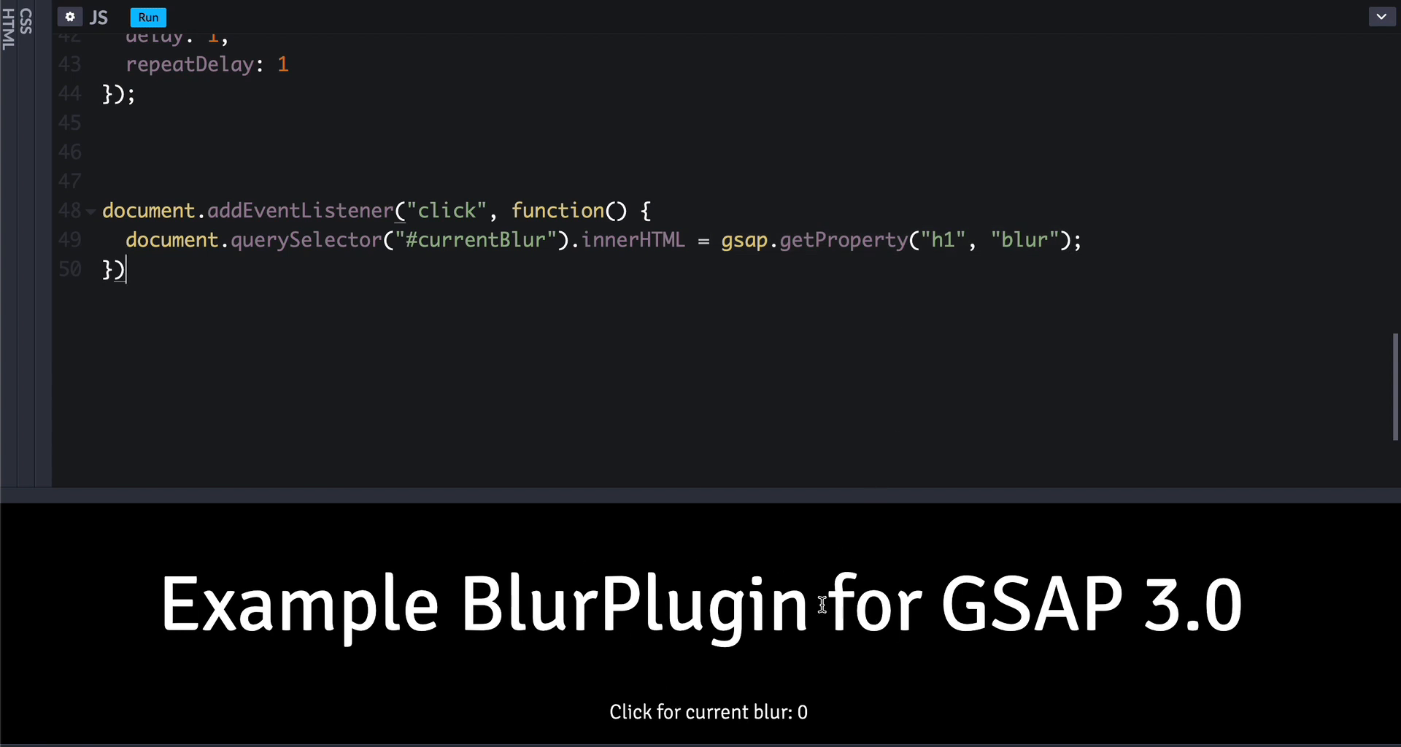
pyautogui.moveTo(784, 636)
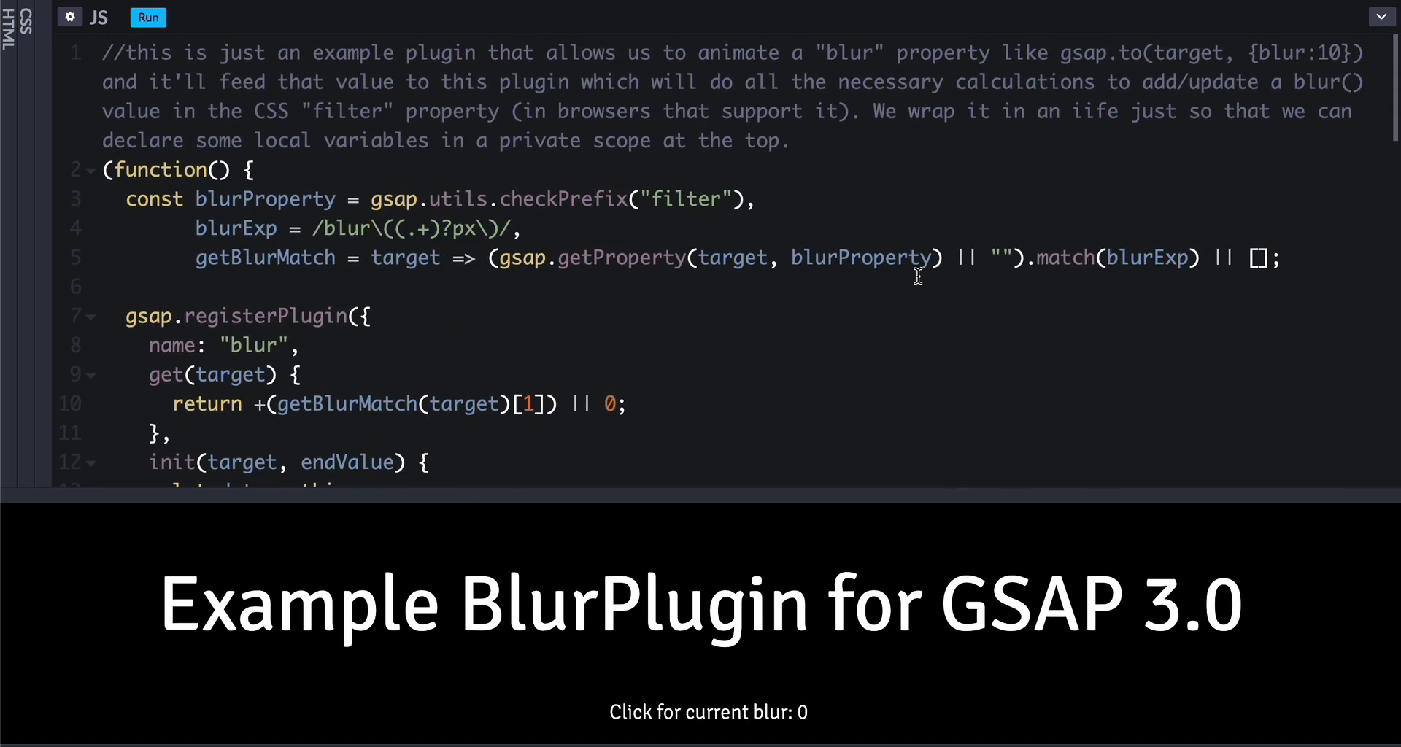
pyautogui.scroll(-3)
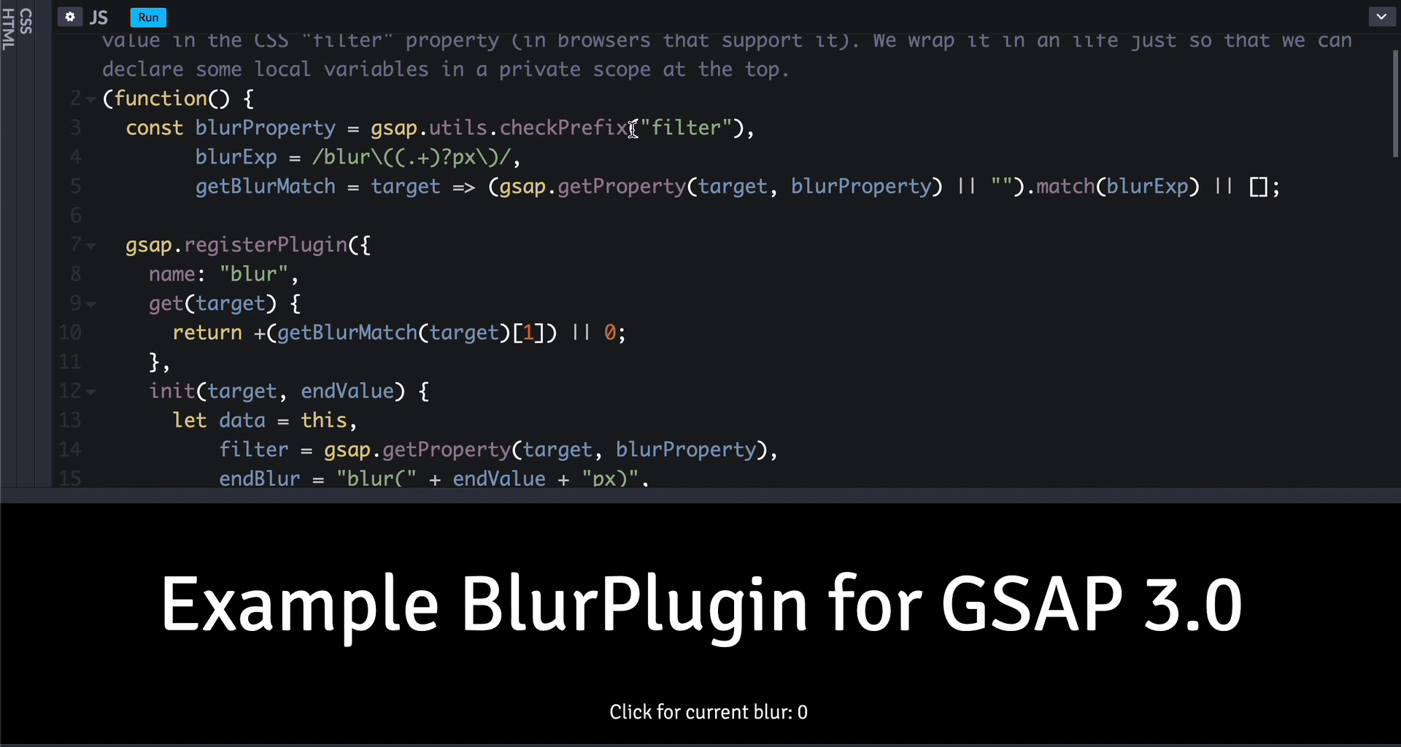
pyautogui.doubleClick(563, 127)
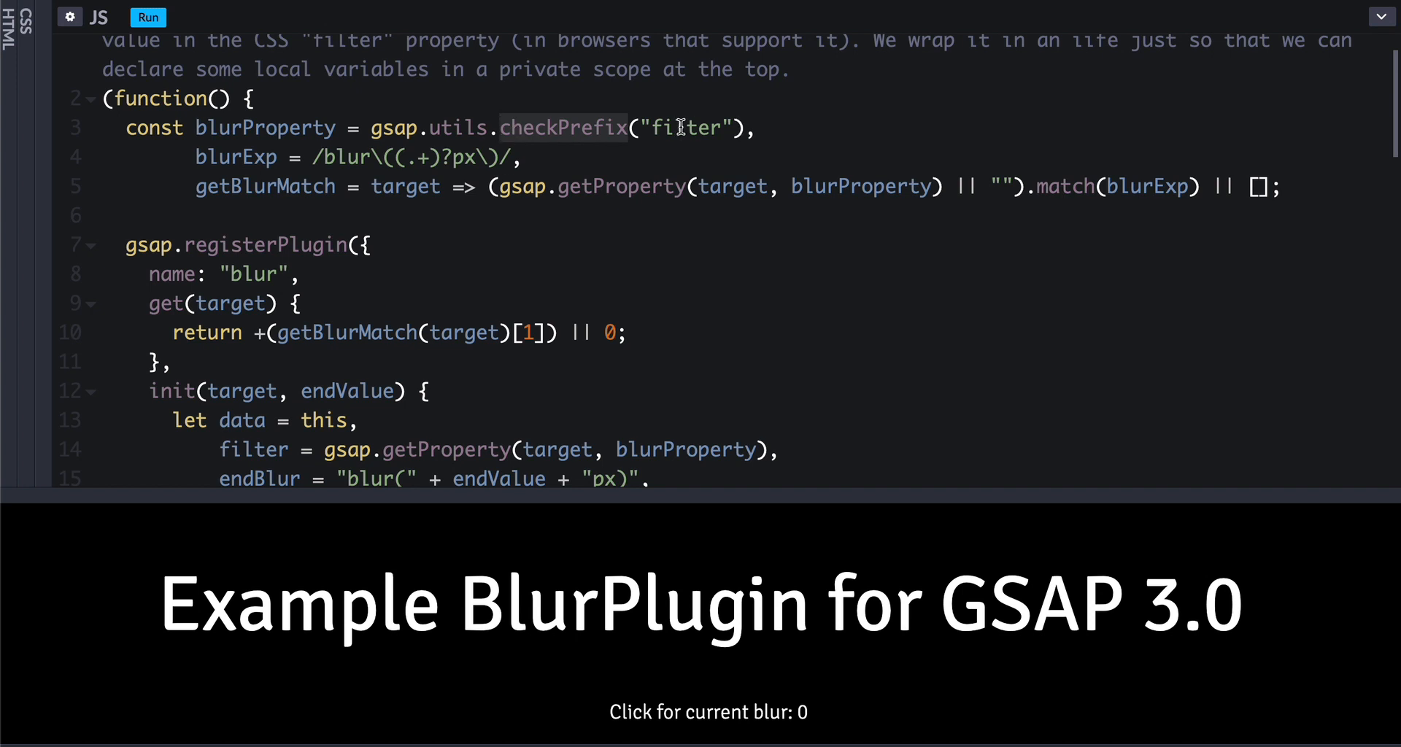
pyautogui.doubleClick(685, 128)
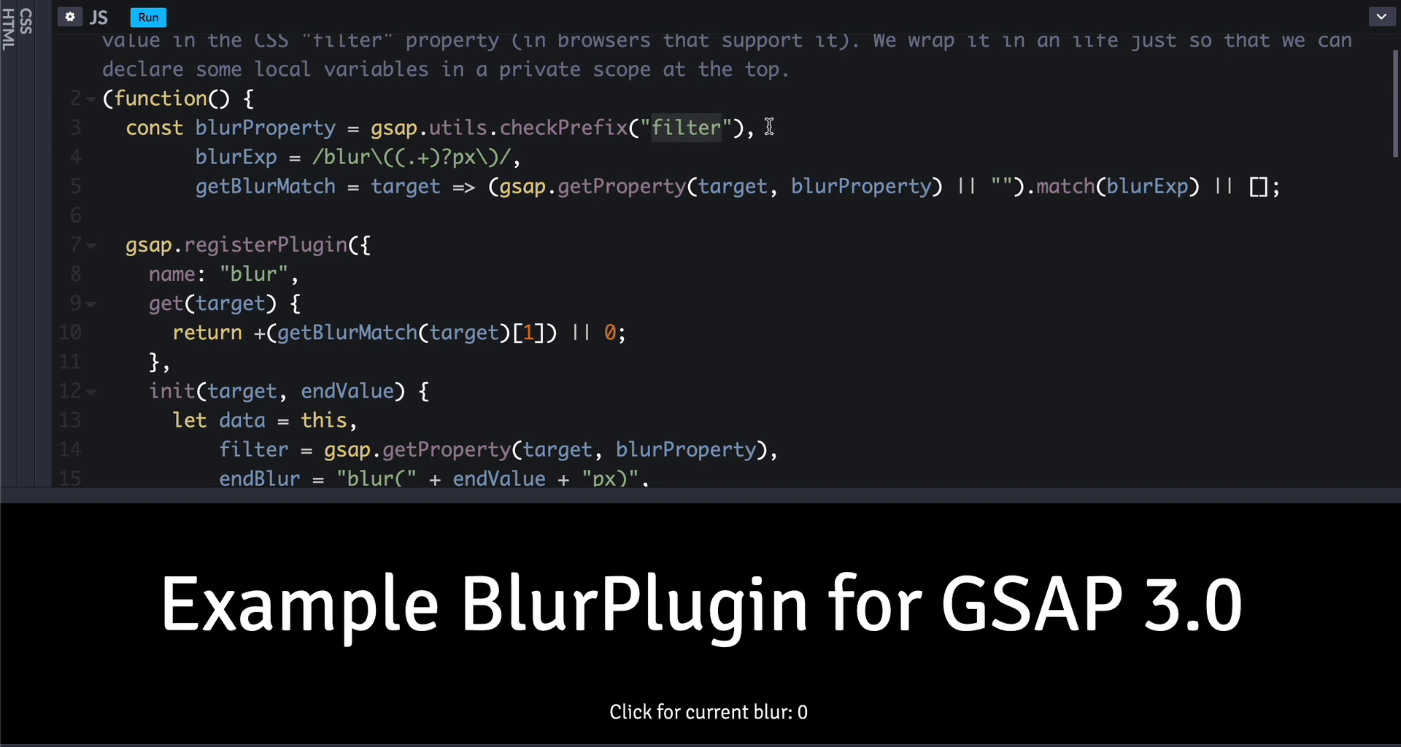
pyautogui.moveTo(728, 151)
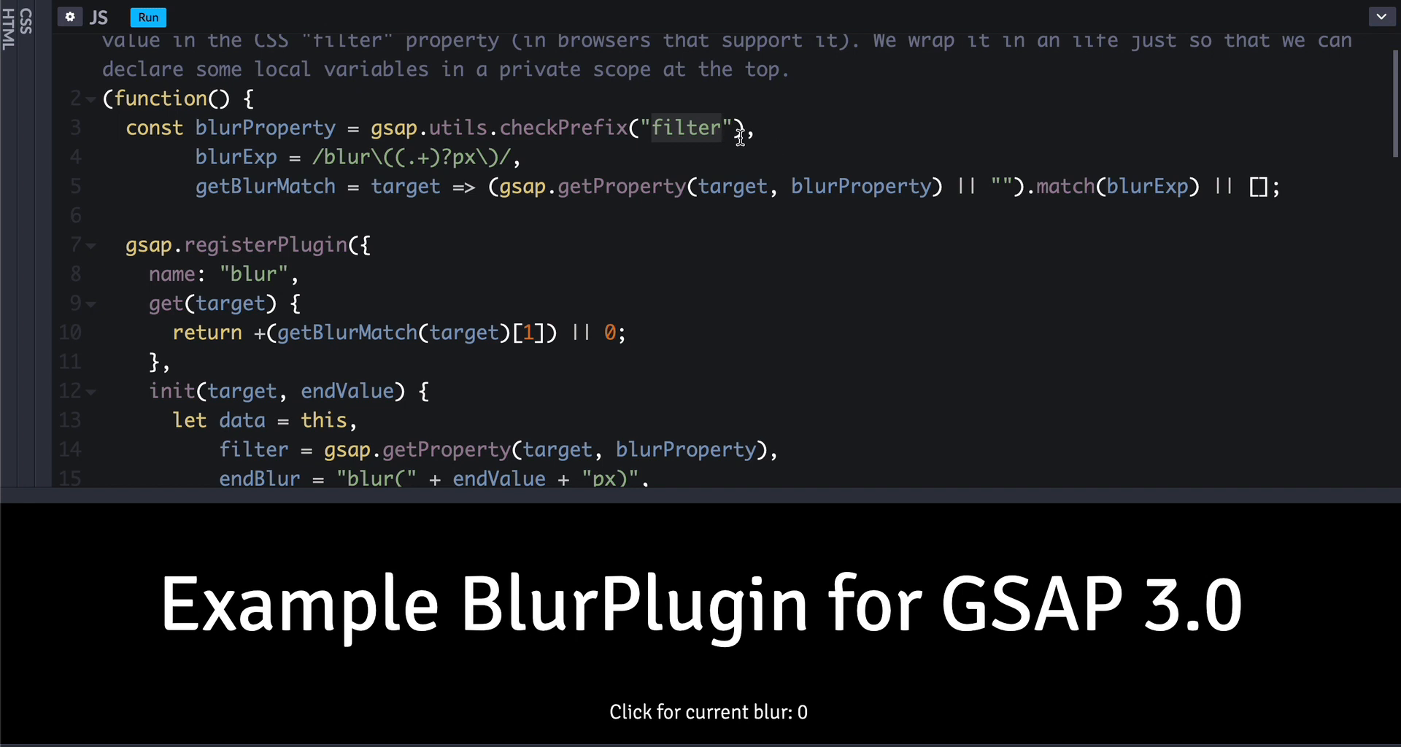
pyautogui.moveTo(857, 147)
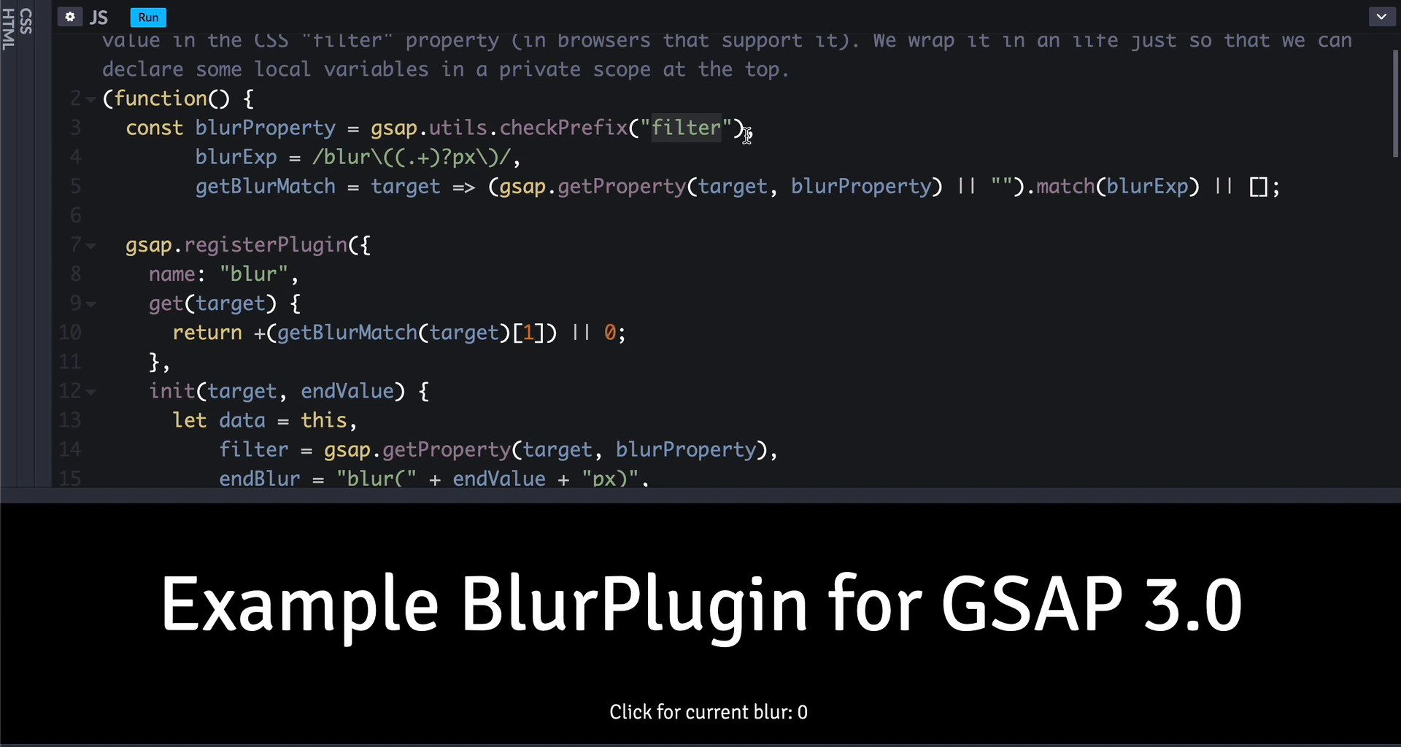
pyautogui.moveTo(293, 134)
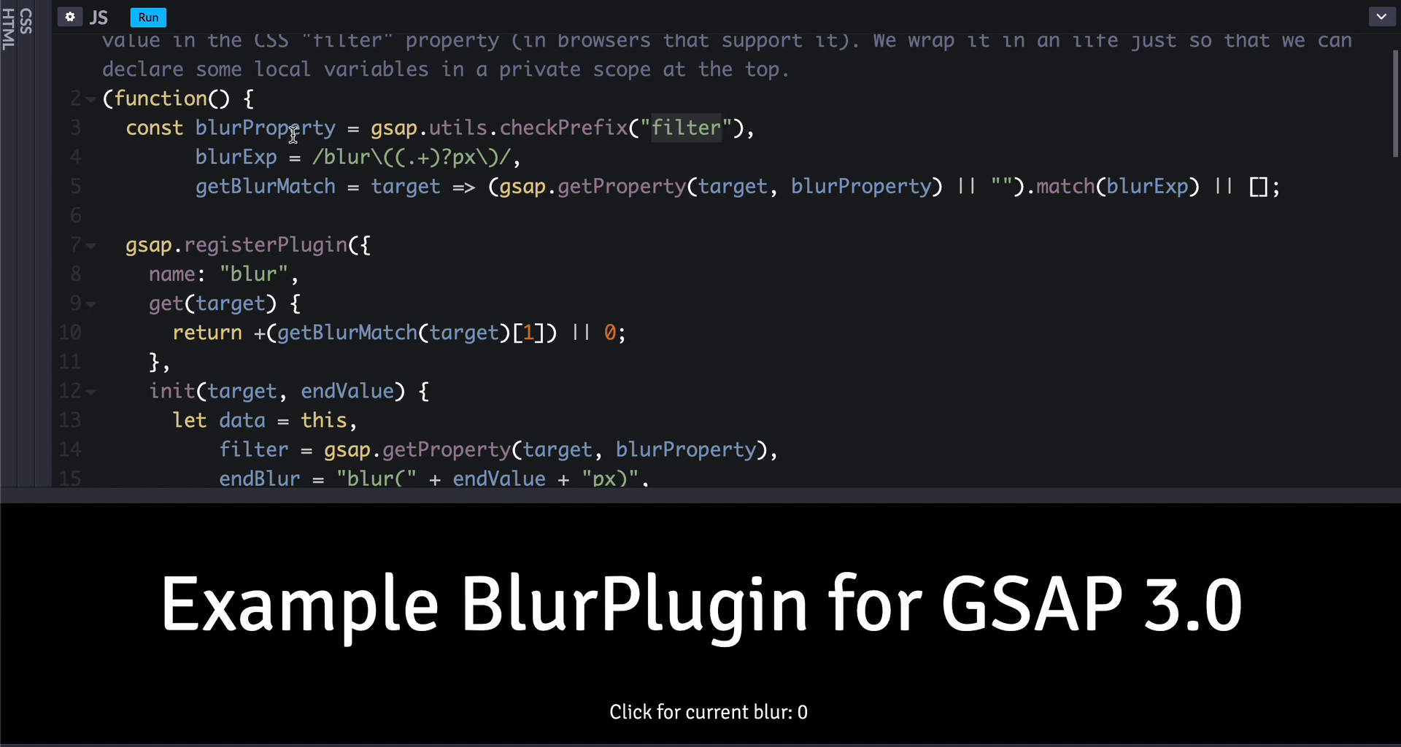
pyautogui.doubleClick(264, 127)
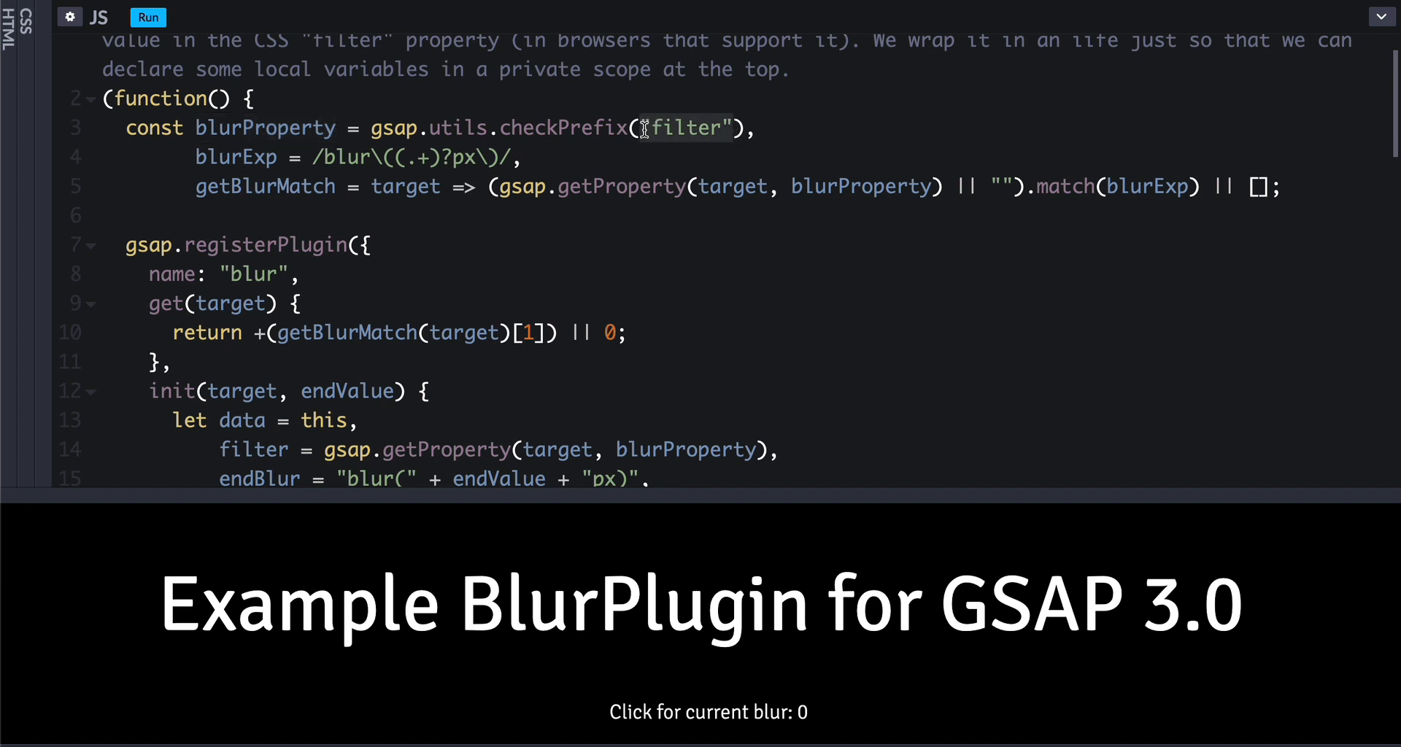
pyautogui.click(262, 128)
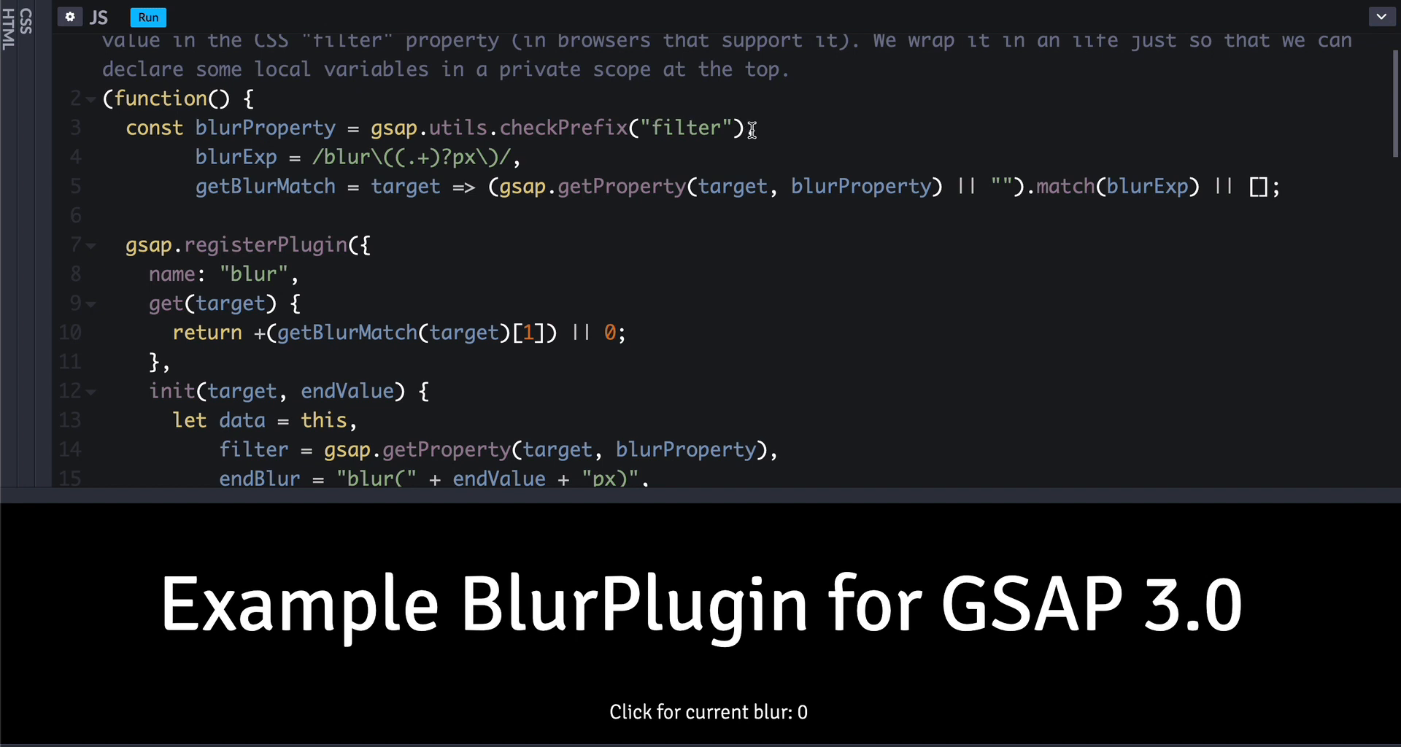
pyautogui.doubleClick(264, 128)
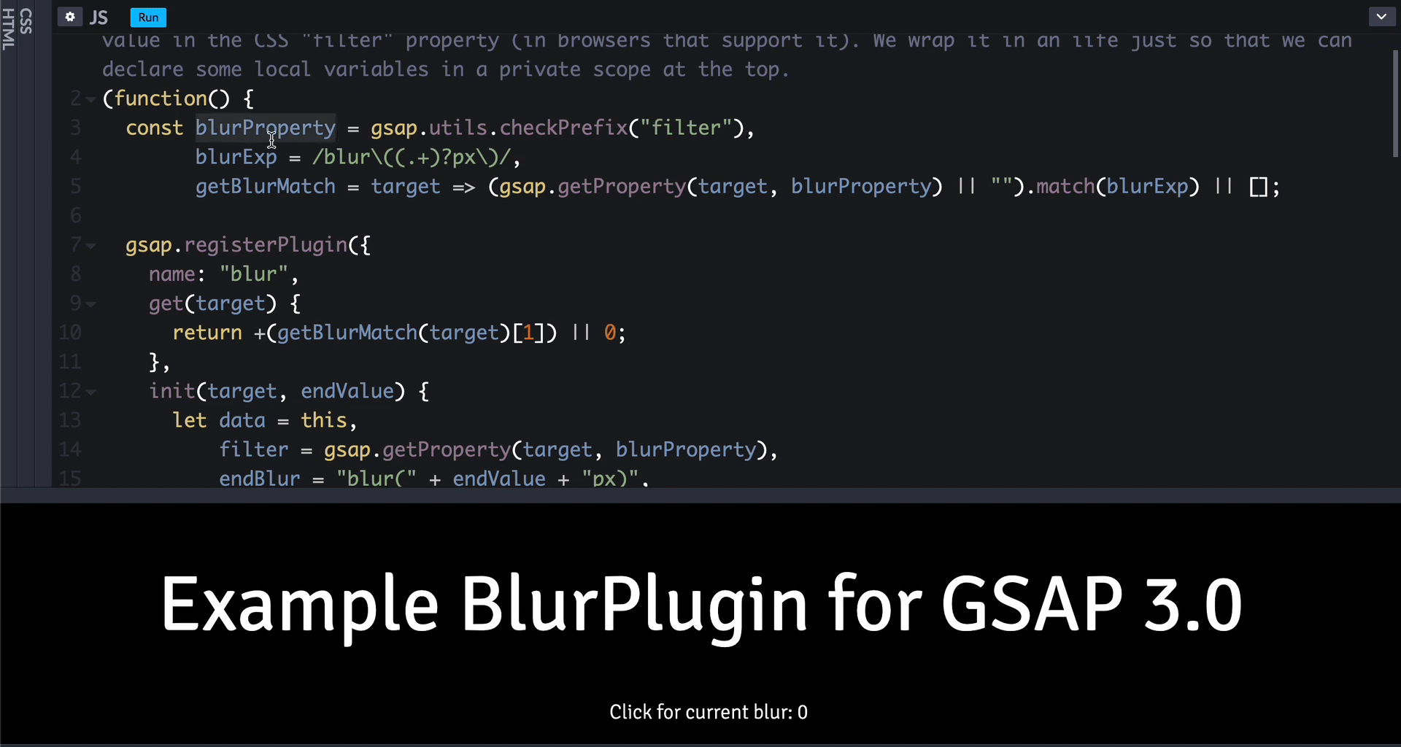
pyautogui.scroll(-3)
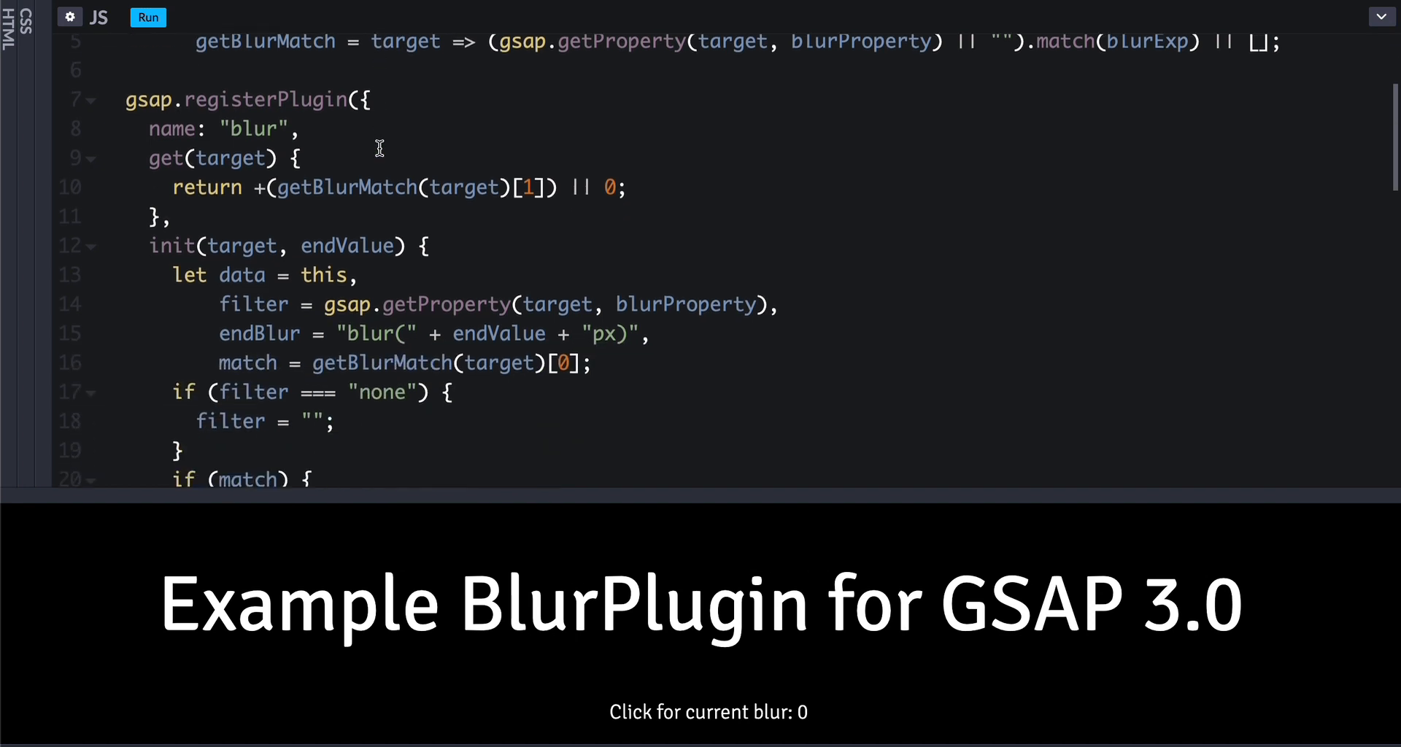
pyautogui.scroll(-3)
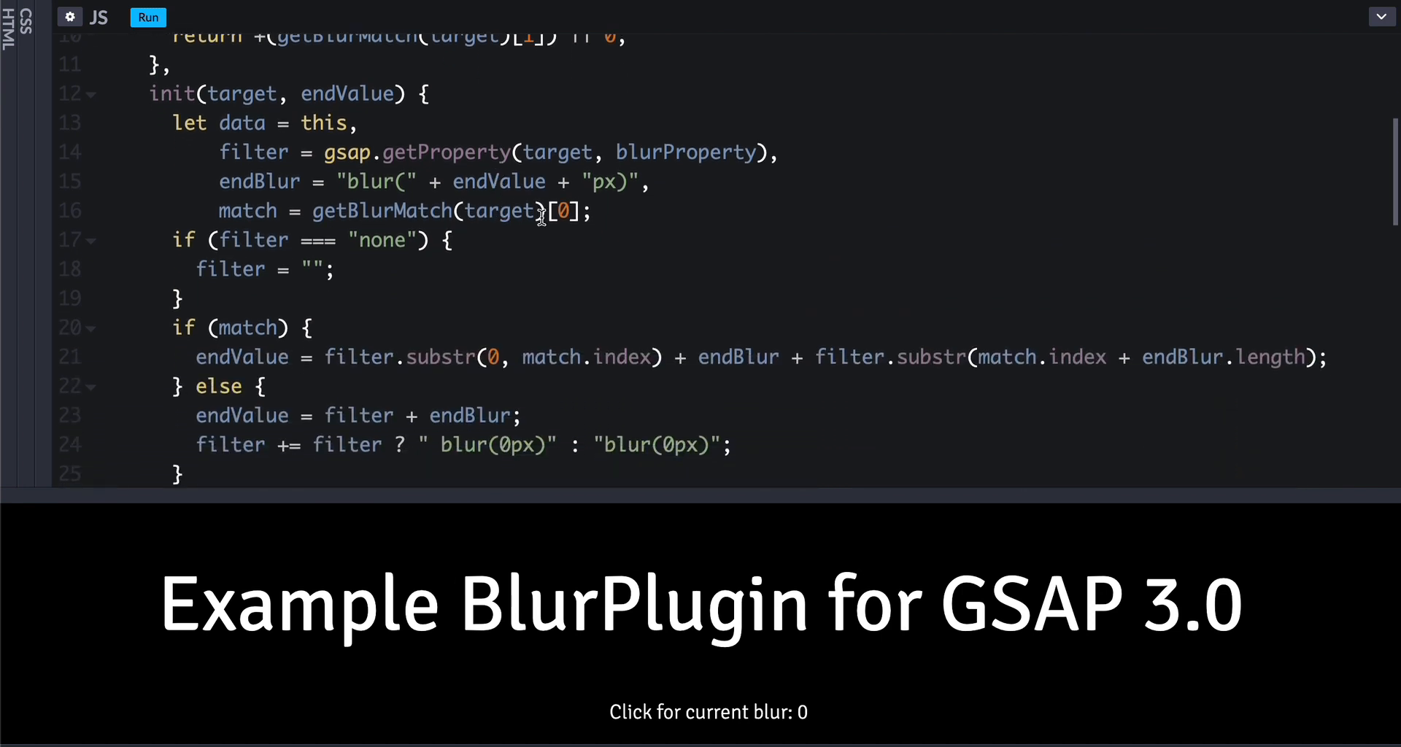
pyautogui.scroll(-3)
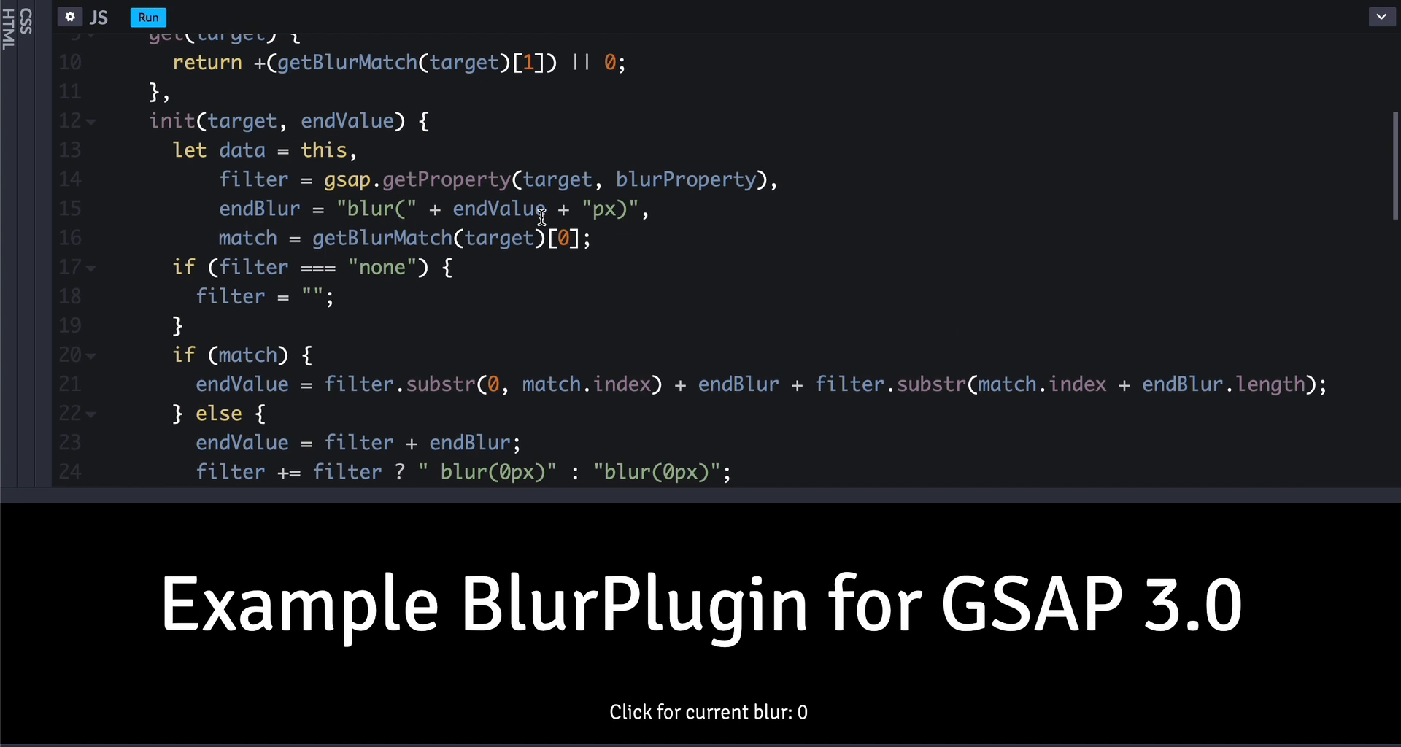
pyautogui.doubleClick(172, 121)
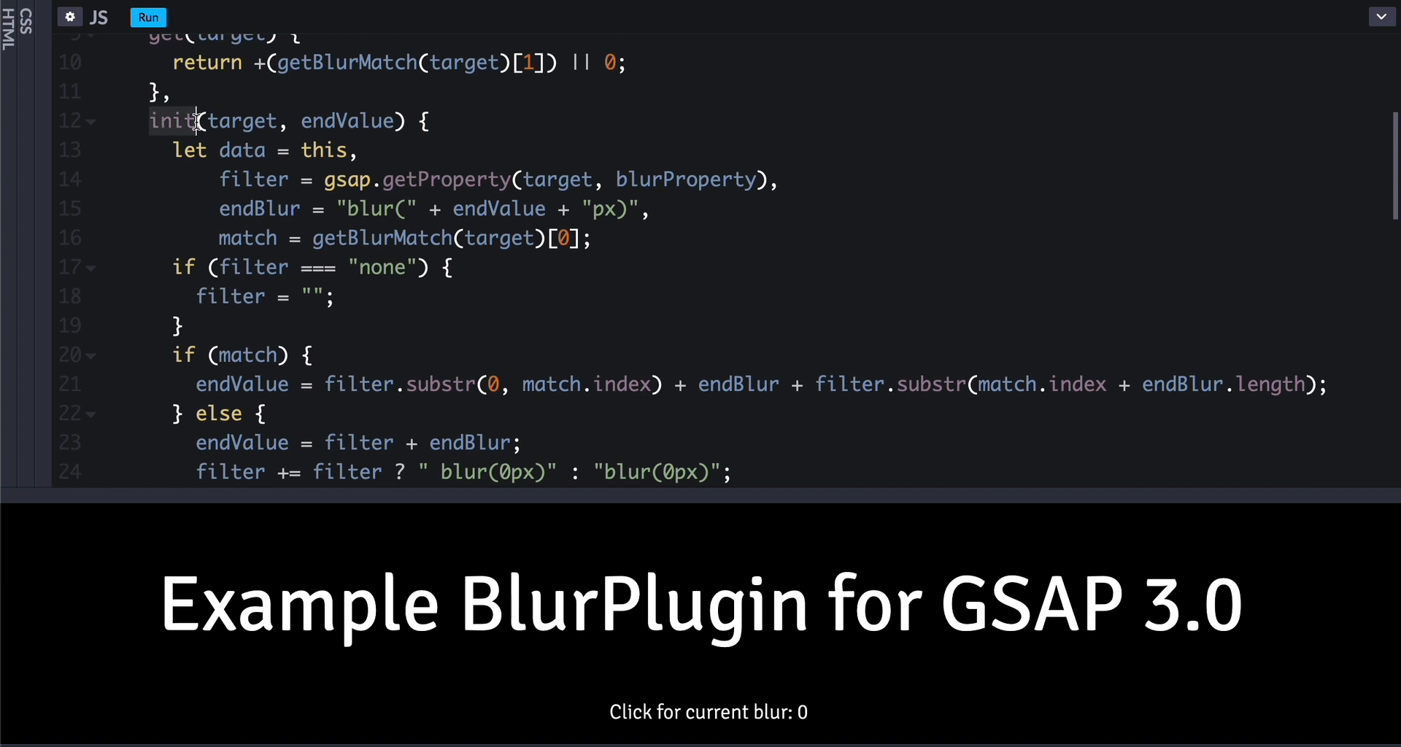
pyautogui.moveTo(461, 261)
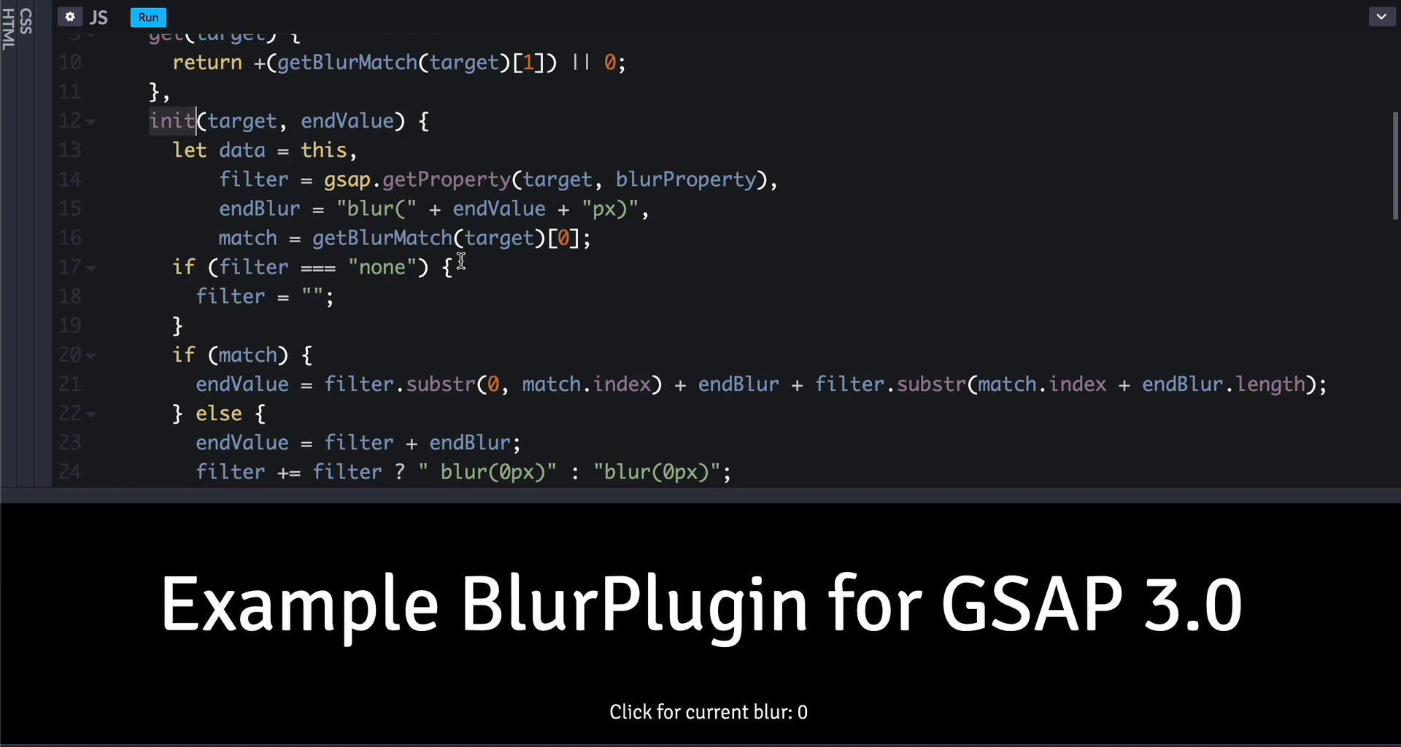
pyautogui.scroll(-3)
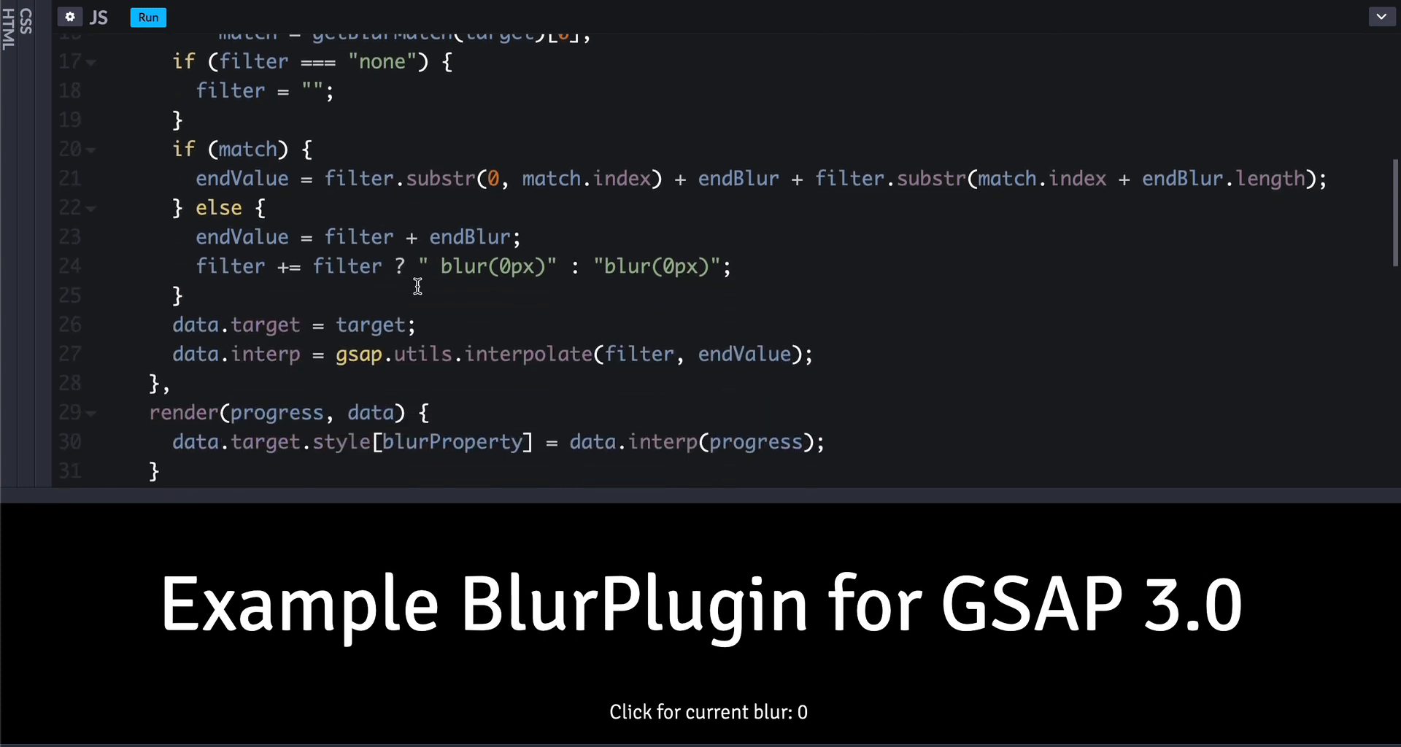
pyautogui.moveTo(334, 147)
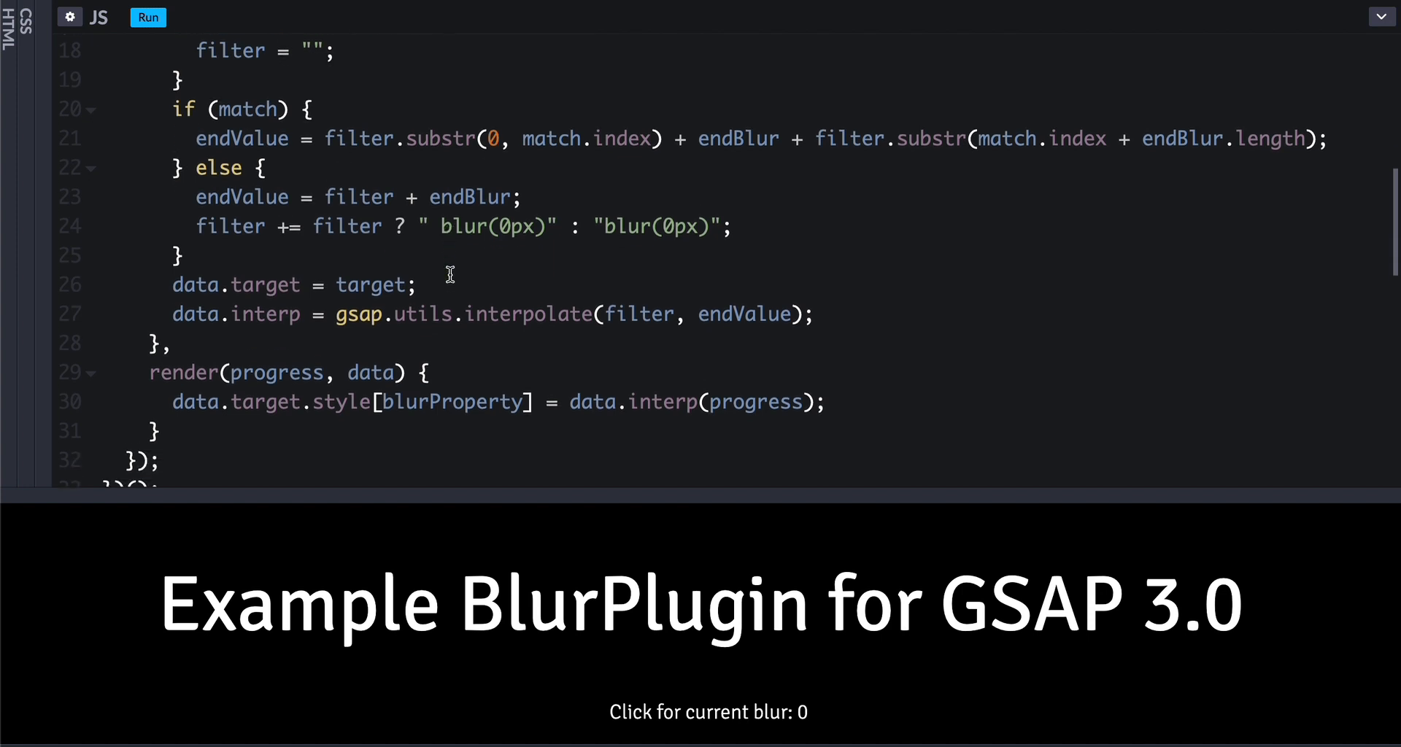
pyautogui.scroll(-3)
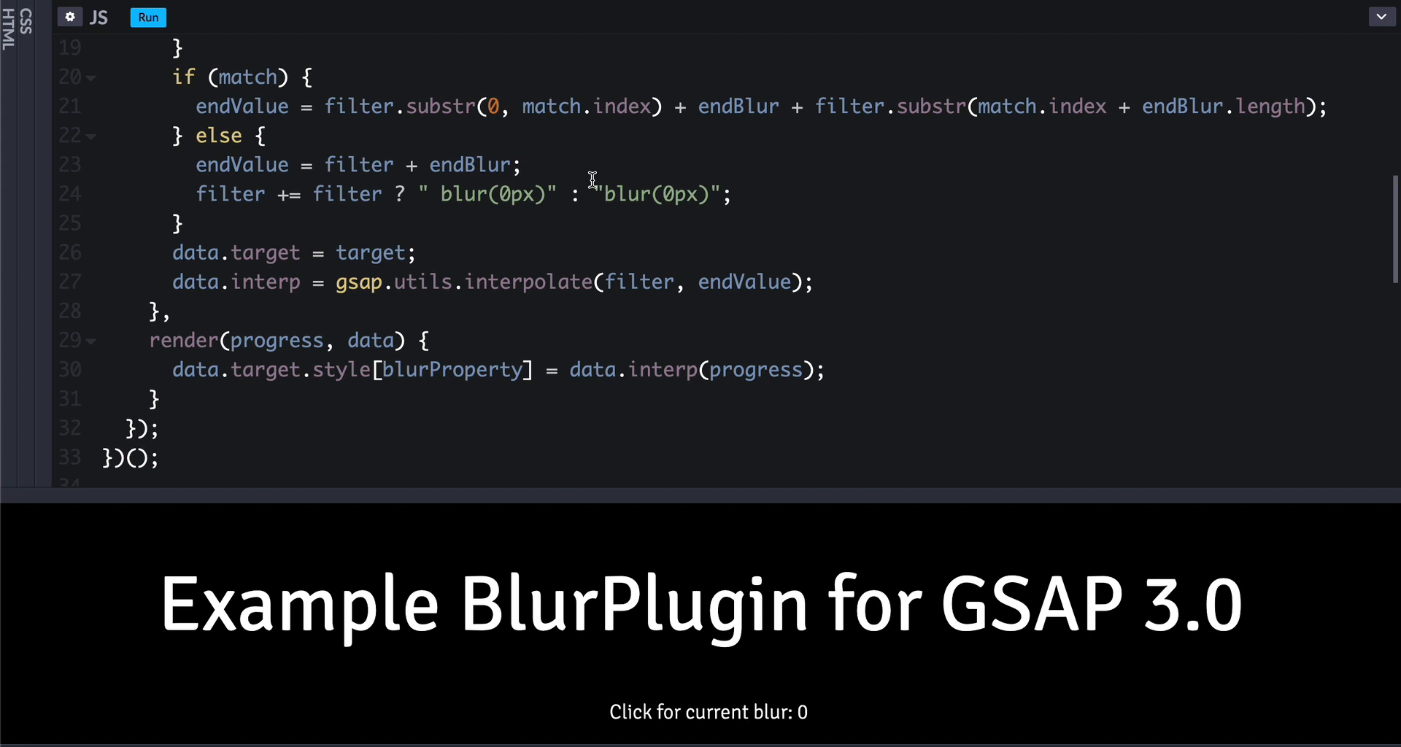
pyautogui.moveTo(315, 281)
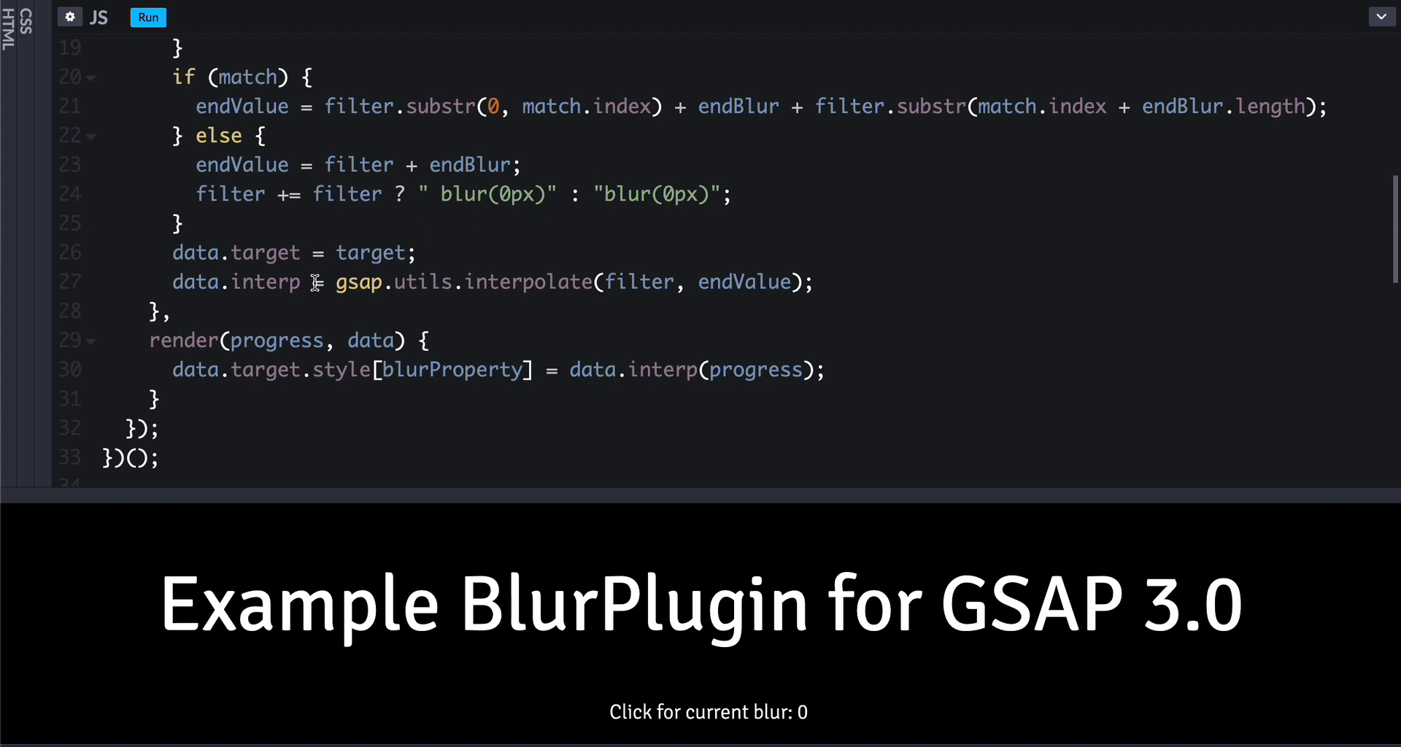
pyautogui.moveTo(214, 252)
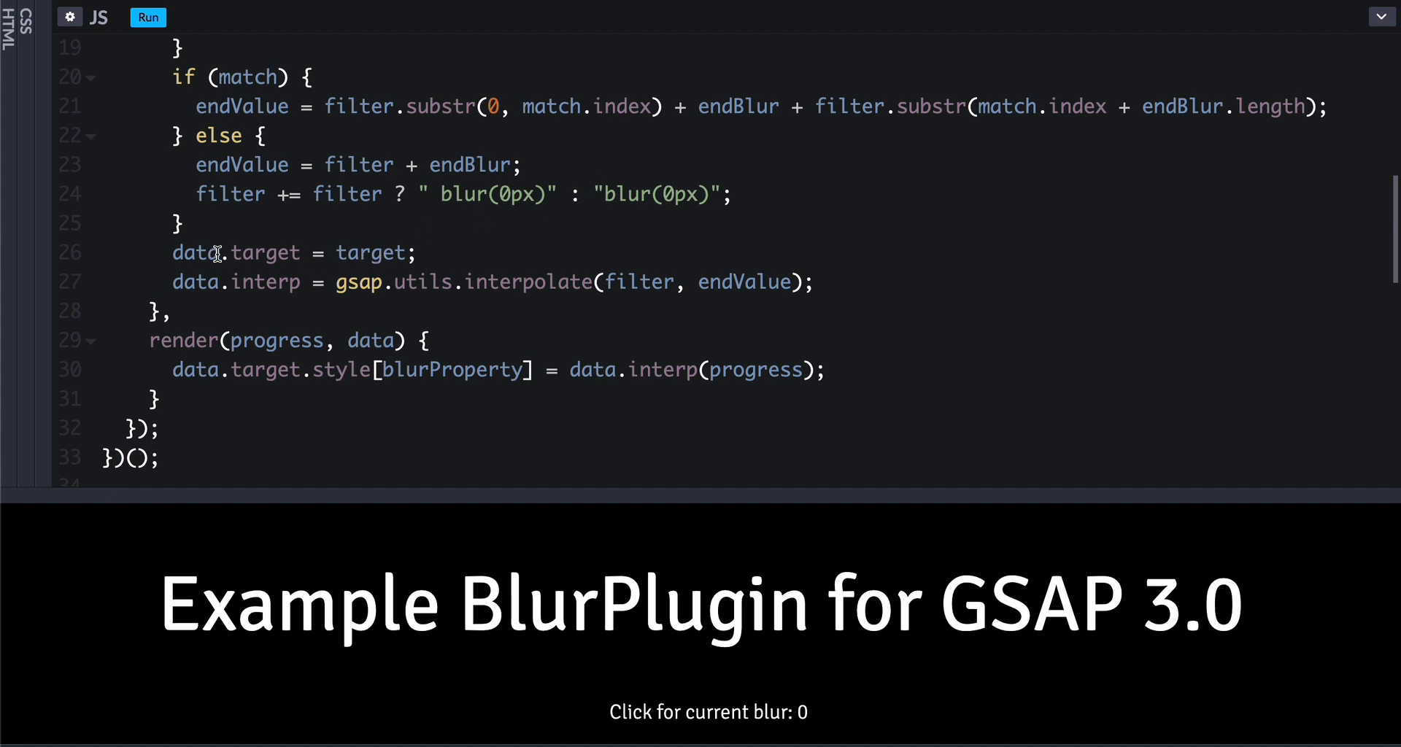
pyautogui.doubleClick(265, 253)
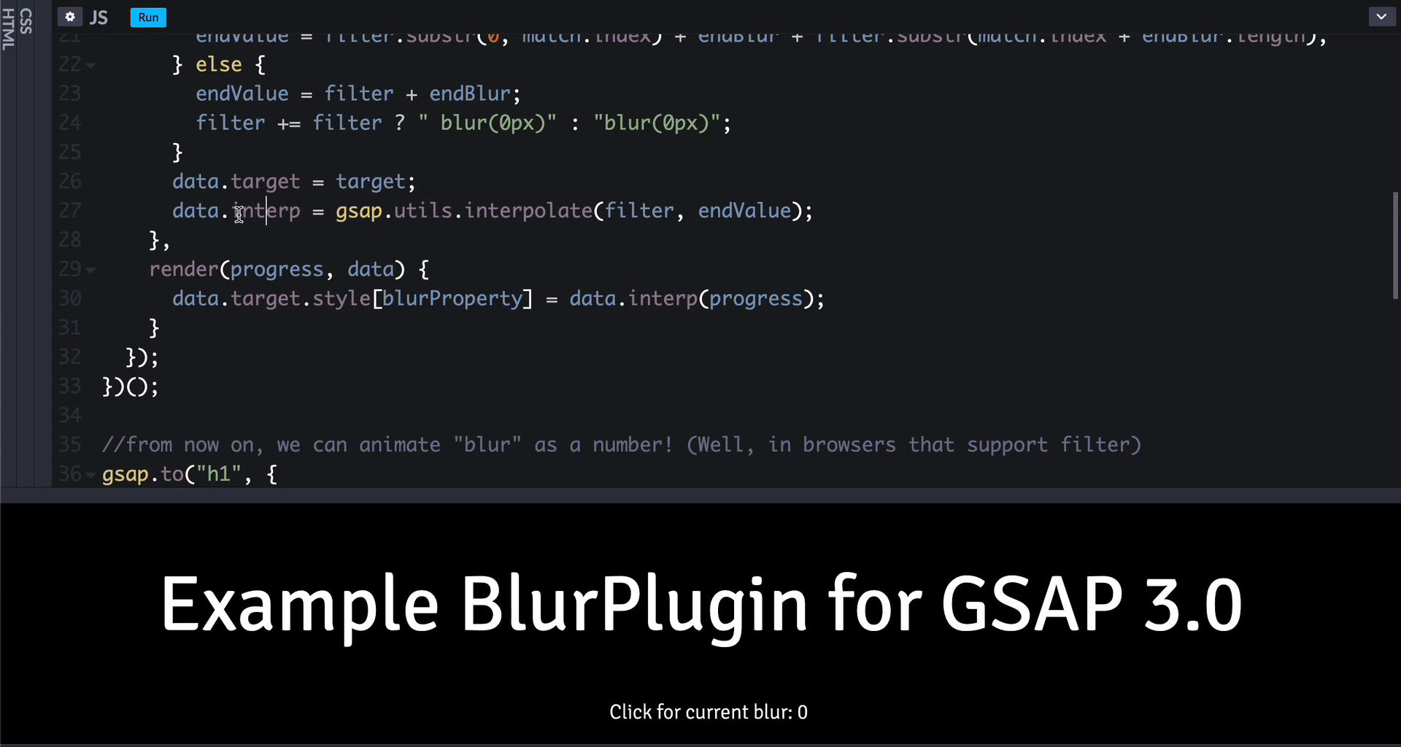
pyautogui.doubleClick(264, 211)
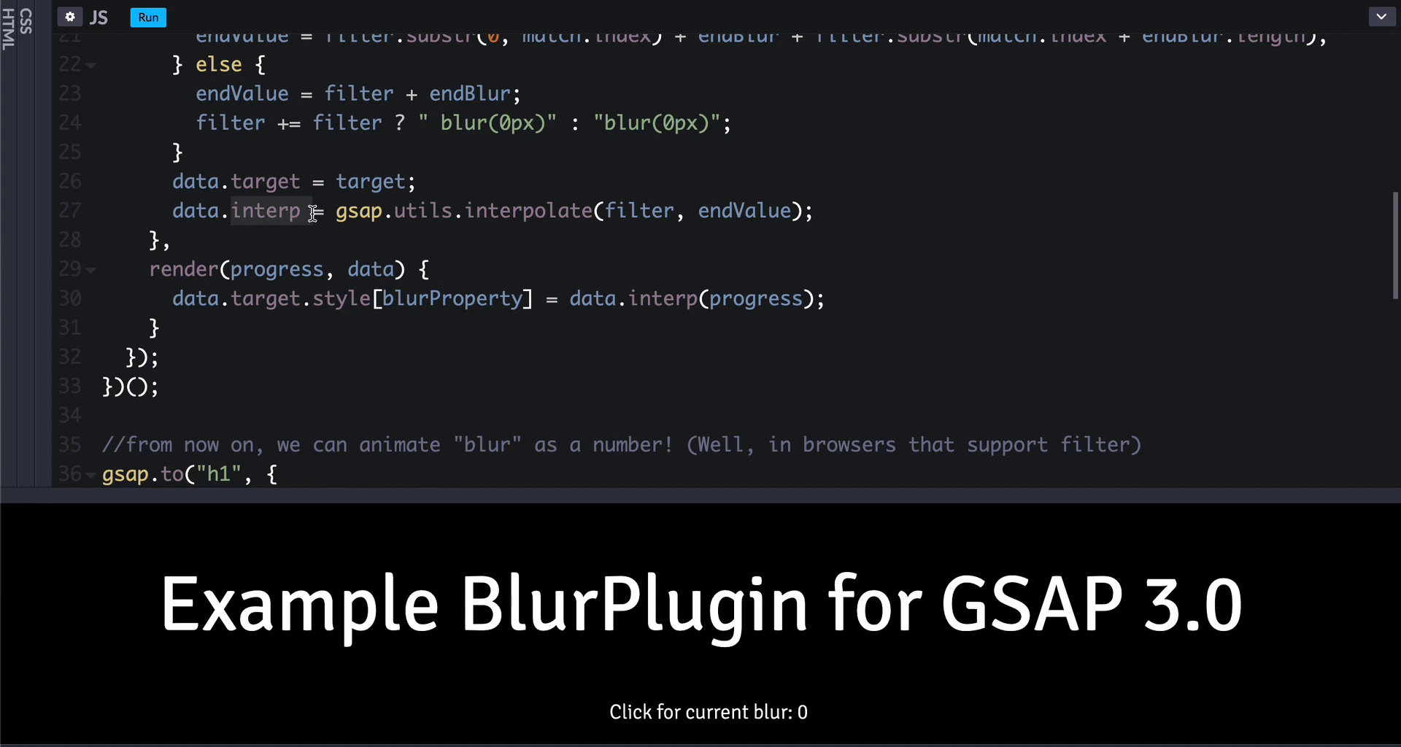
pyautogui.moveTo(287, 179)
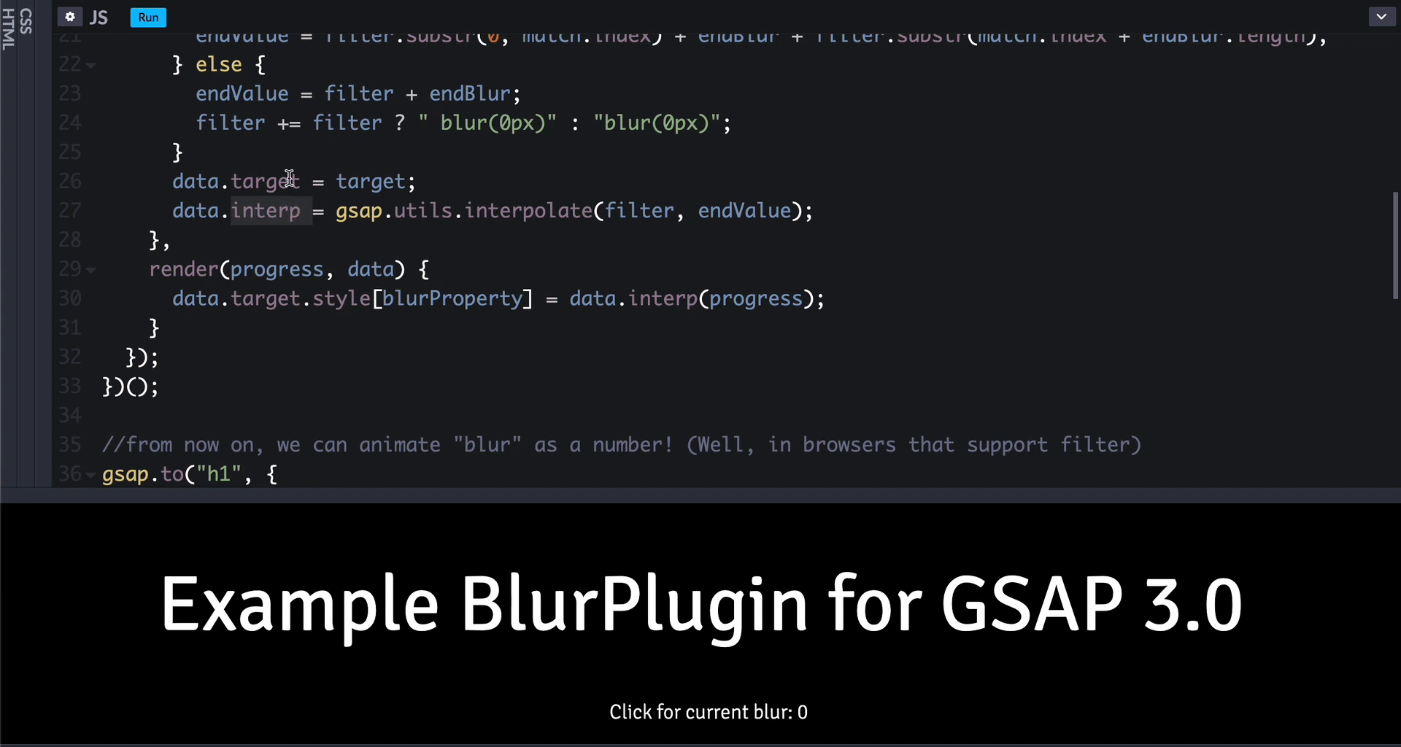
pyautogui.moveTo(284, 200)
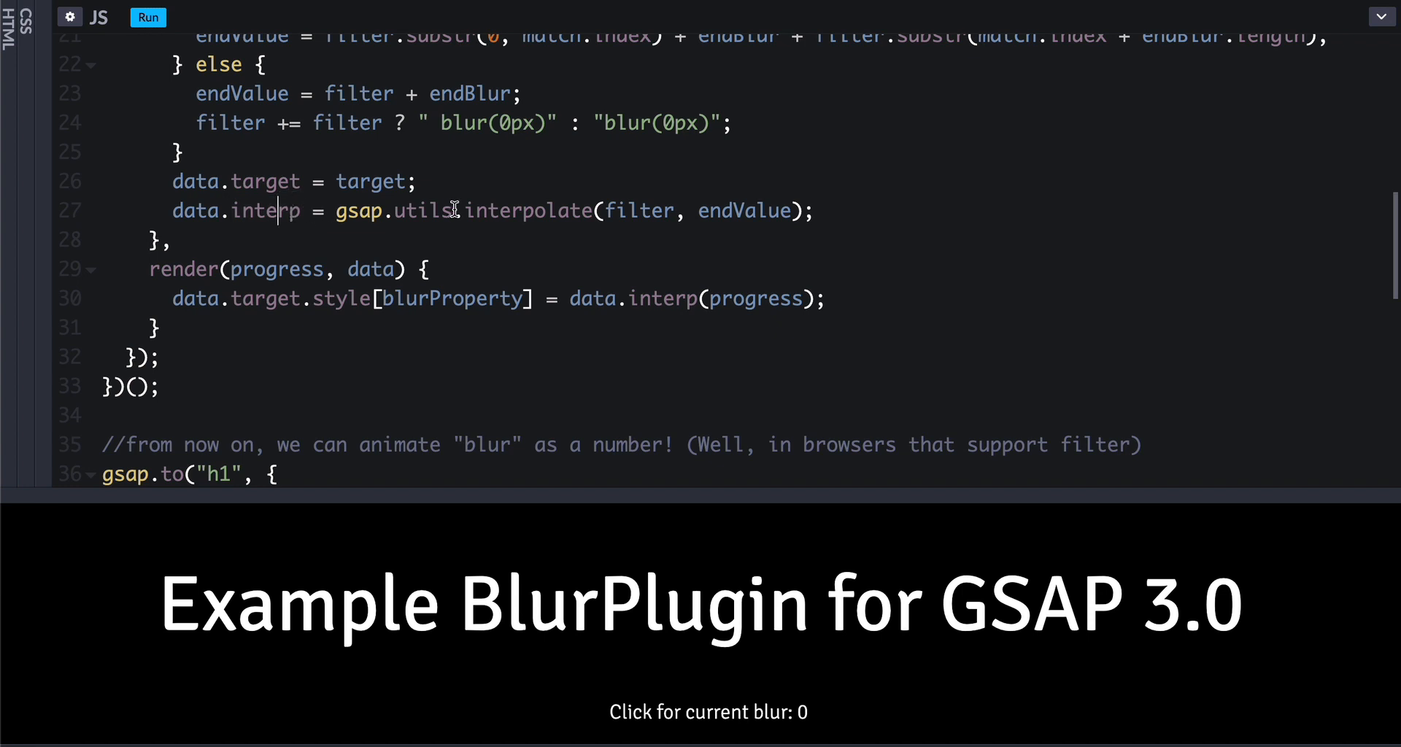
pyautogui.click(800, 210)
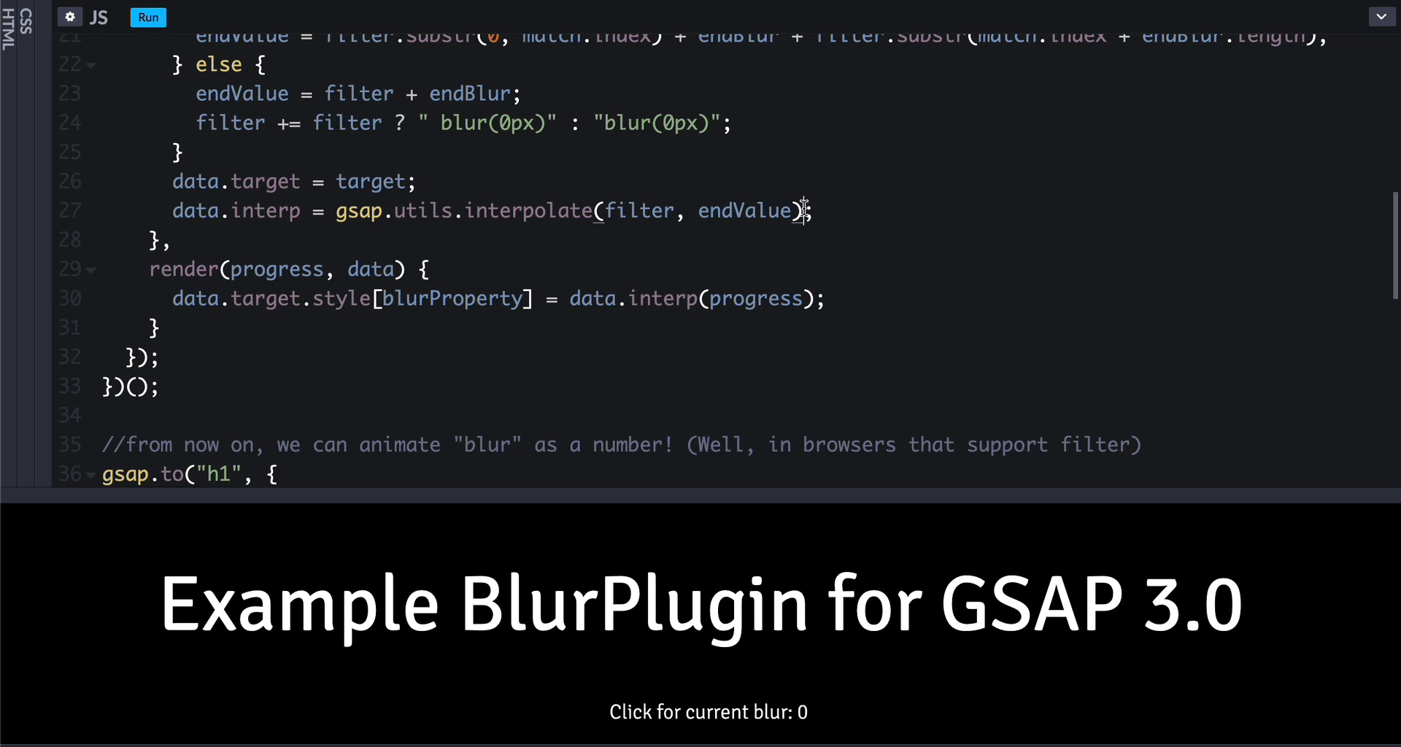
pyautogui.moveTo(801, 210); pyautogui.dragTo(338, 210)
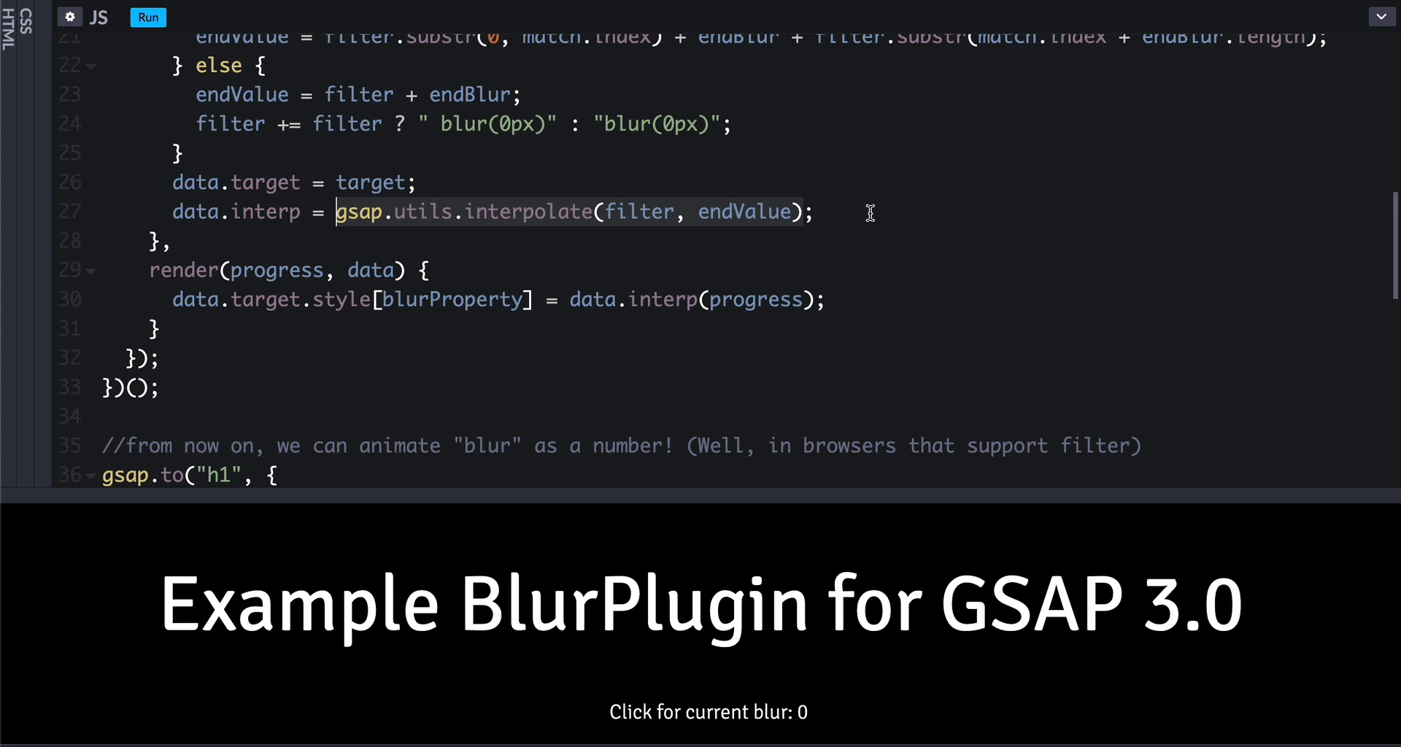
pyautogui.click(787, 212)
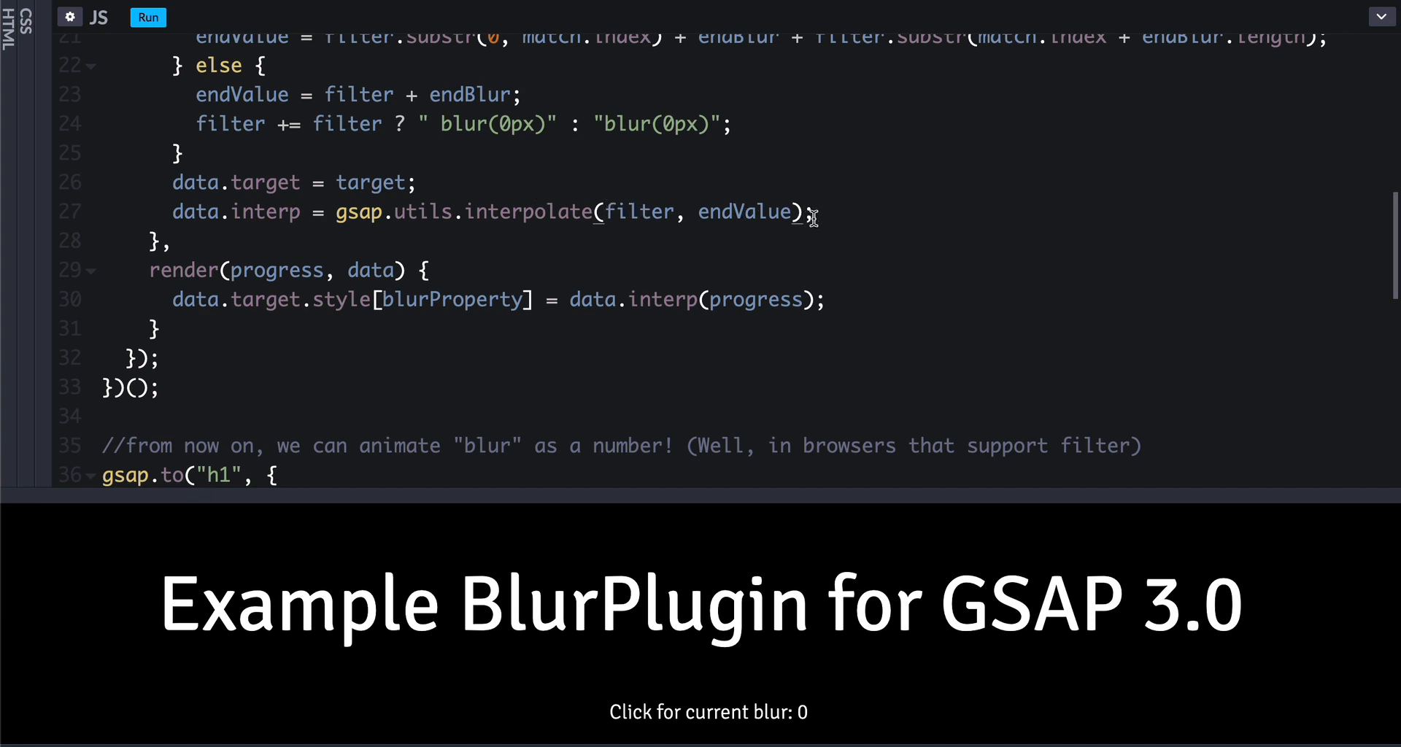
pyautogui.moveTo(523, 221)
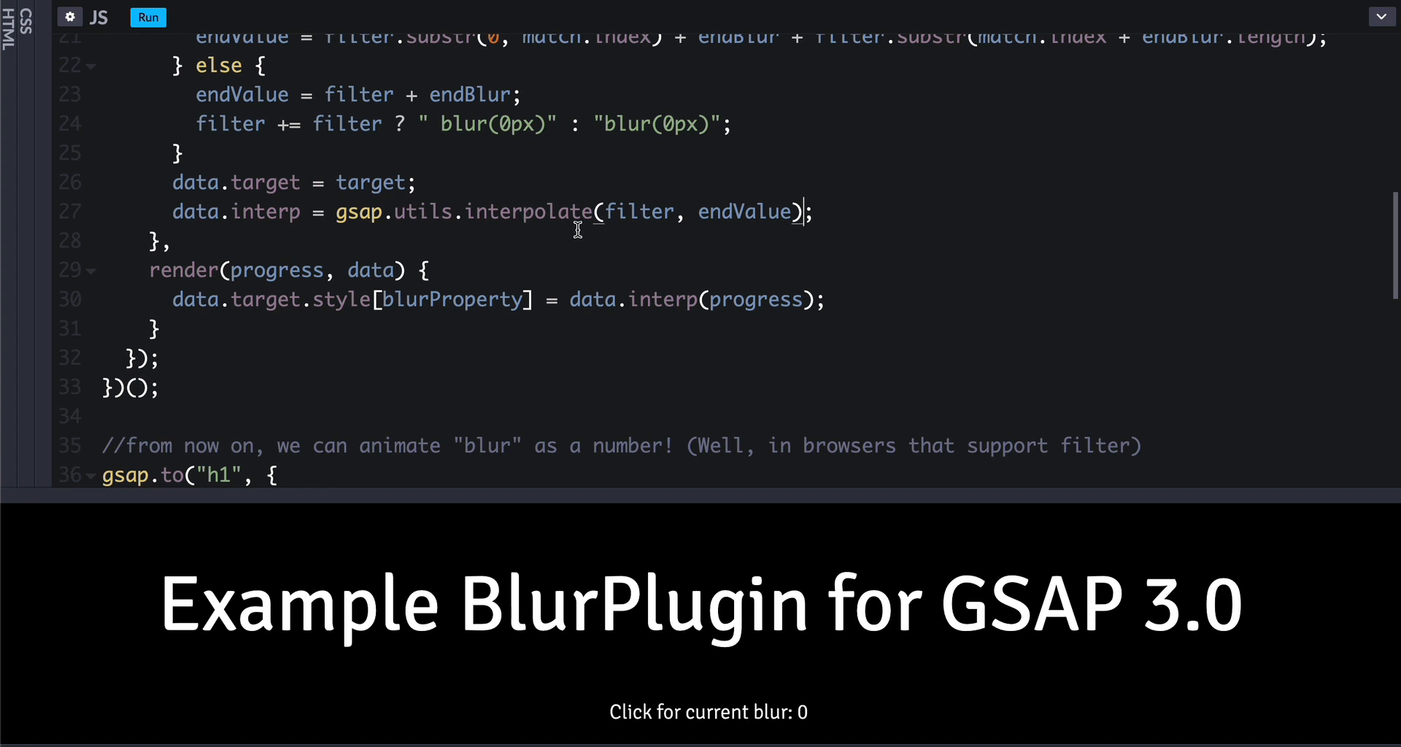
pyautogui.moveTo(675, 248)
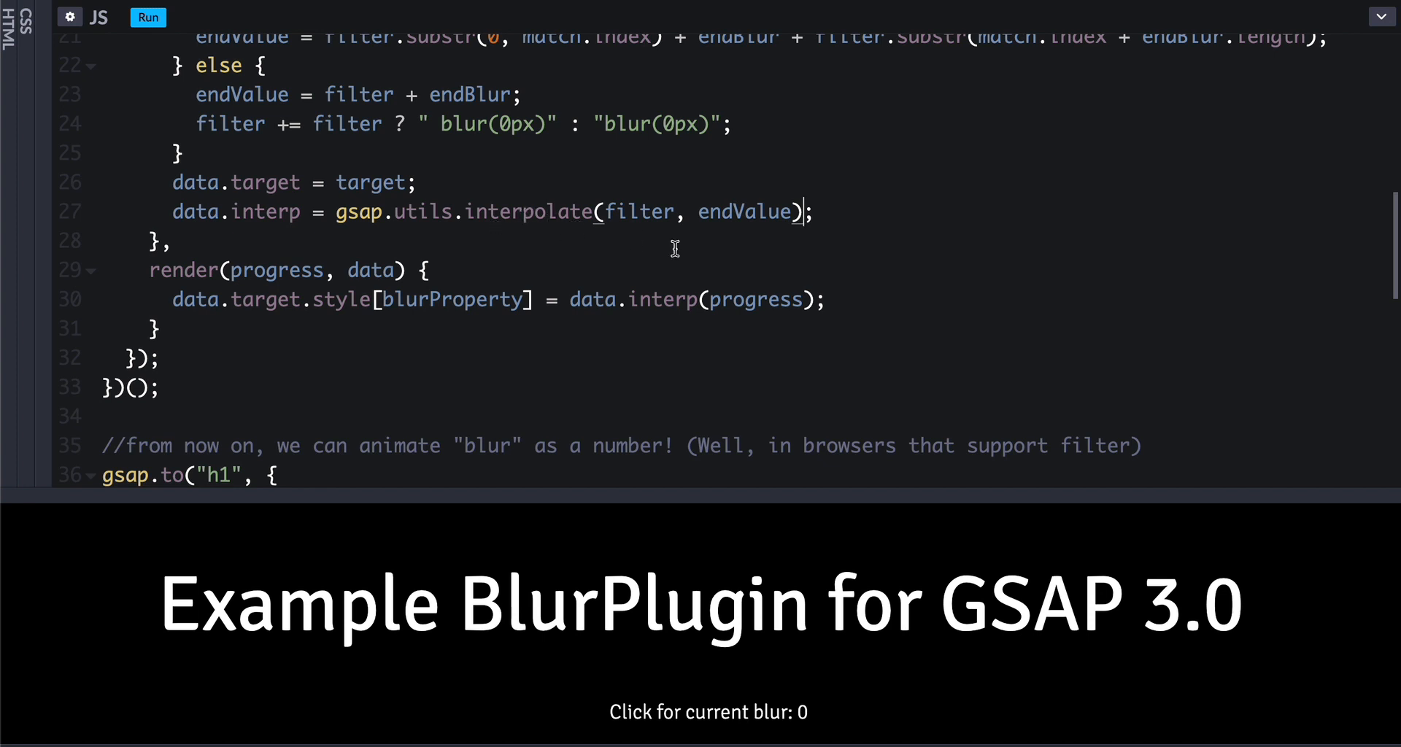
pyautogui.doubleClick(755, 299)
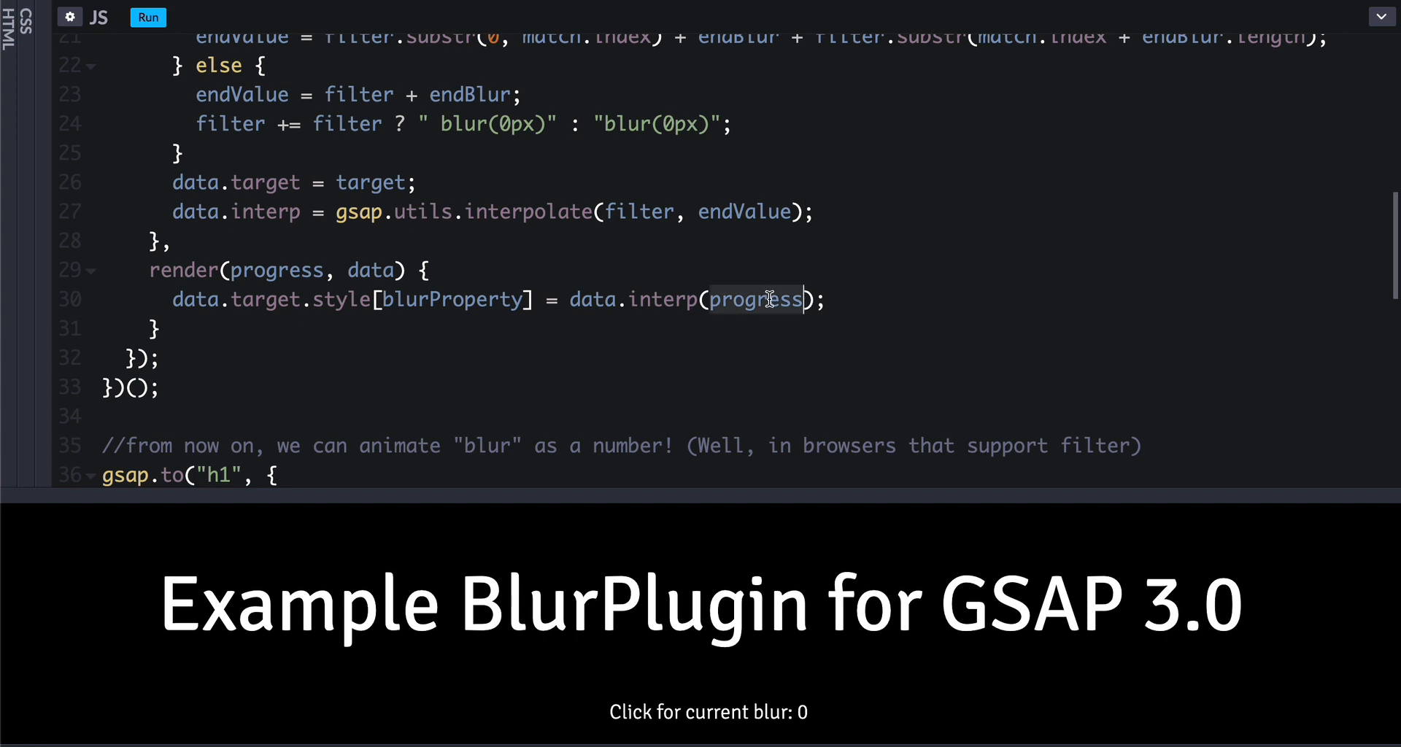
pyautogui.moveTo(692, 186)
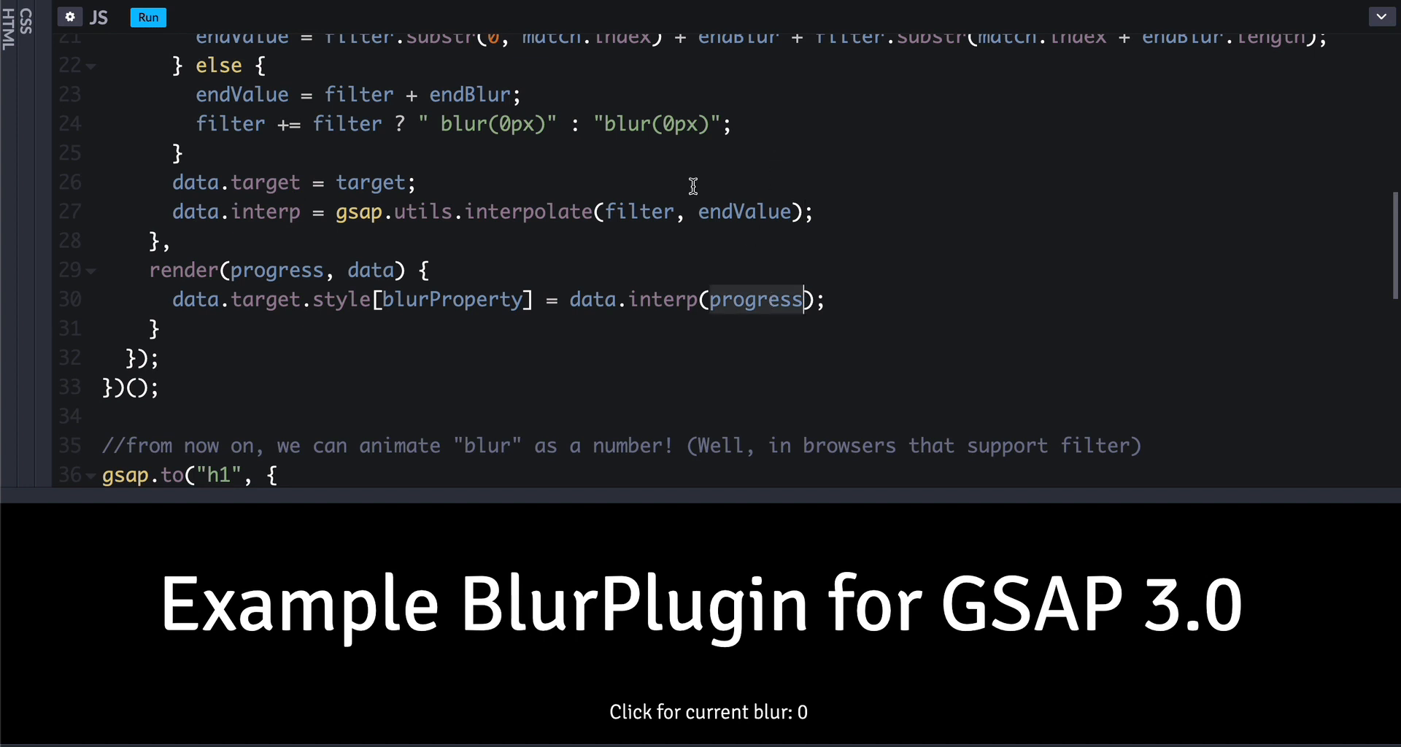
pyautogui.moveTo(501, 139)
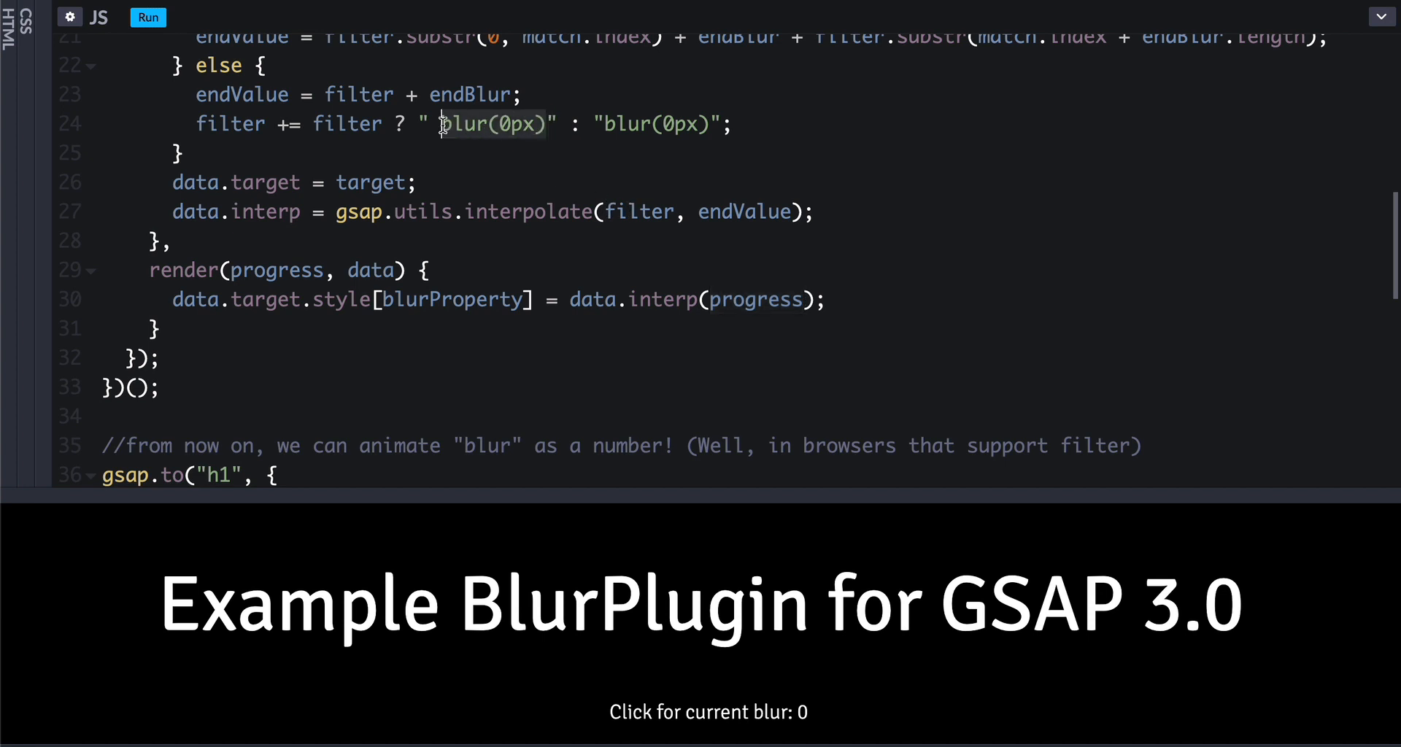
pyautogui.moveTo(652, 183)
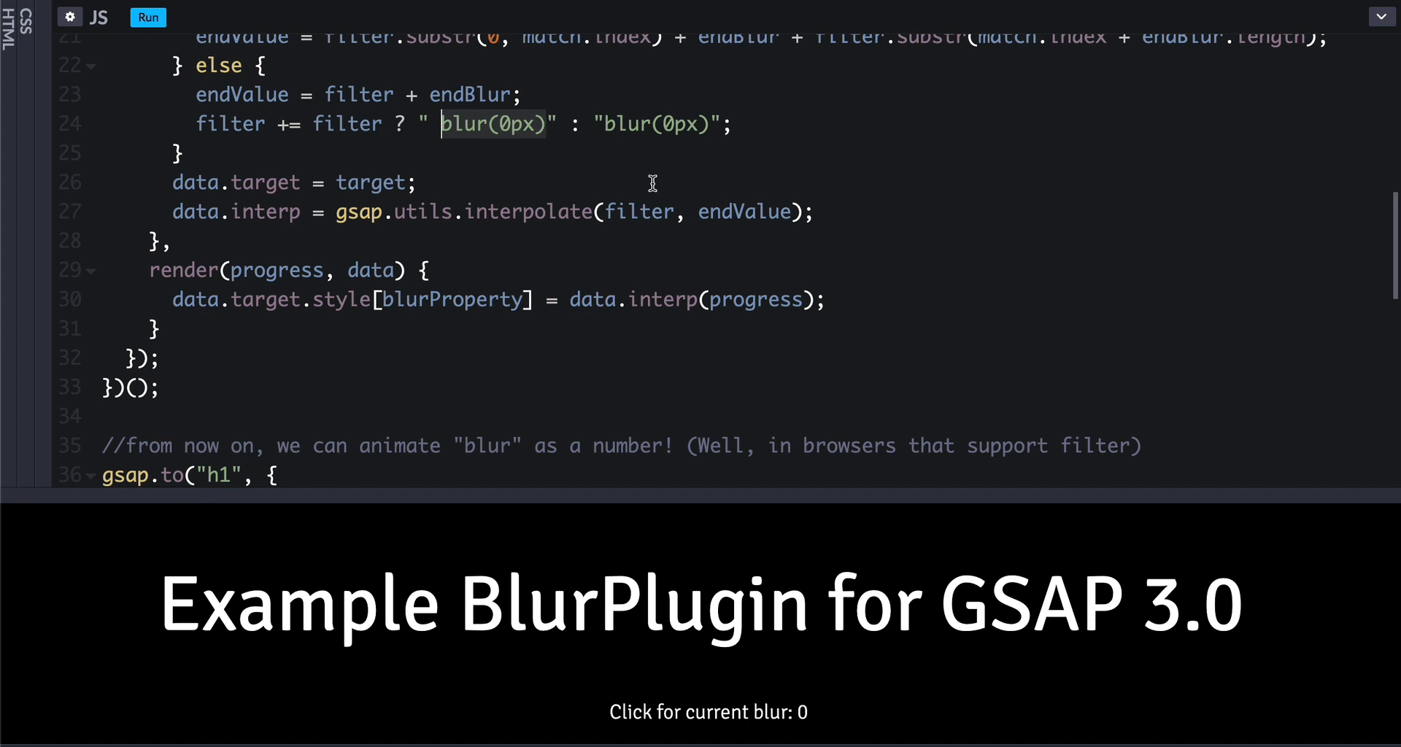
pyautogui.moveTo(669, 144)
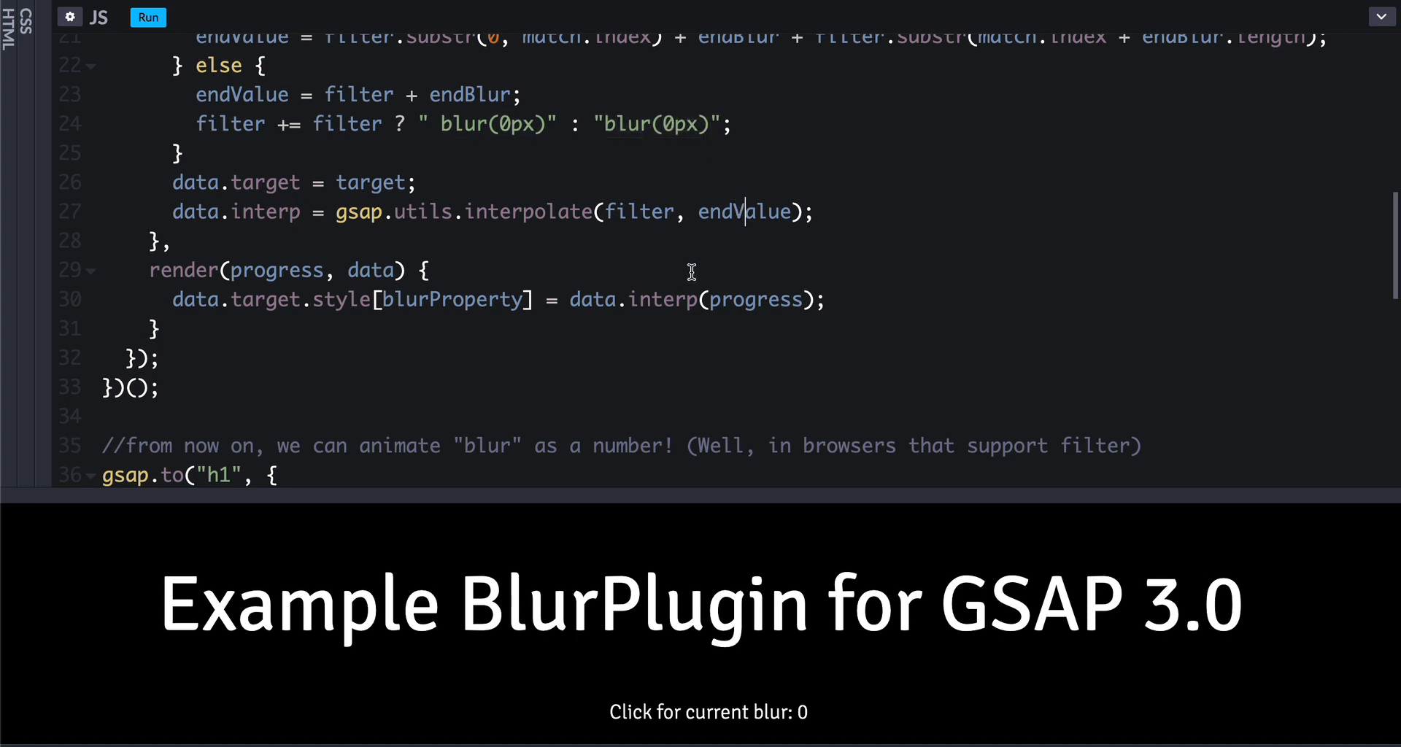
pyautogui.doubleClick(757, 299)
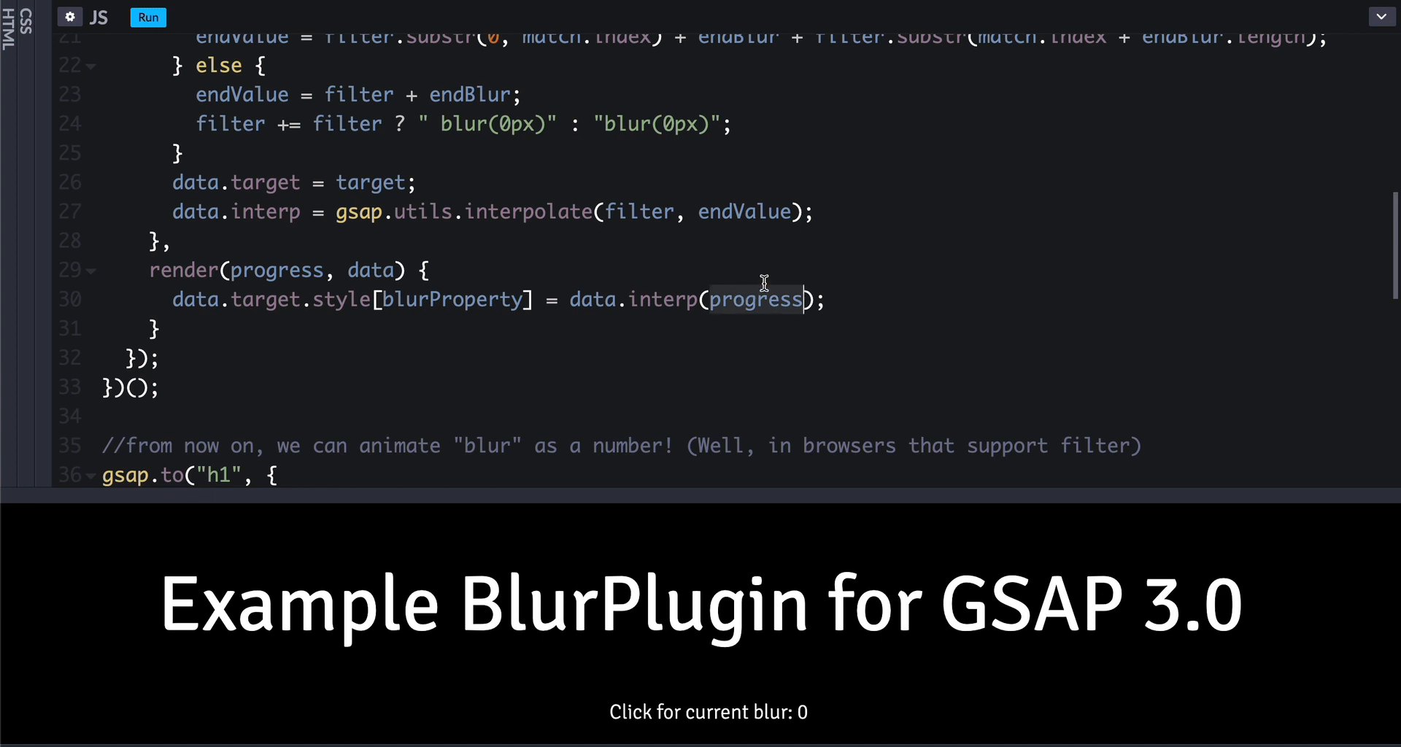
pyautogui.moveTo(596, 130)
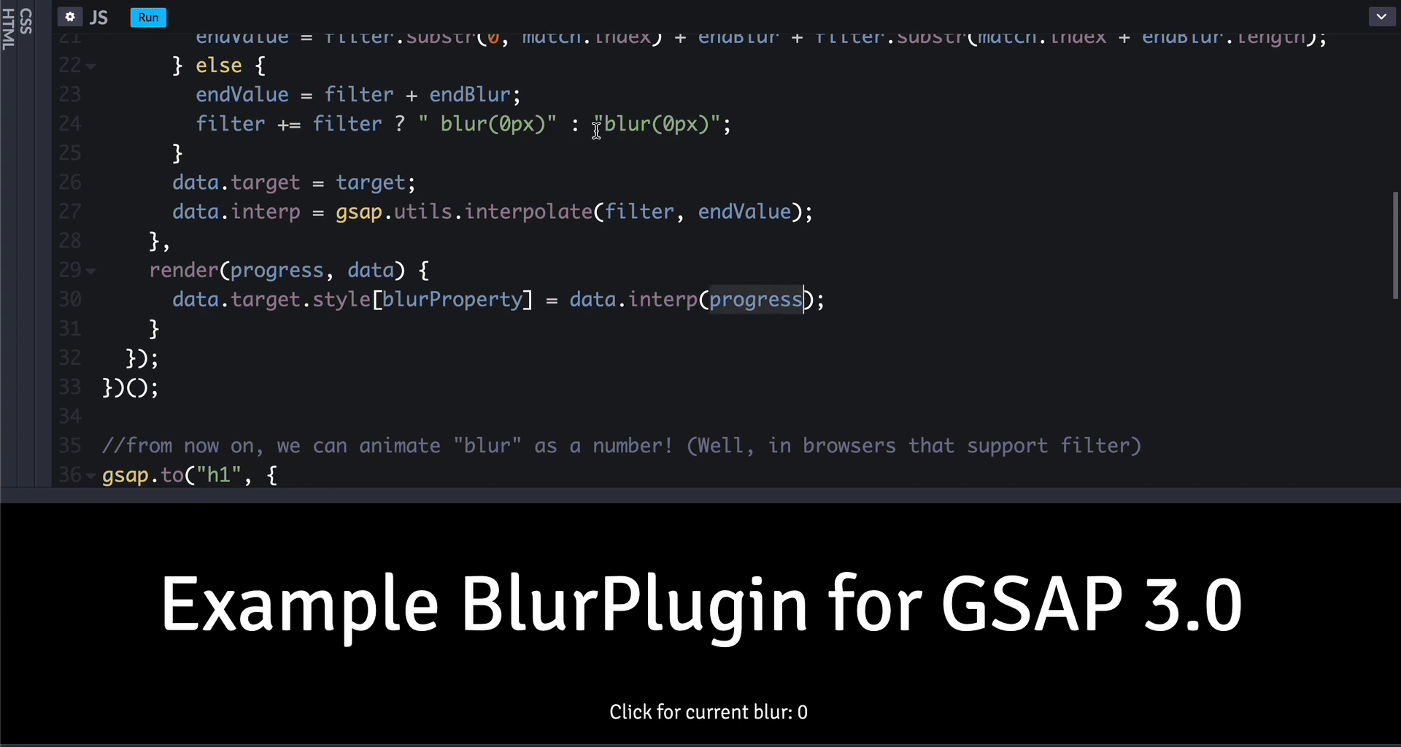
pyautogui.moveTo(740, 275)
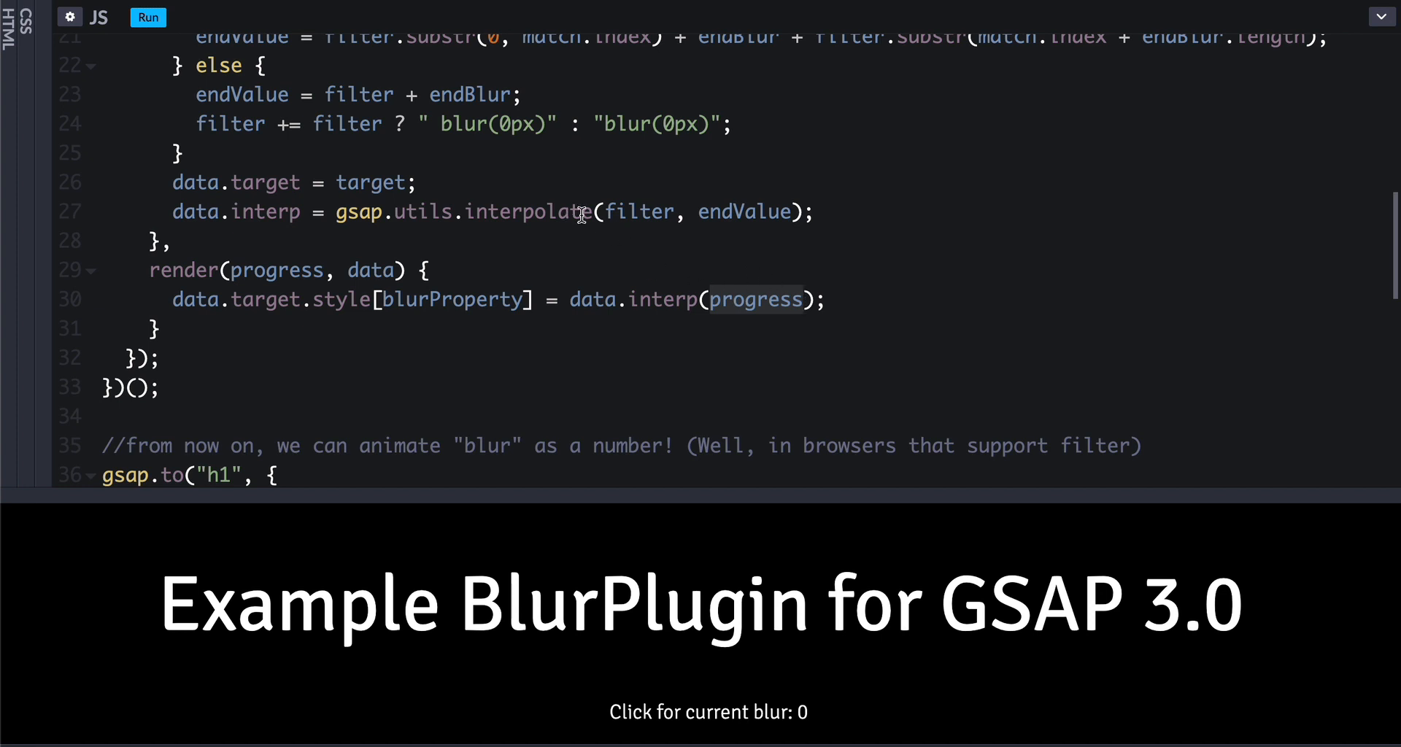
pyautogui.moveTo(506, 123)
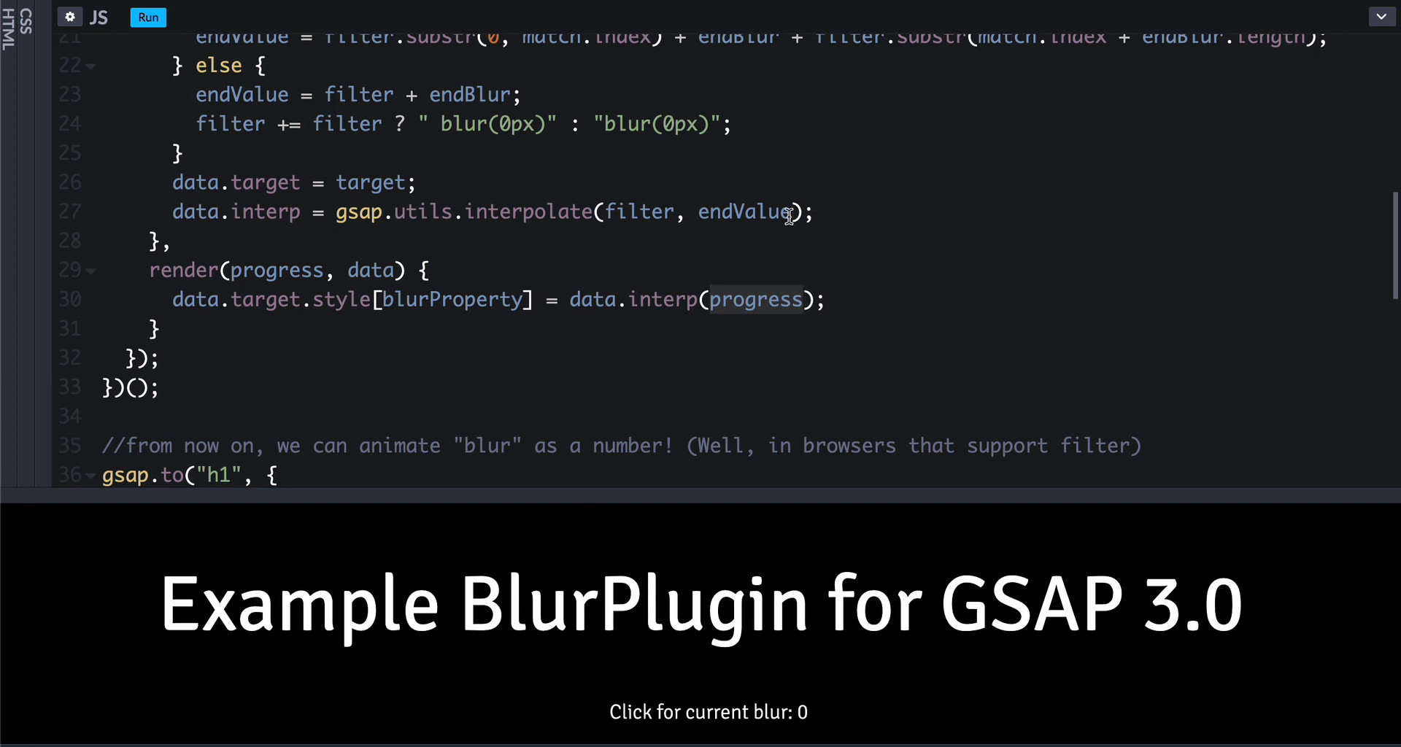
pyautogui.moveTo(219, 299)
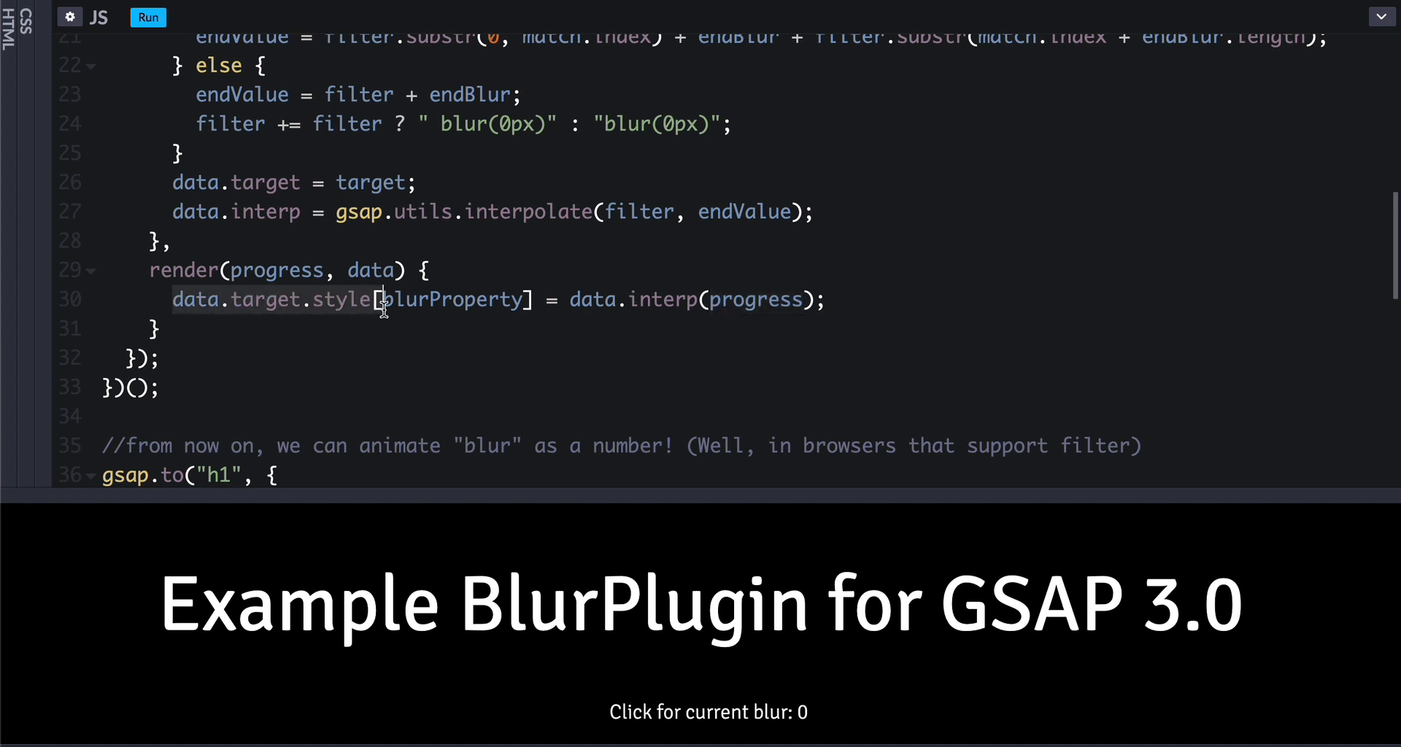
pyautogui.doubleClick(451, 299)
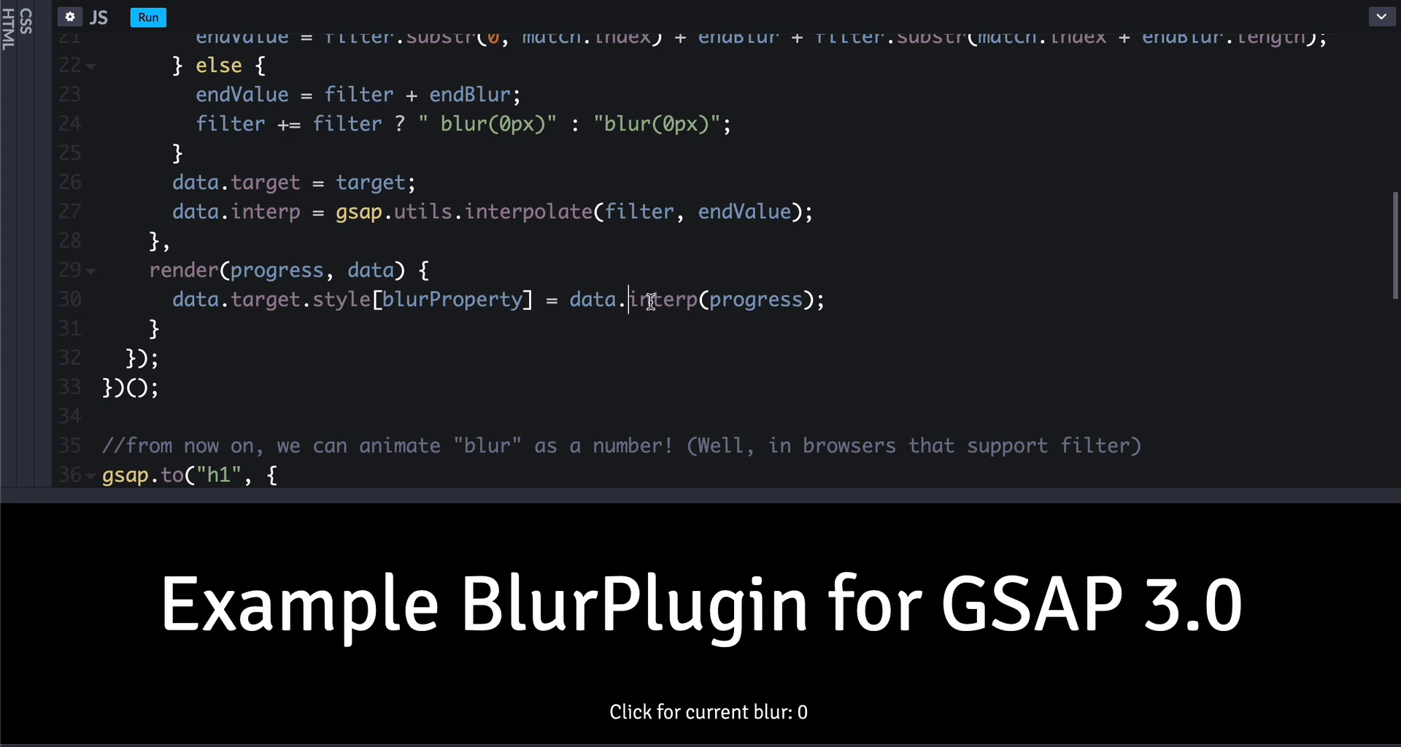
pyautogui.doubleClick(527, 212)
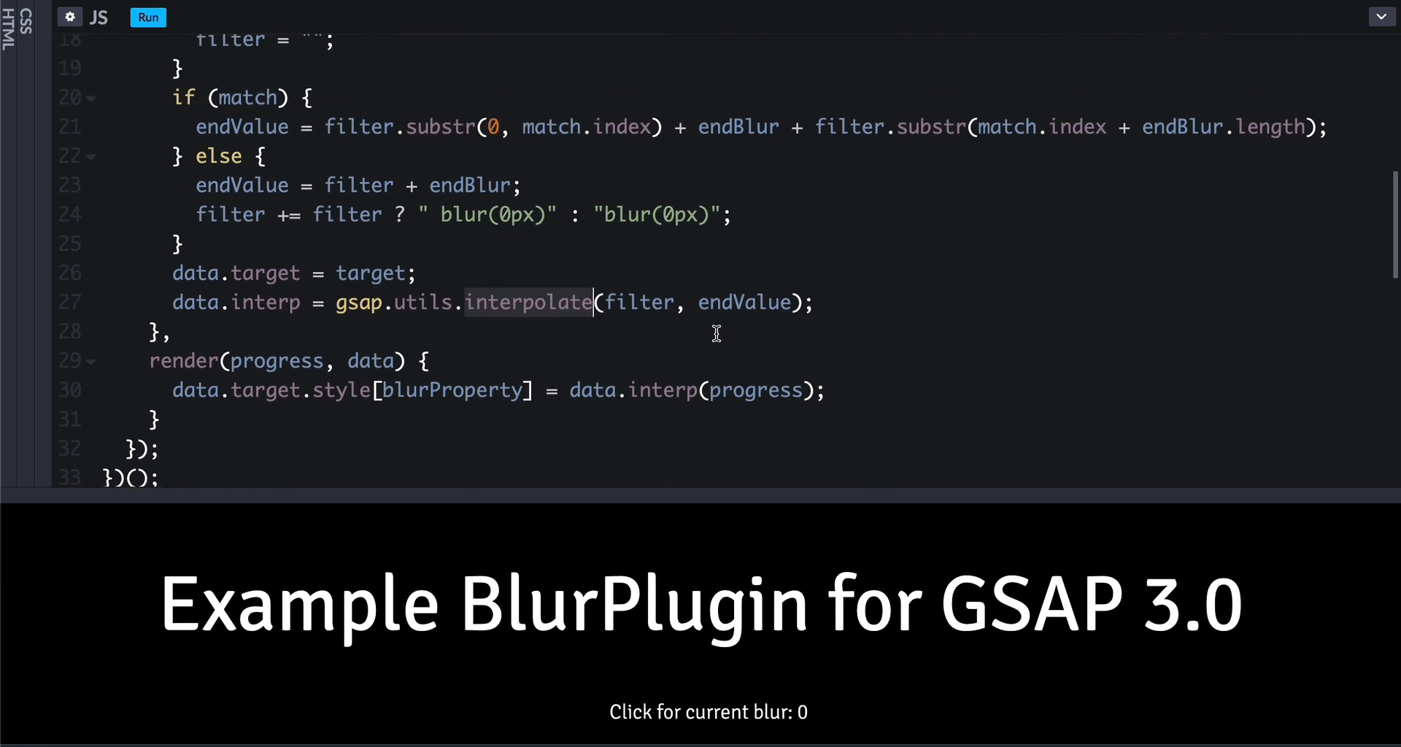
pyautogui.scroll(-3)
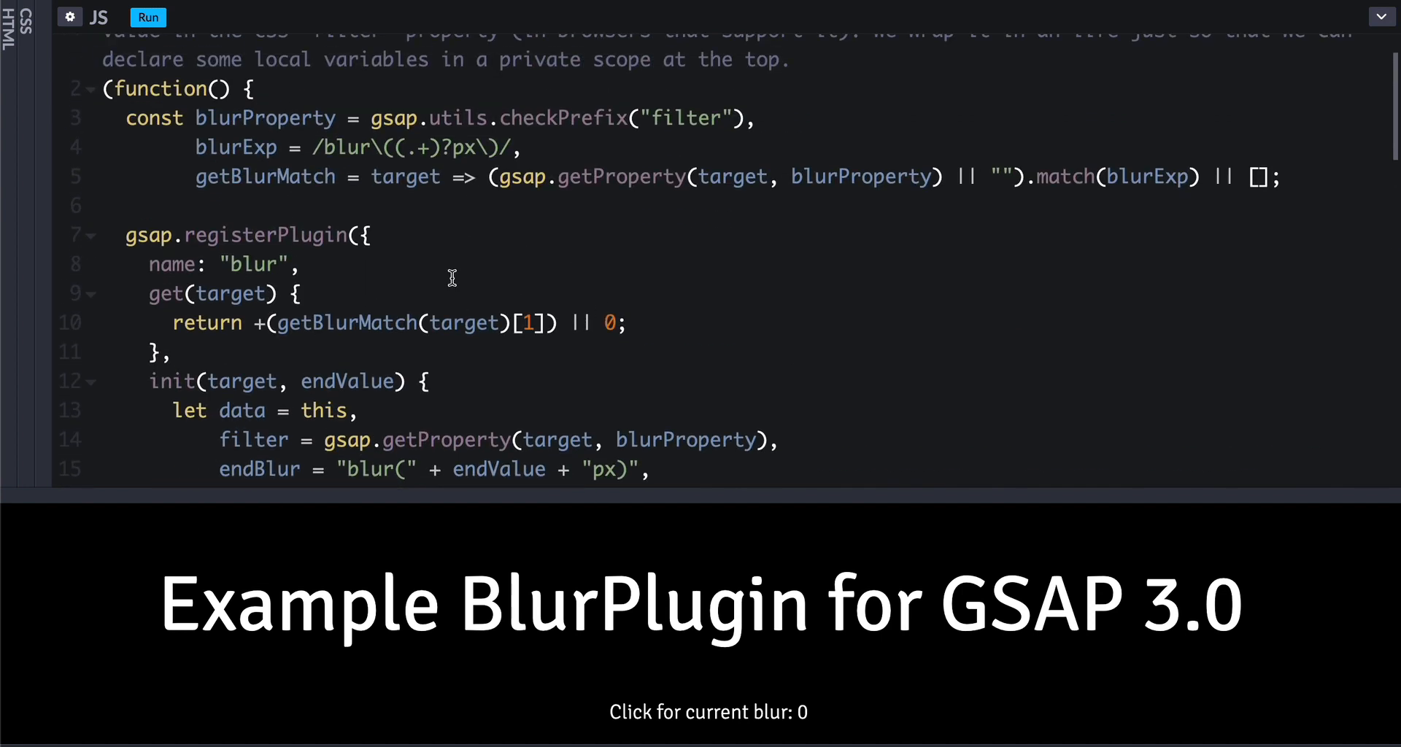
pyautogui.moveTo(837, 351)
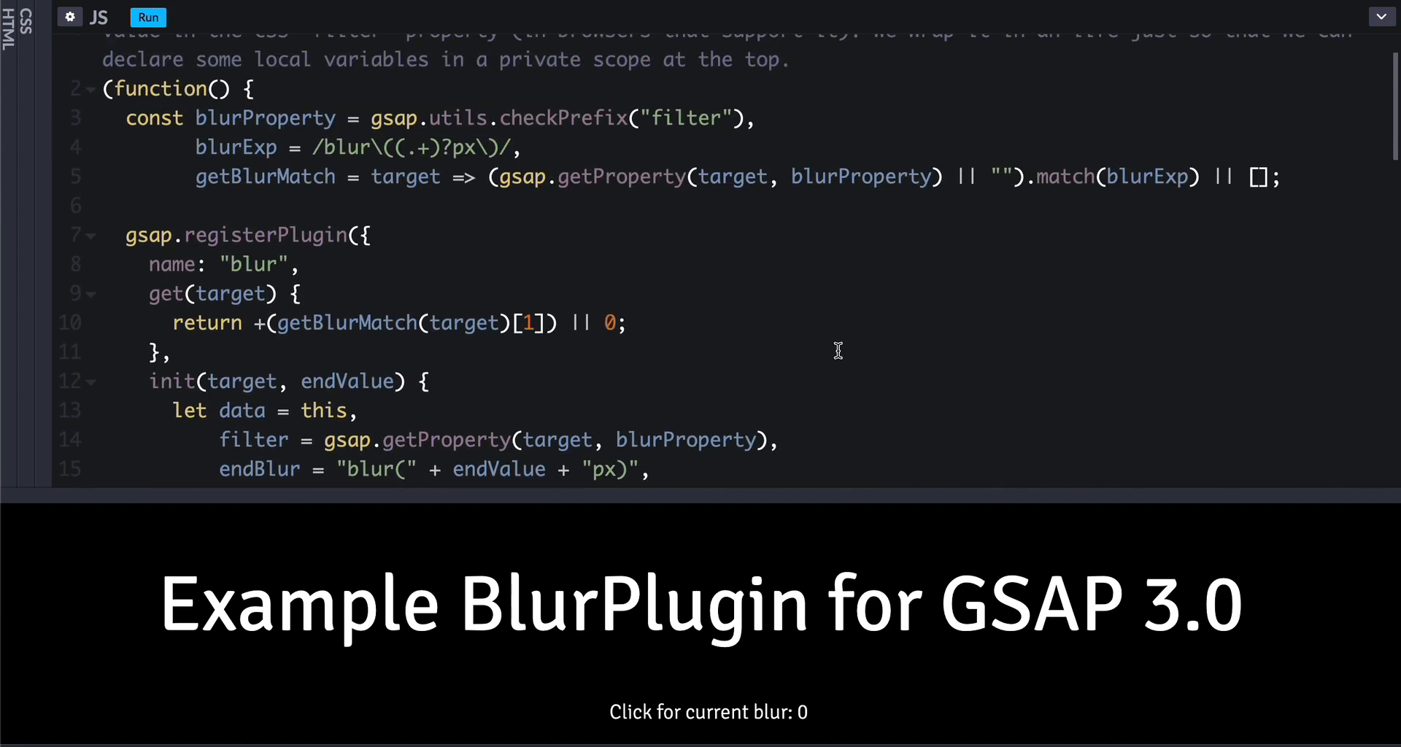
pyautogui.moveTo(684, 382)
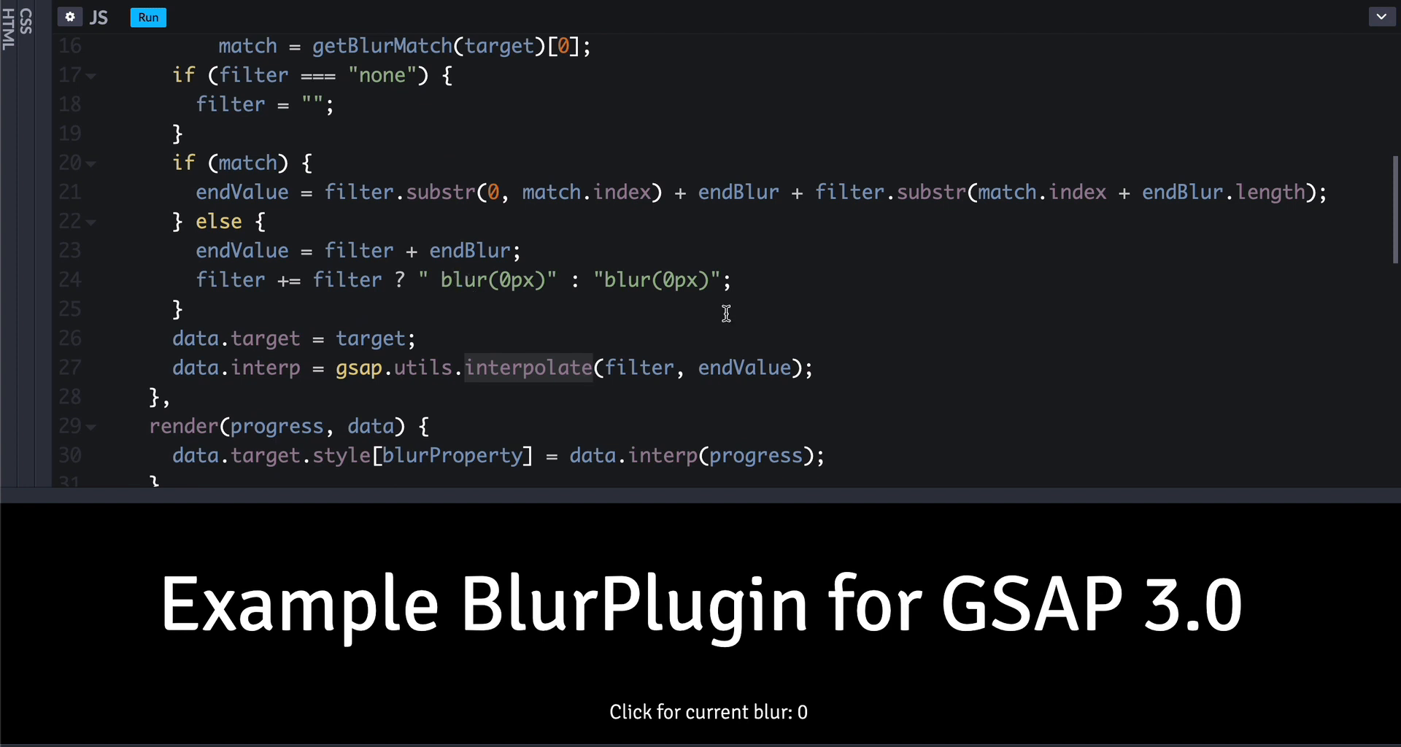
pyautogui.scroll(-3)
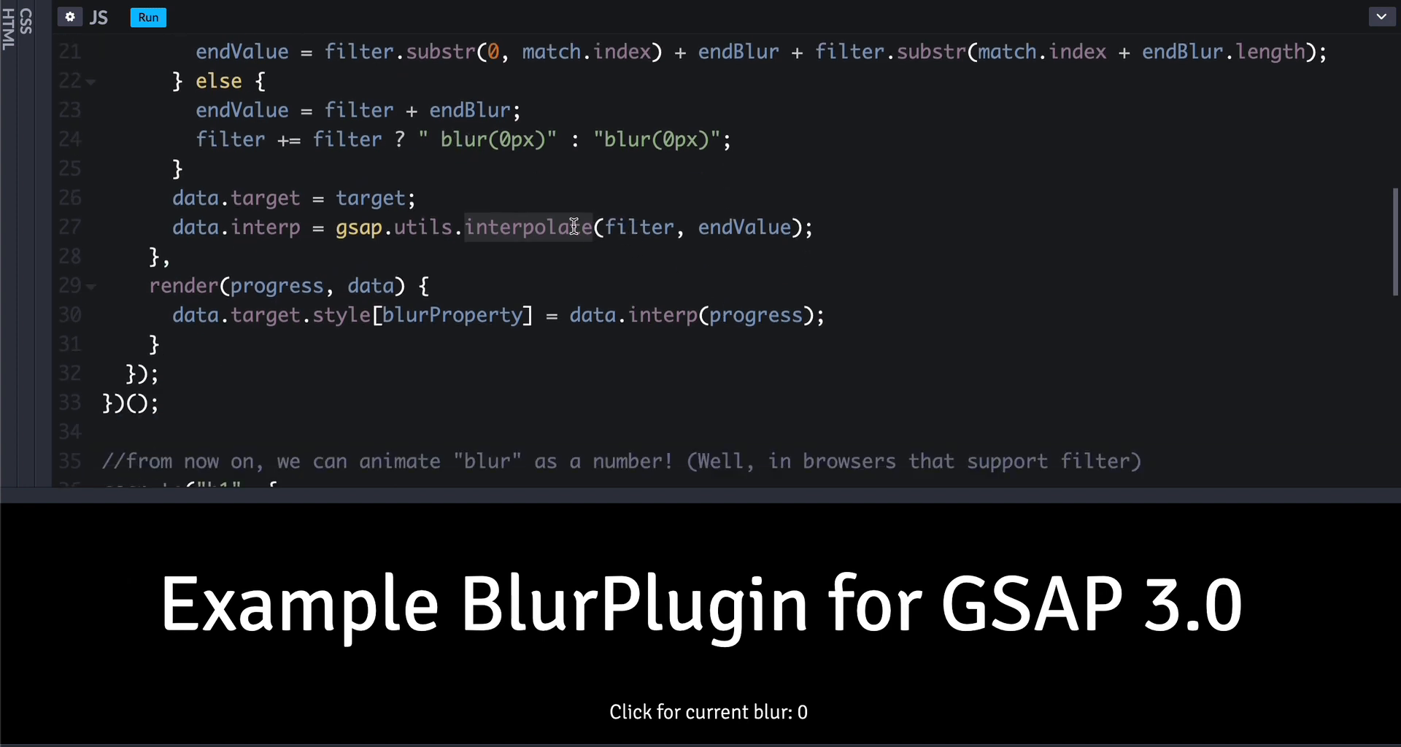
pyautogui.scroll(-3)
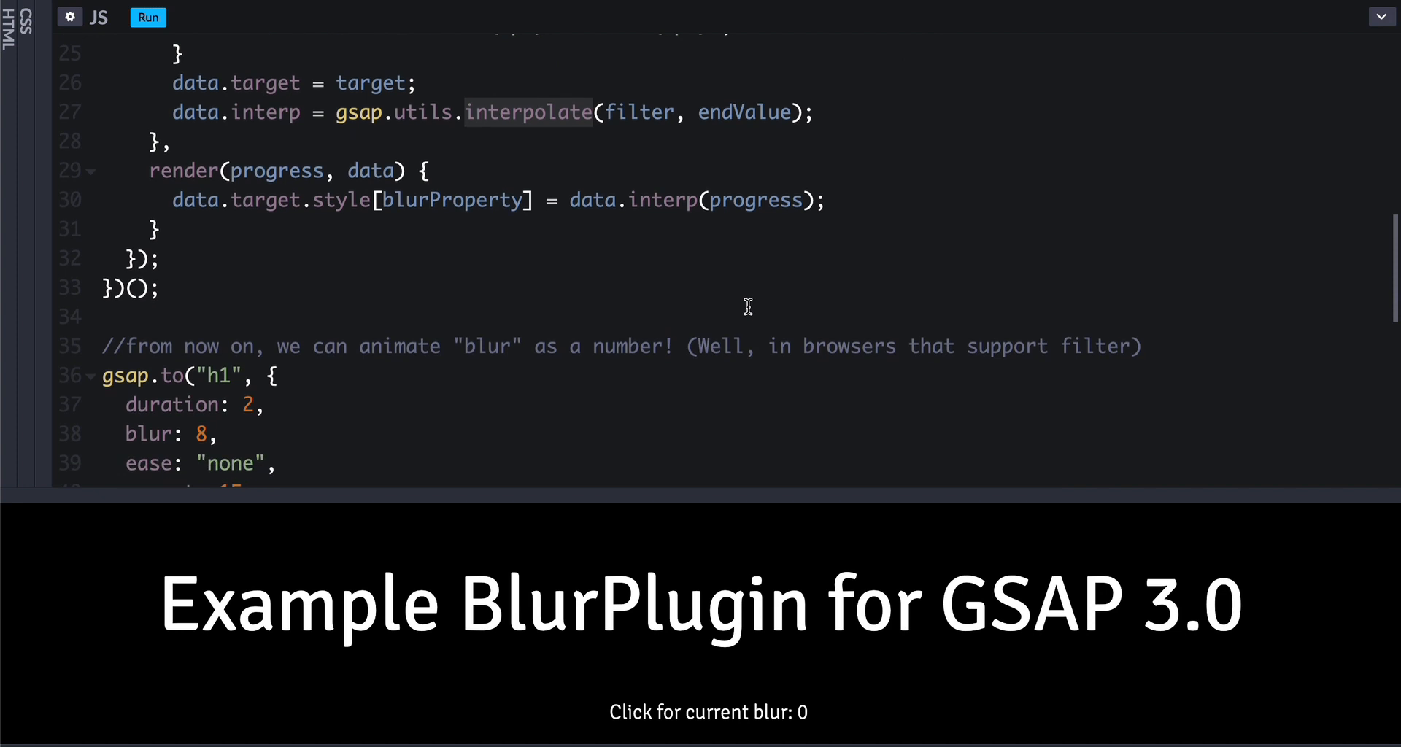
pyautogui.scroll(-3)
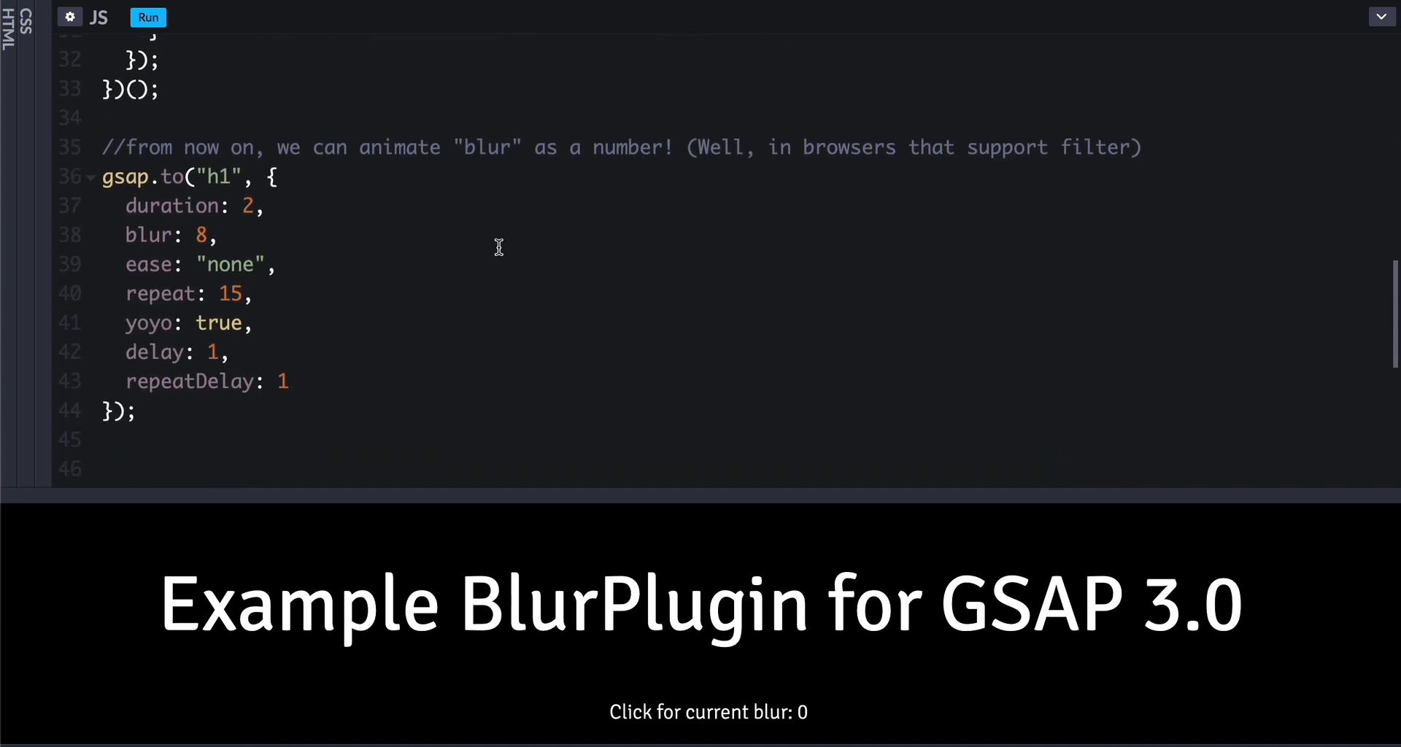
pyautogui.moveTo(178, 55)
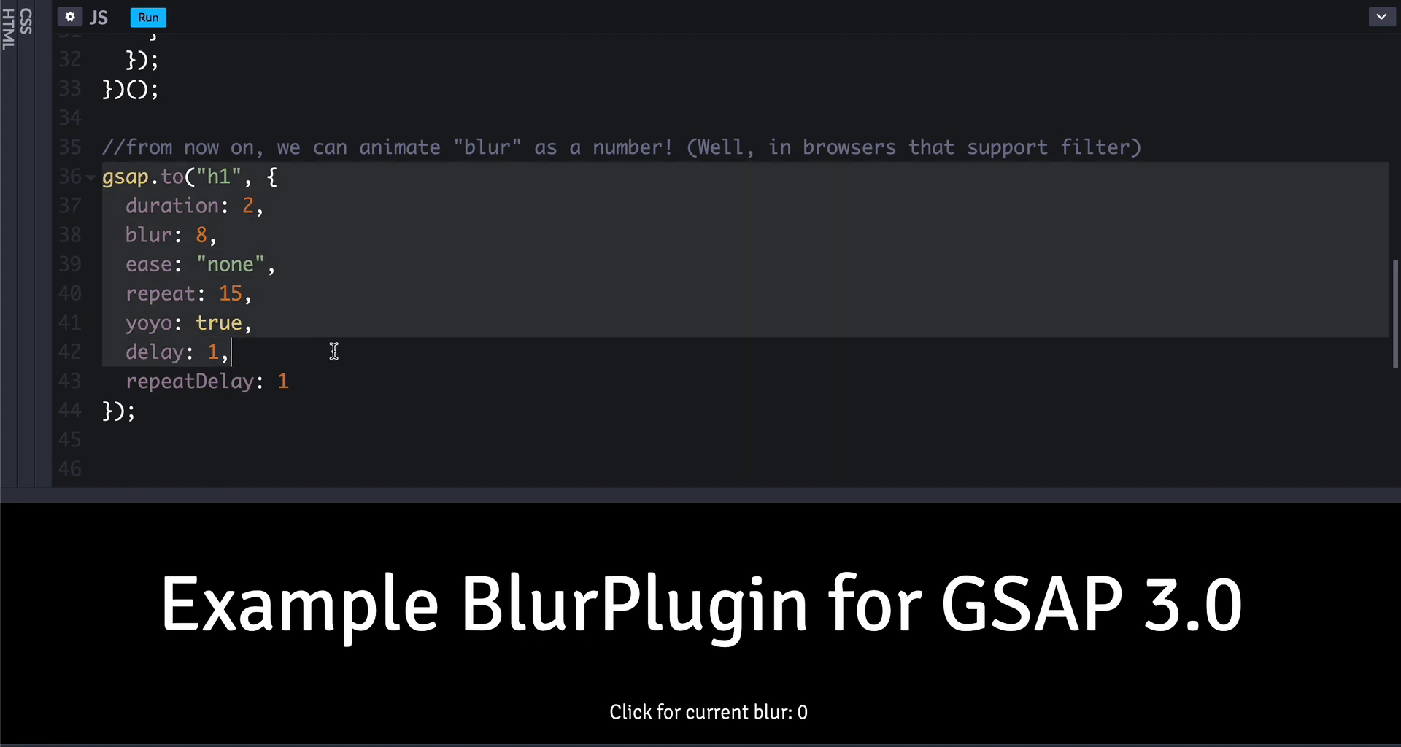
pyautogui.moveTo(264, 353)
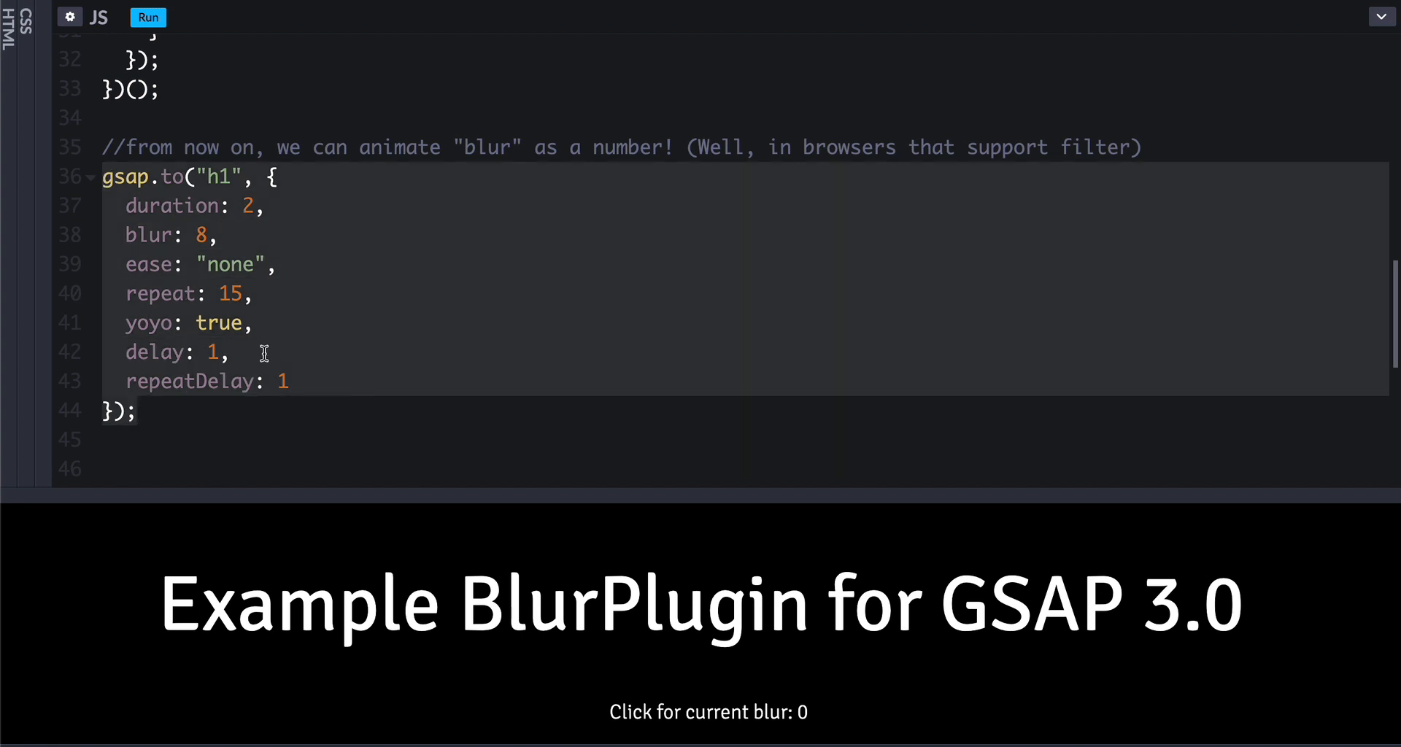
pyautogui.doubleClick(152, 234)
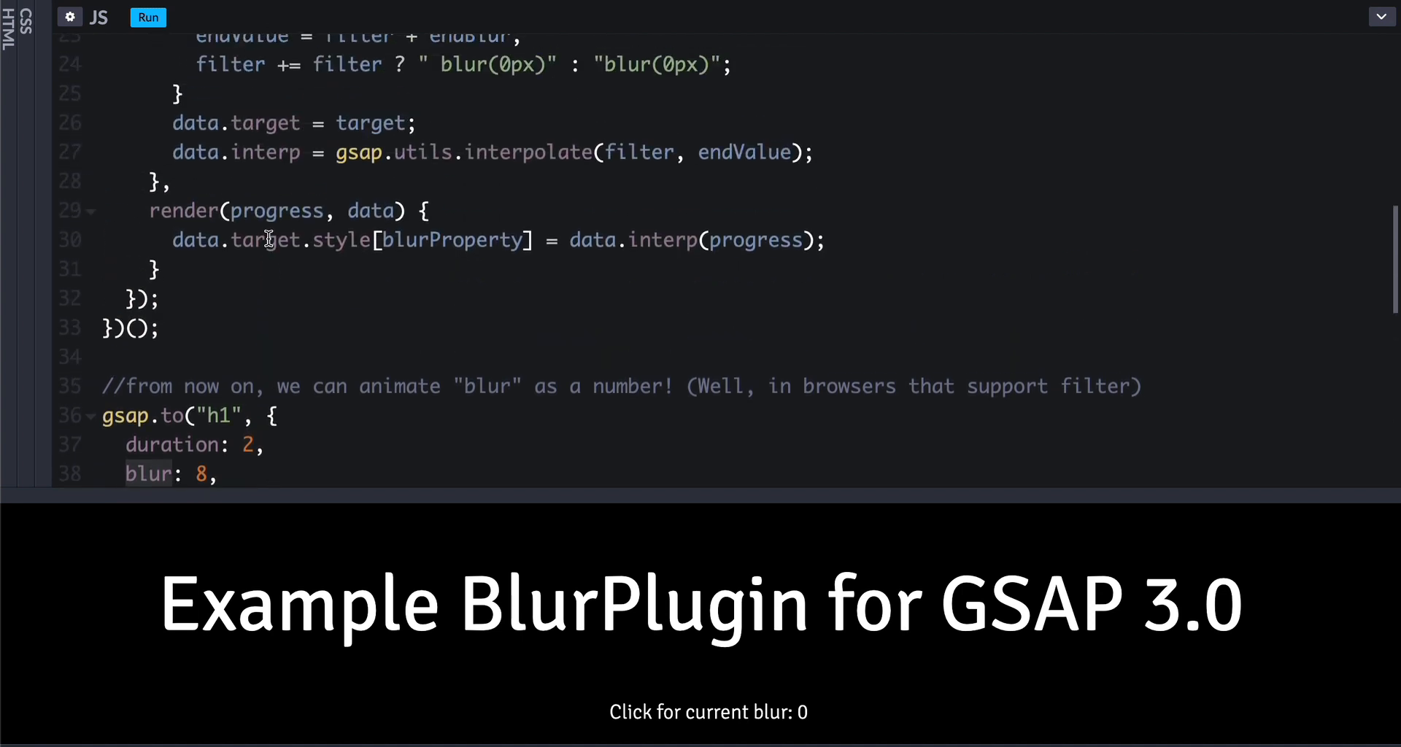
pyautogui.scroll(-3)
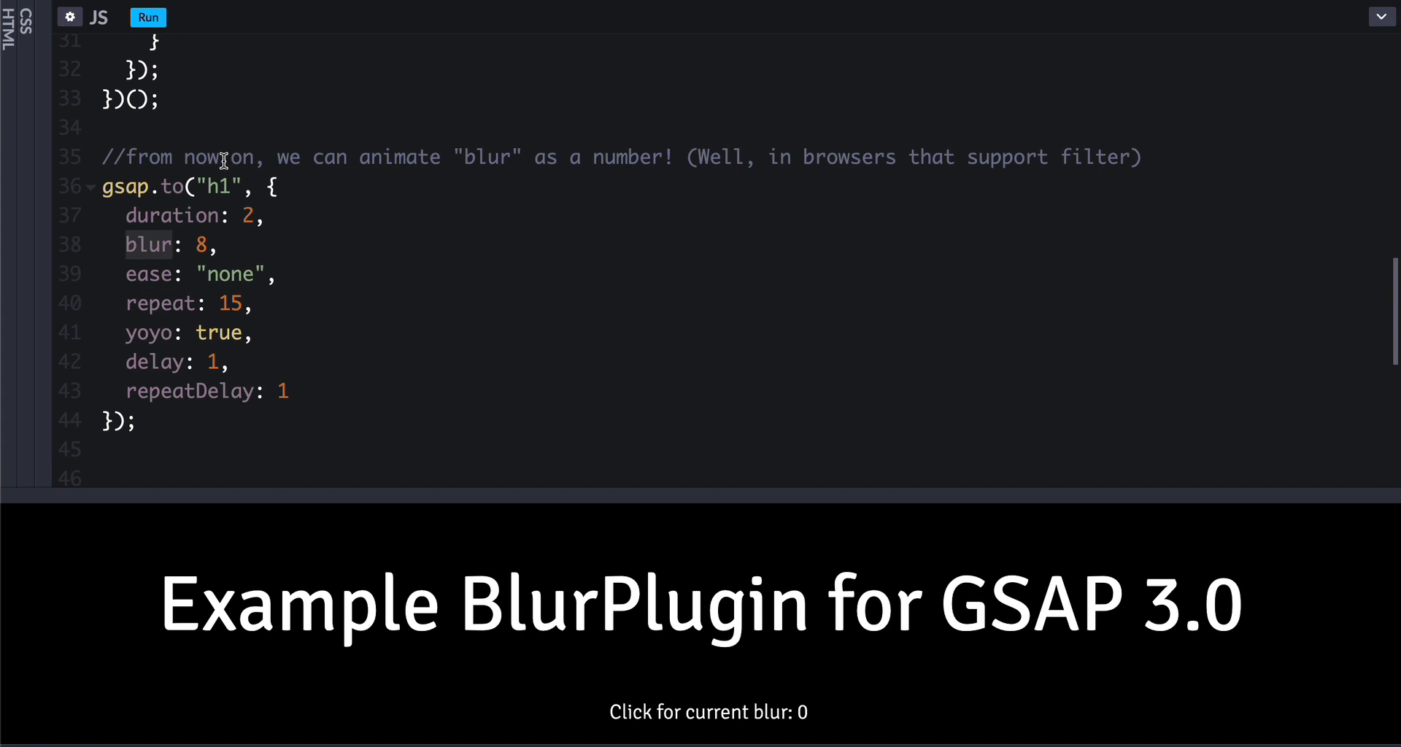
pyautogui.moveTo(500, 201)
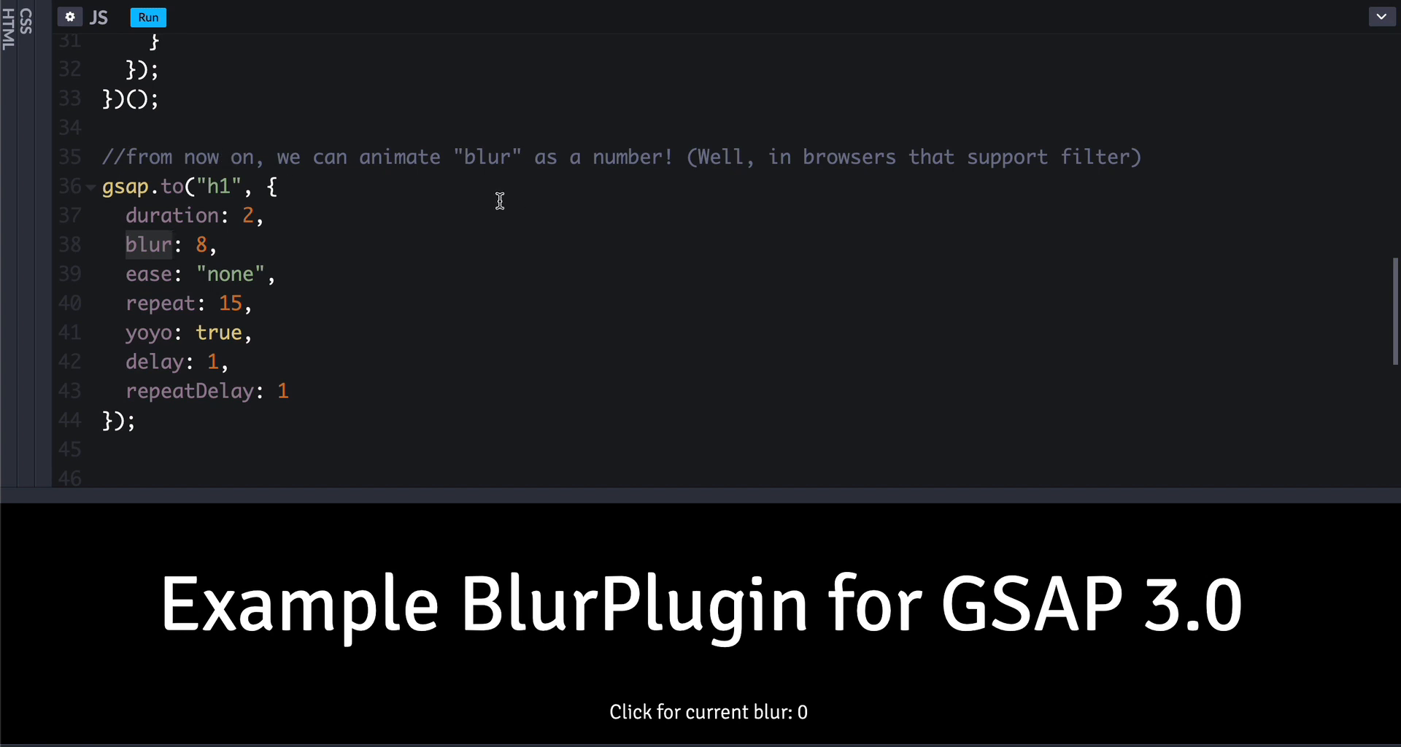
pyautogui.scroll(-3)
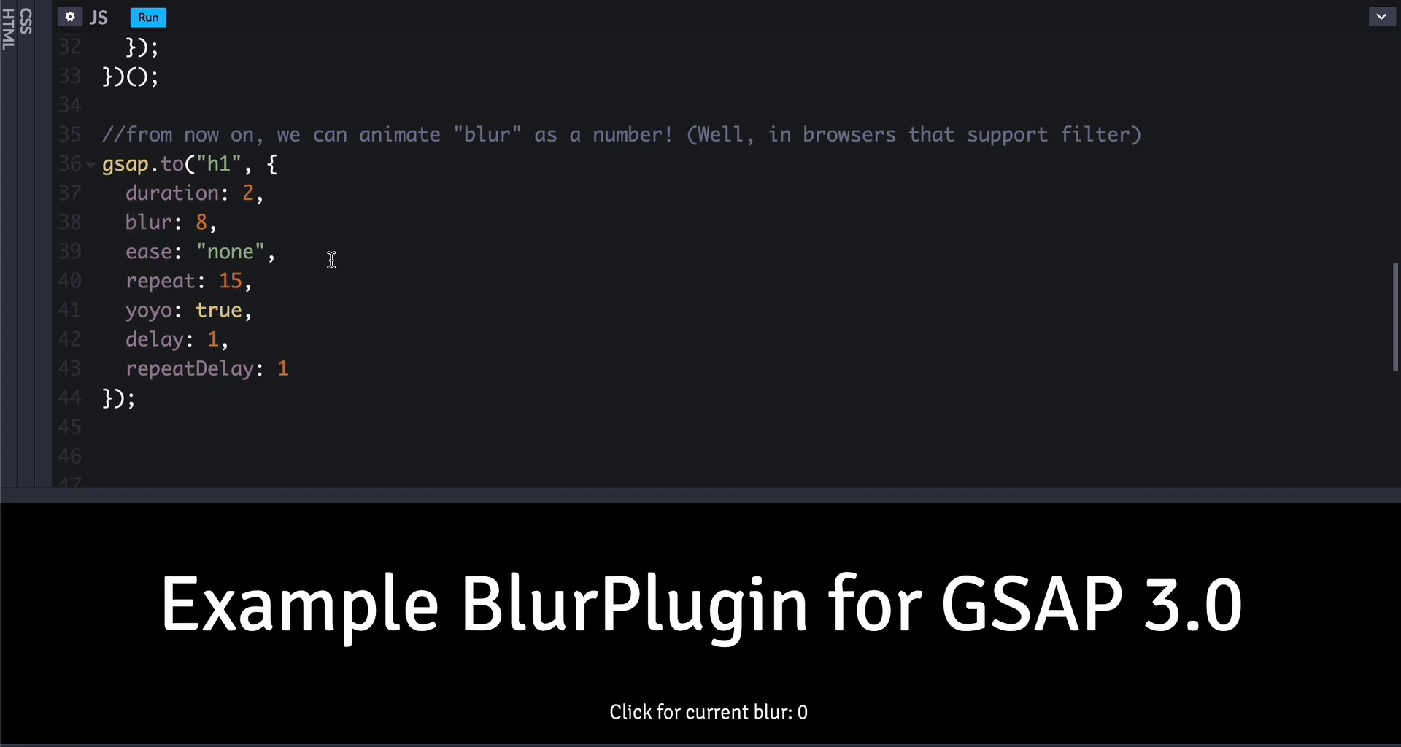
pyautogui.scroll(-3)
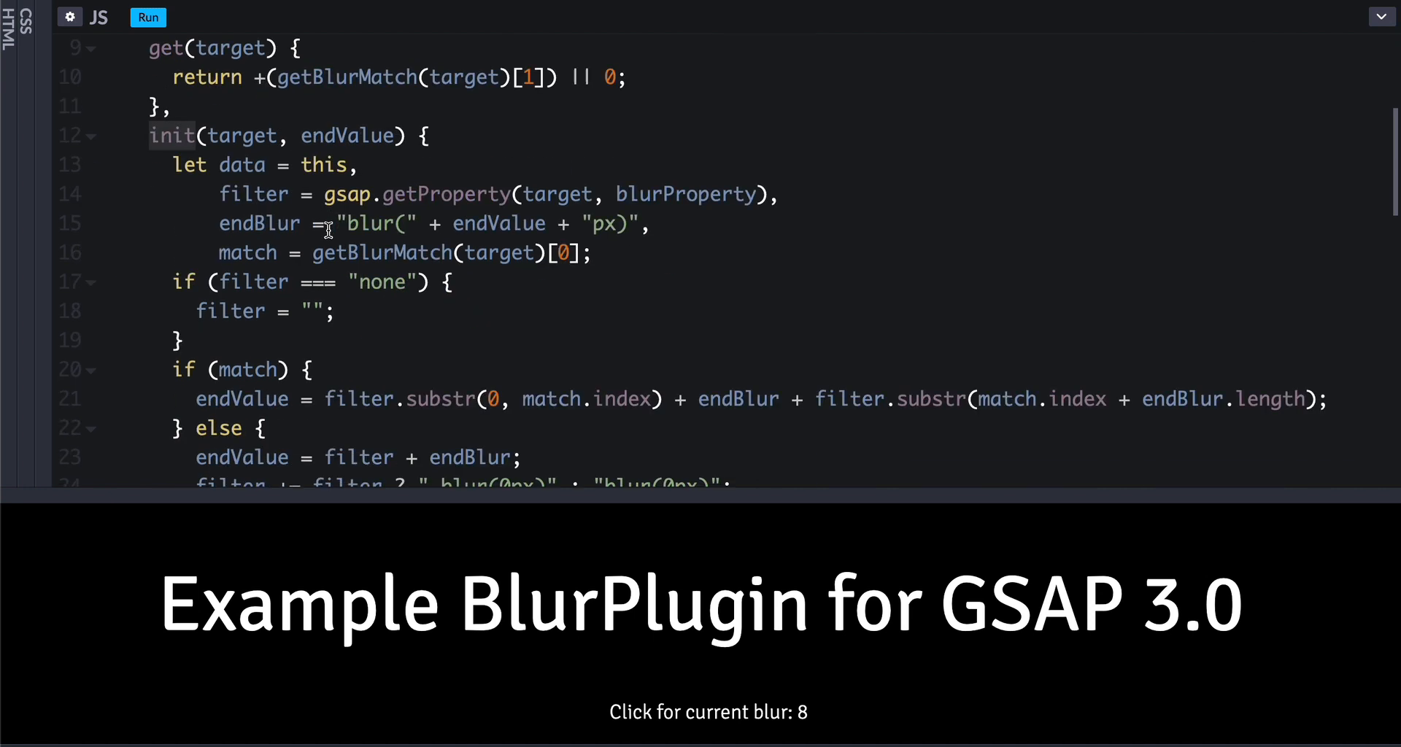
# - Click the preview to read current blur 8, then scroll to the render function and h1 tween
pyautogui.scroll(-3)
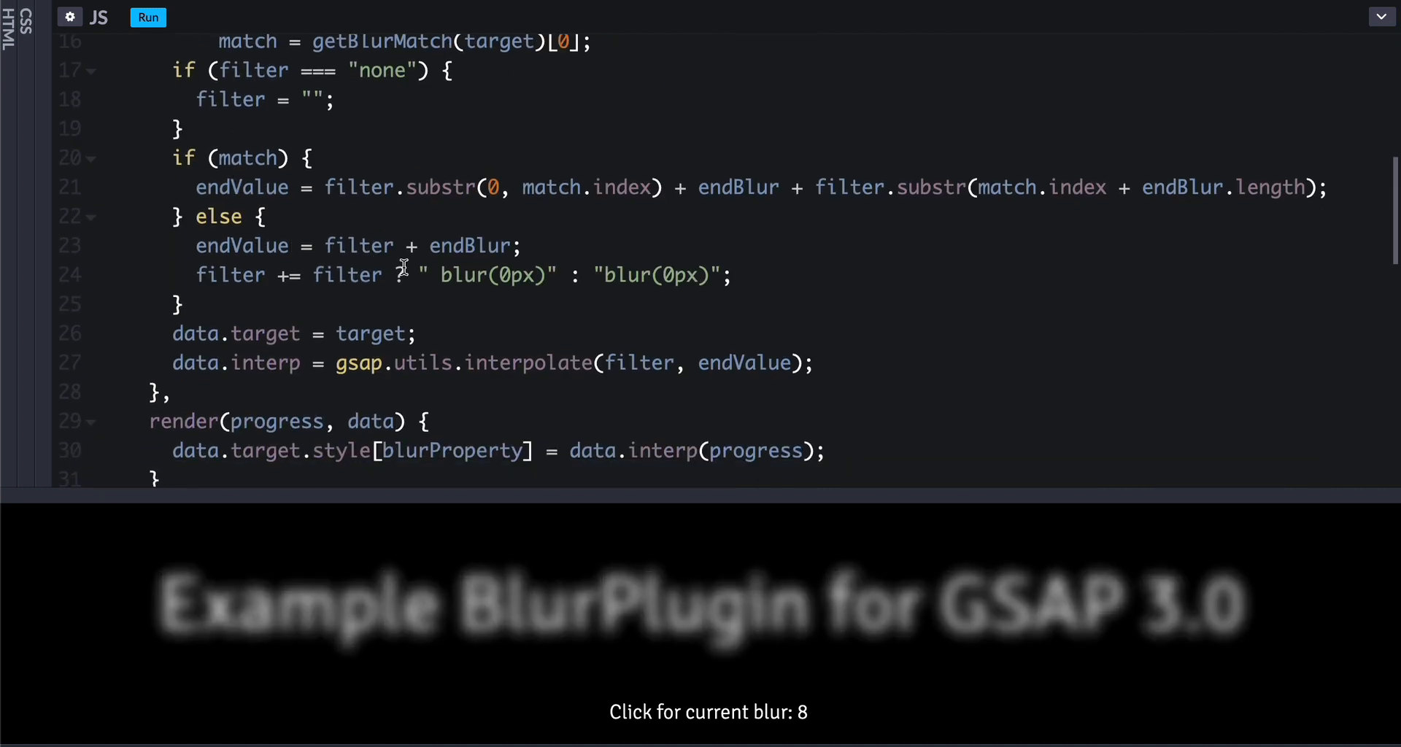
pyautogui.scroll(-3)
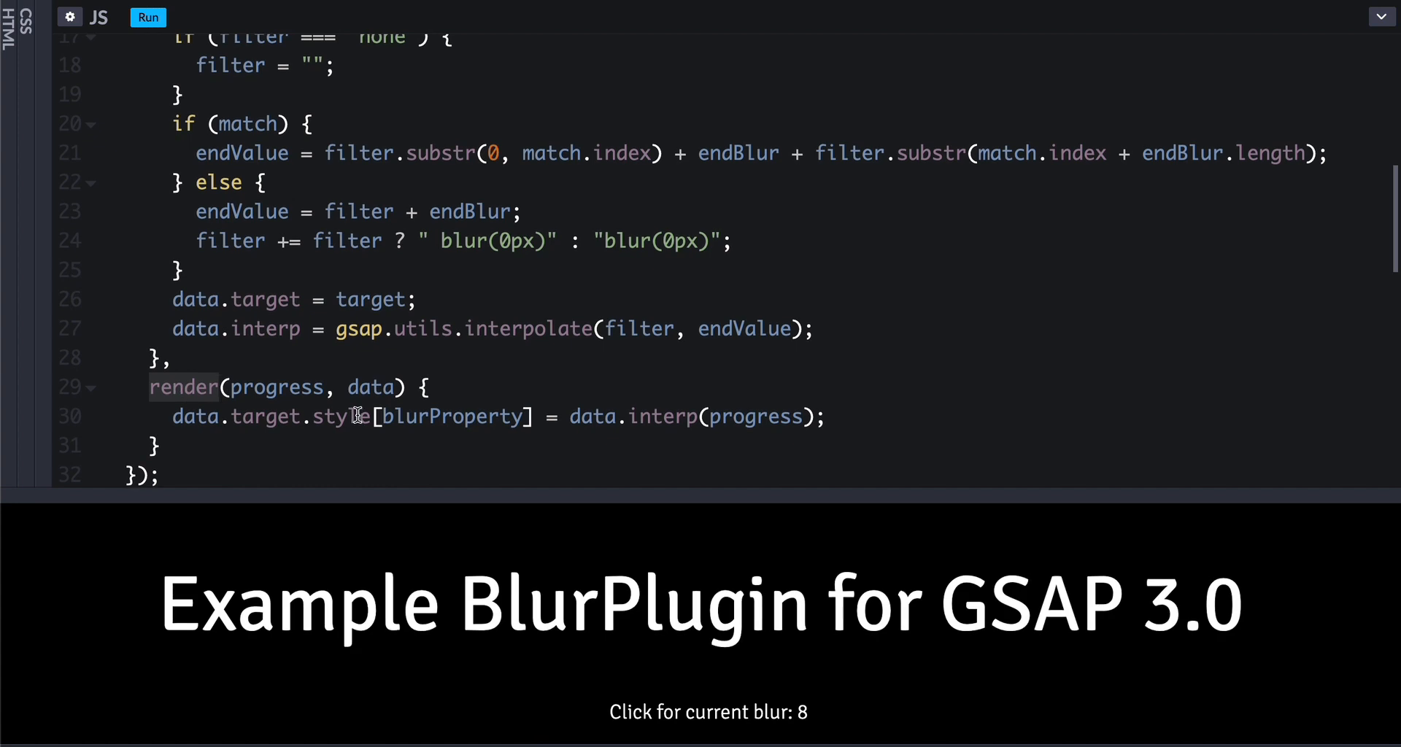
pyautogui.click(709, 603)
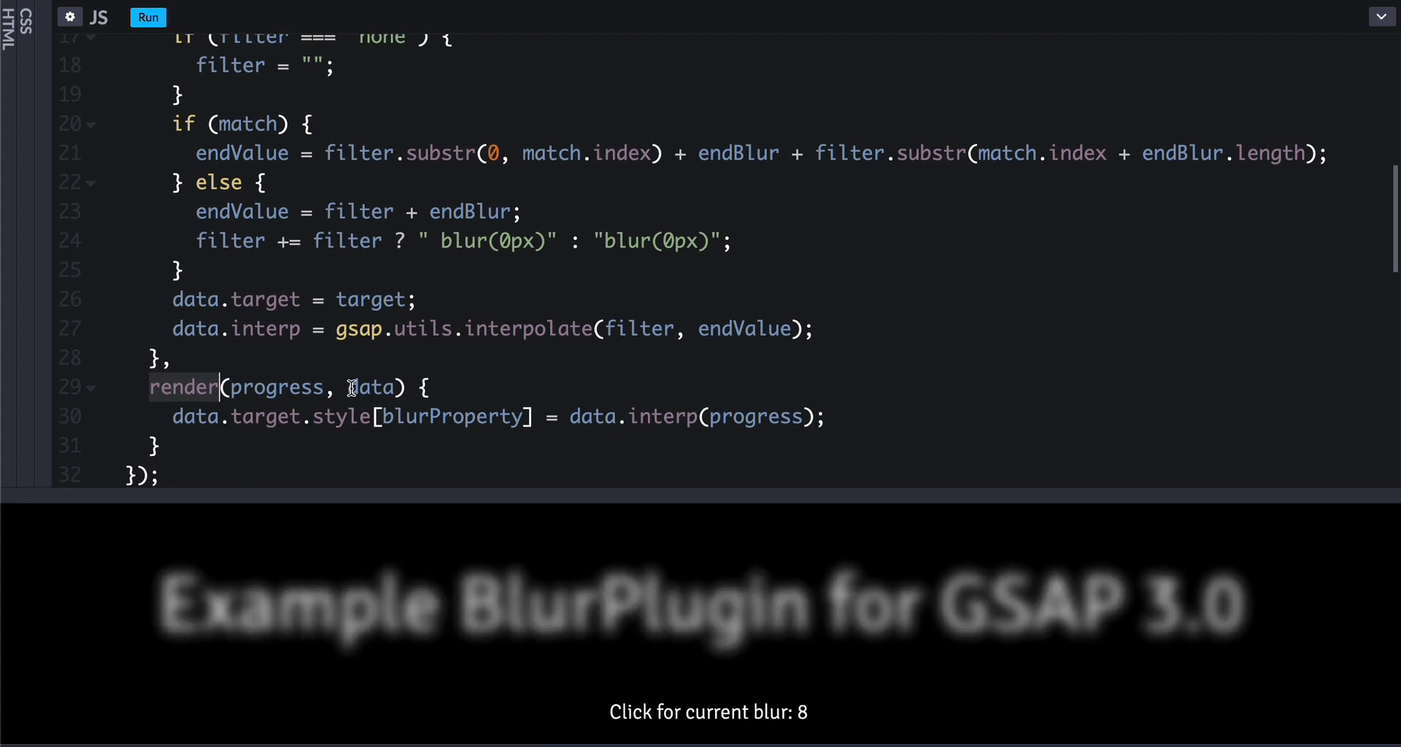
pyautogui.scroll(-3)
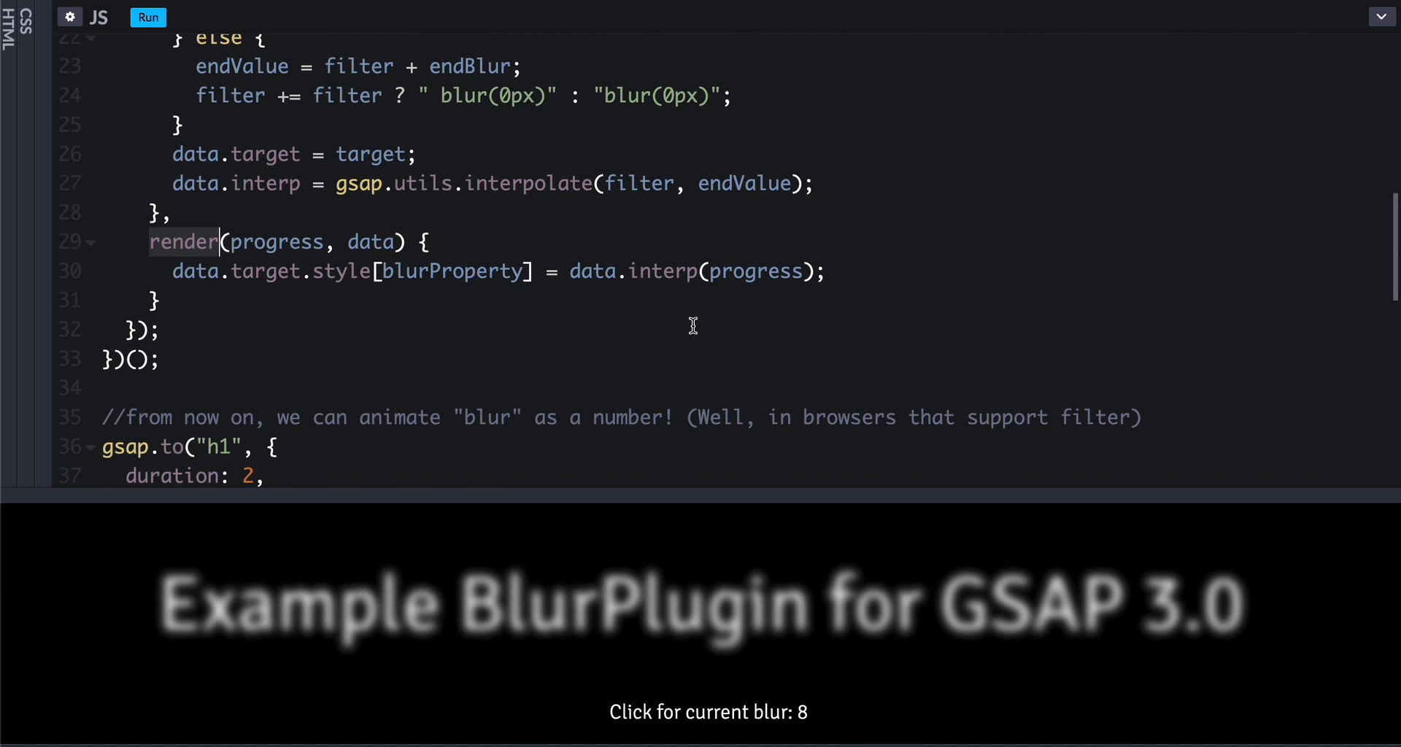
pyautogui.scroll(-3)
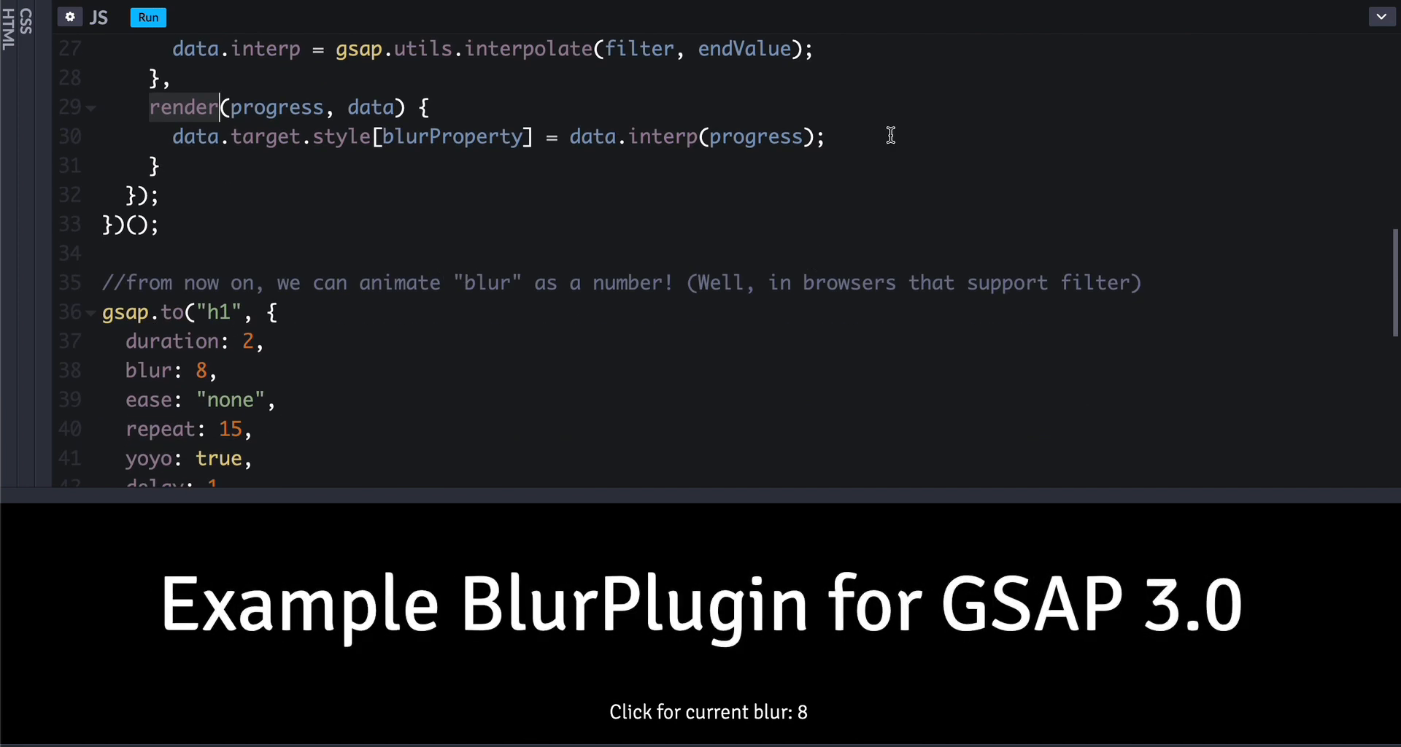